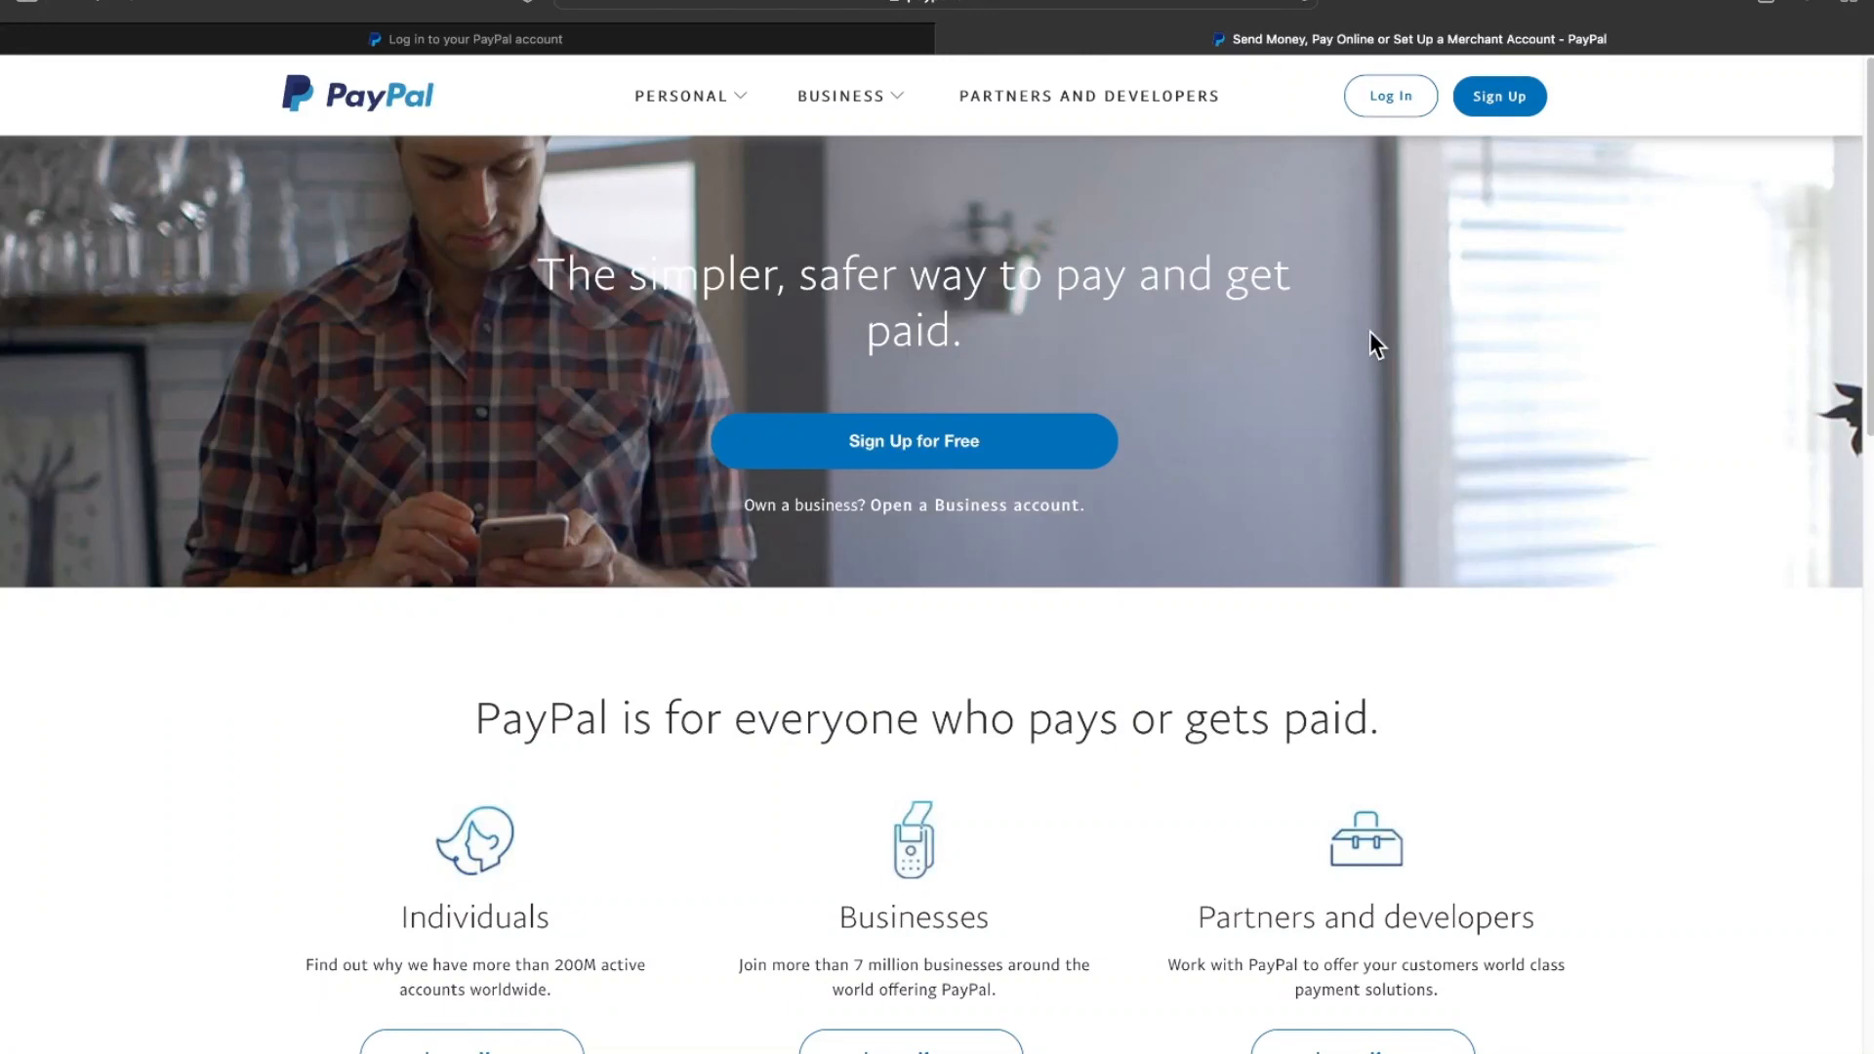
Navigate to PayPal's Help Center Contact Customer Service page via its URL.
scroll(down, 3)
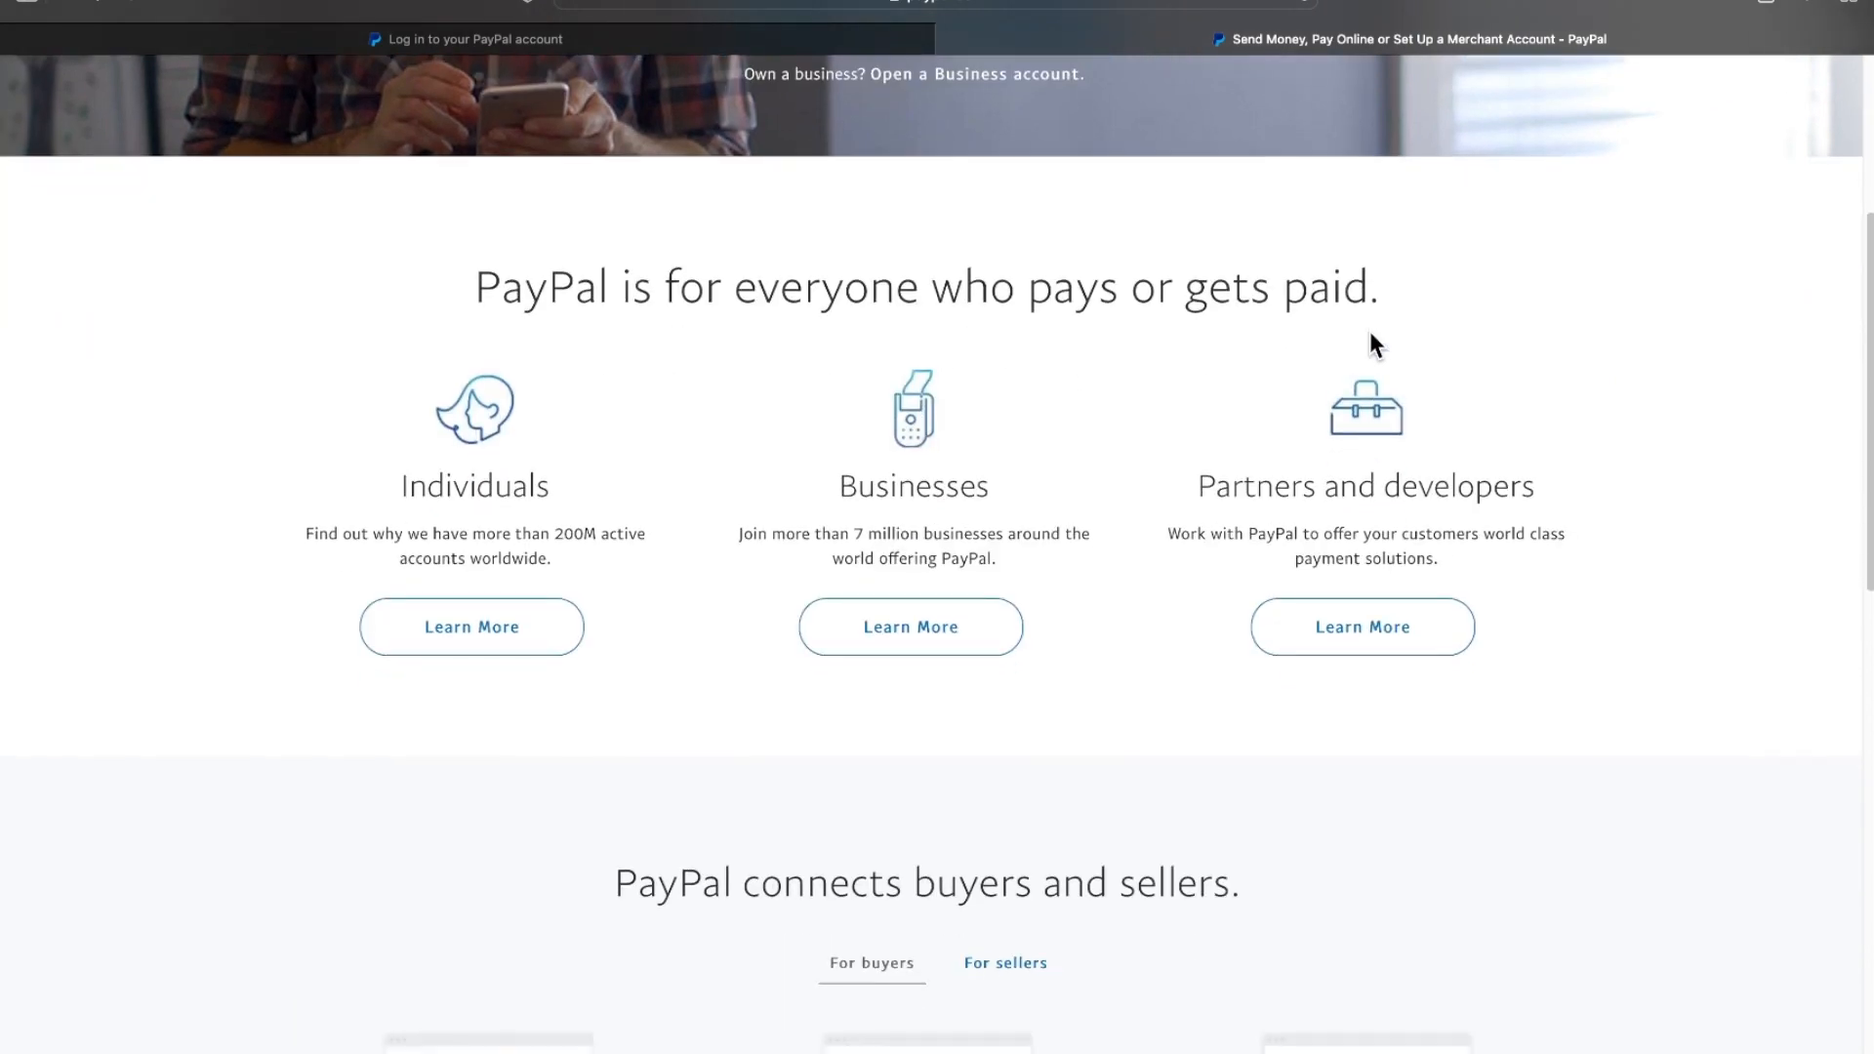
scroll(down, 3)
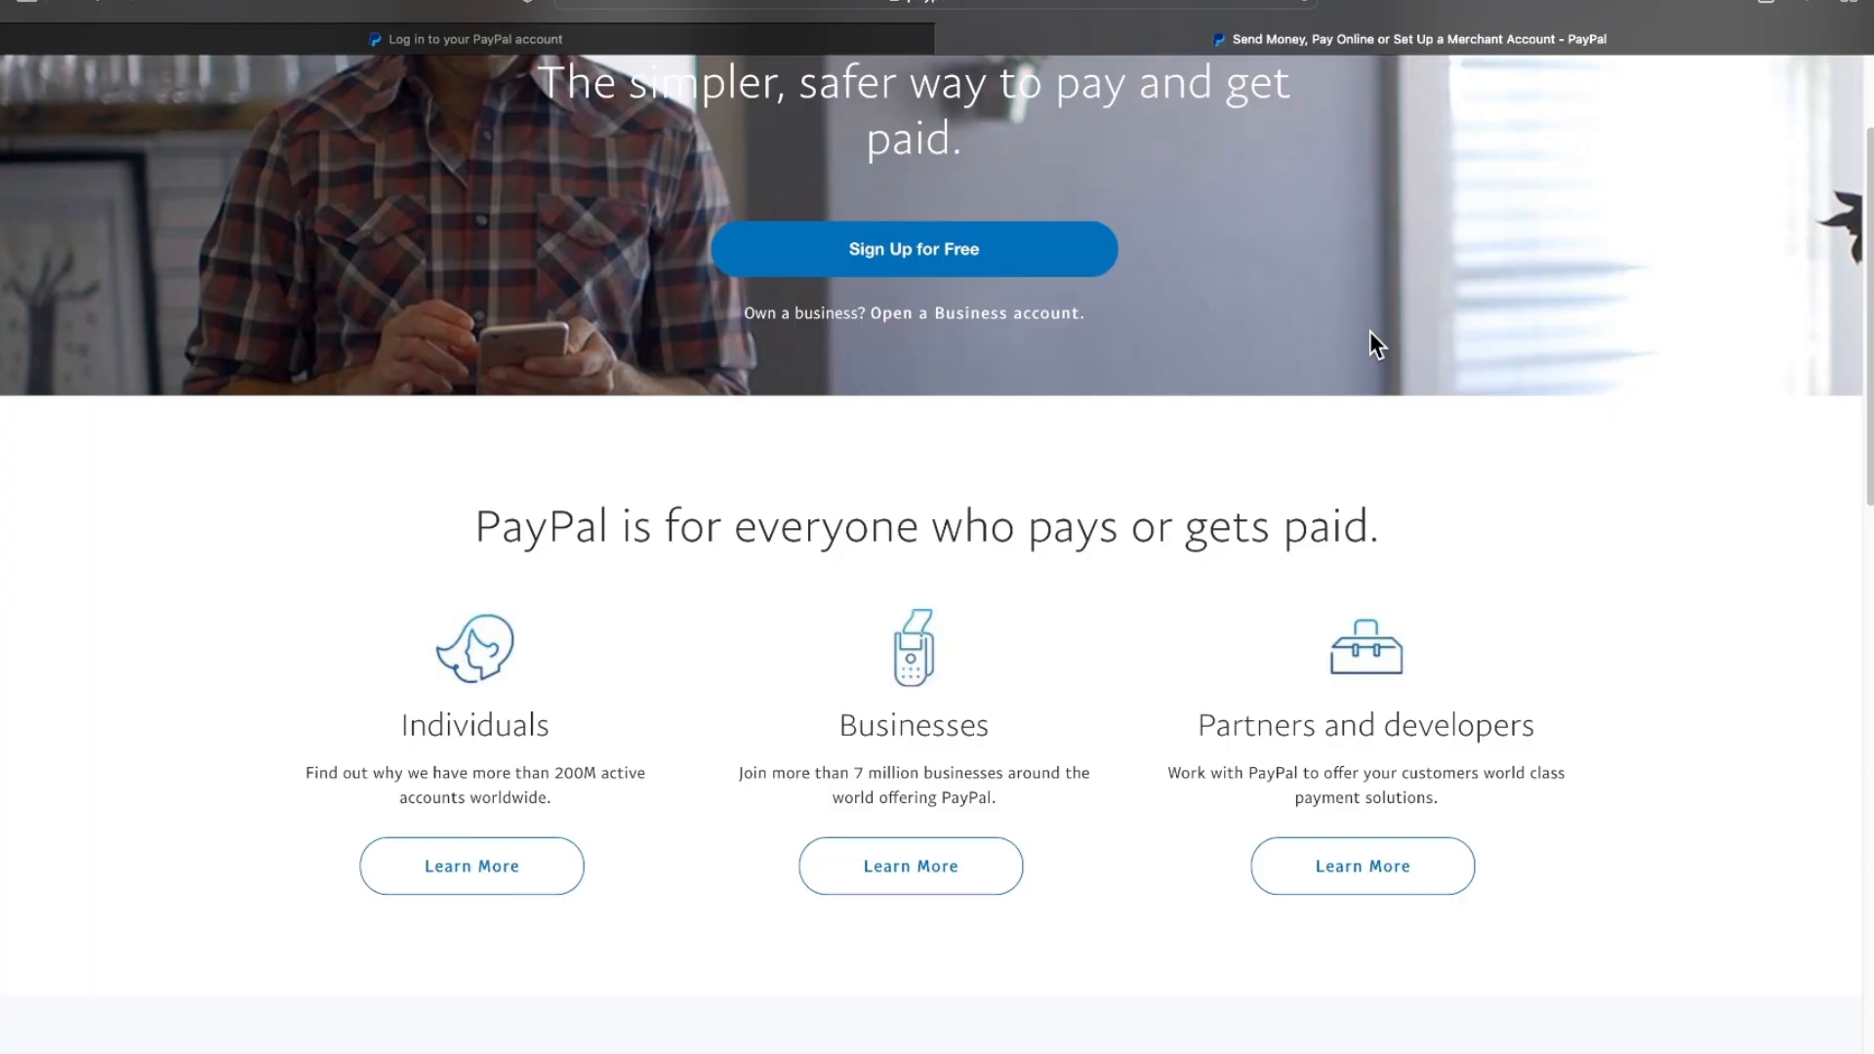
mouse_move(1233, 449)
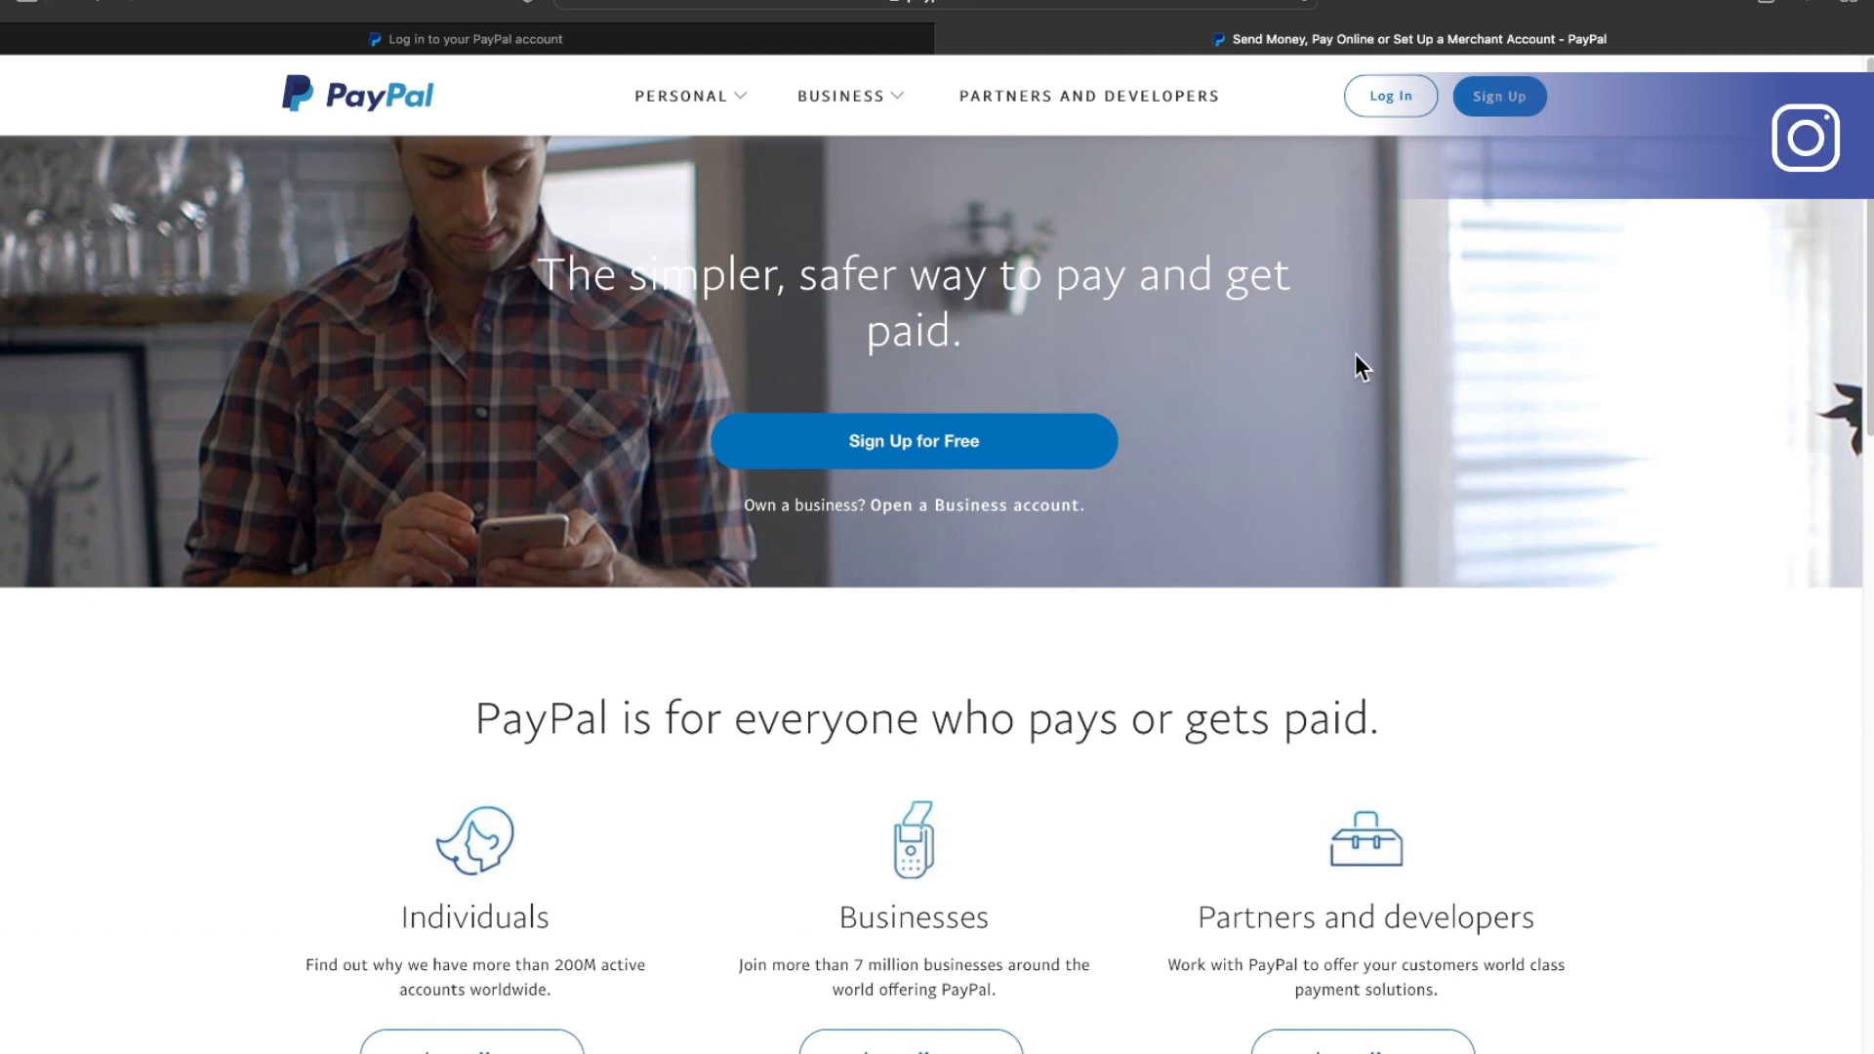
scroll(down, 3)
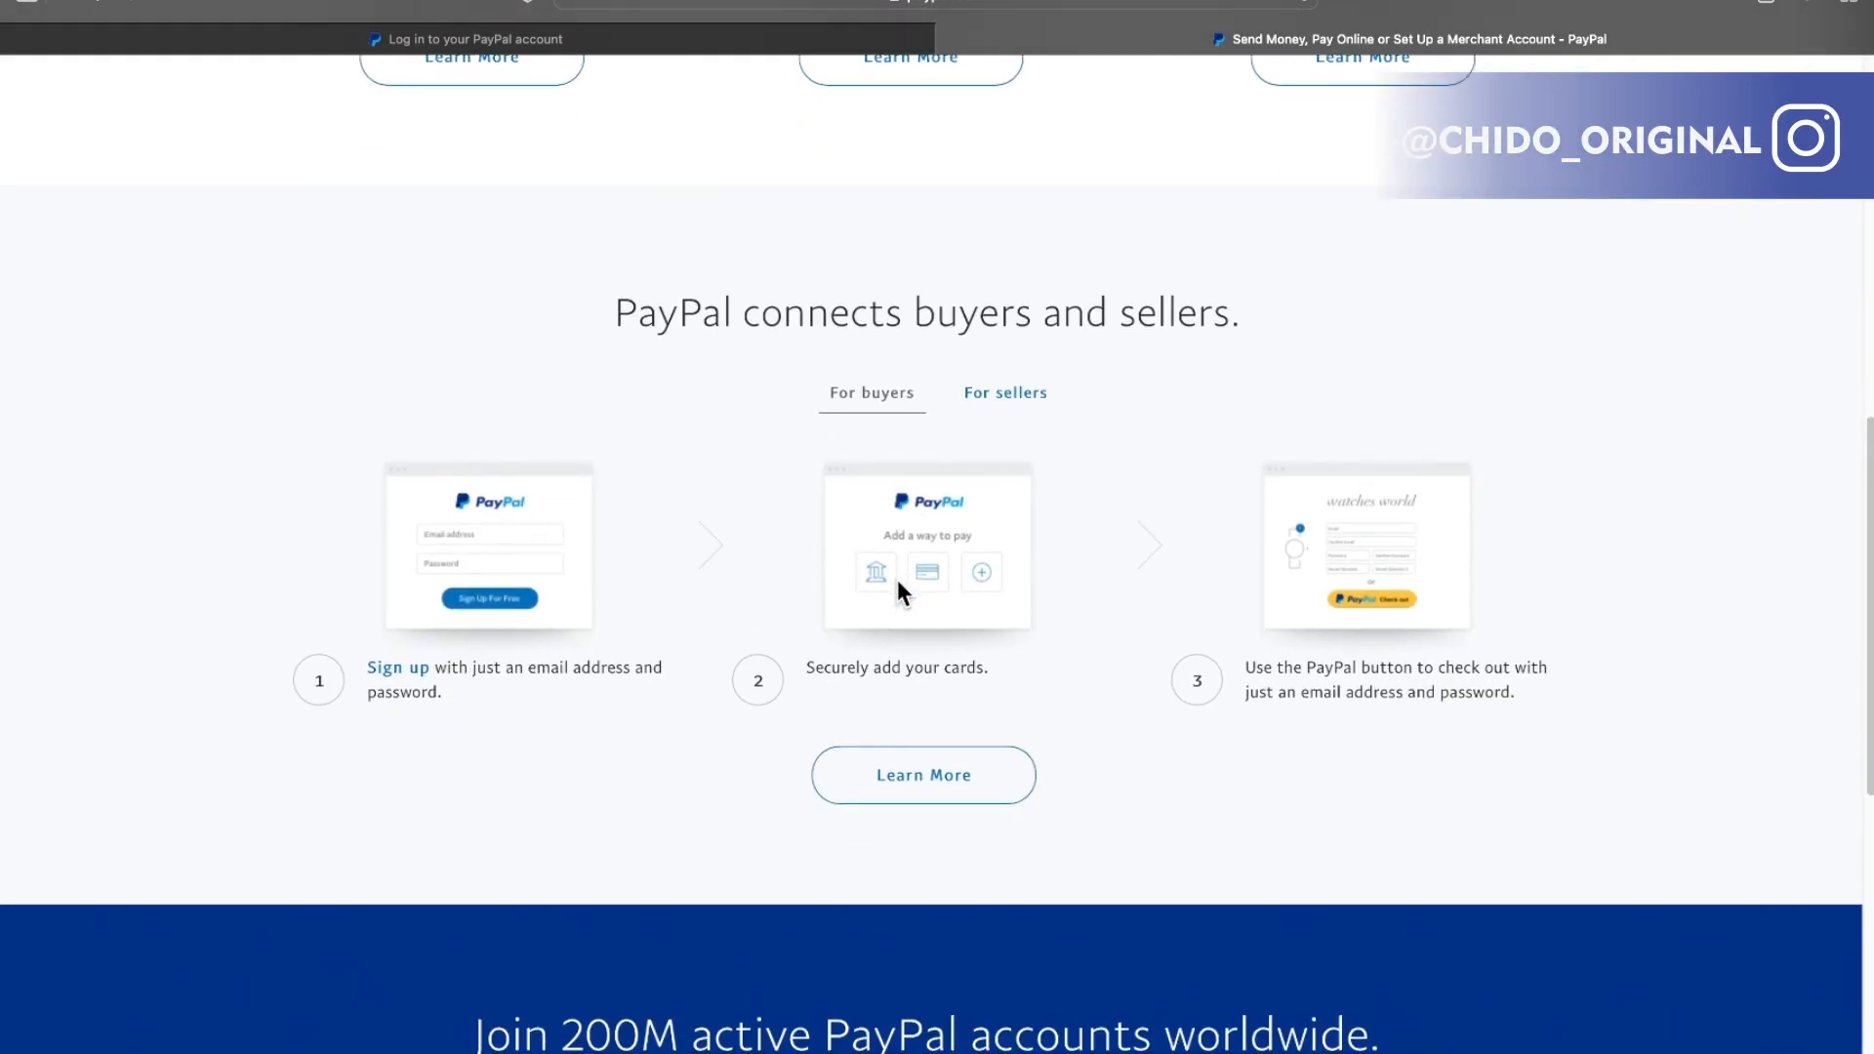
scroll(up, 3)
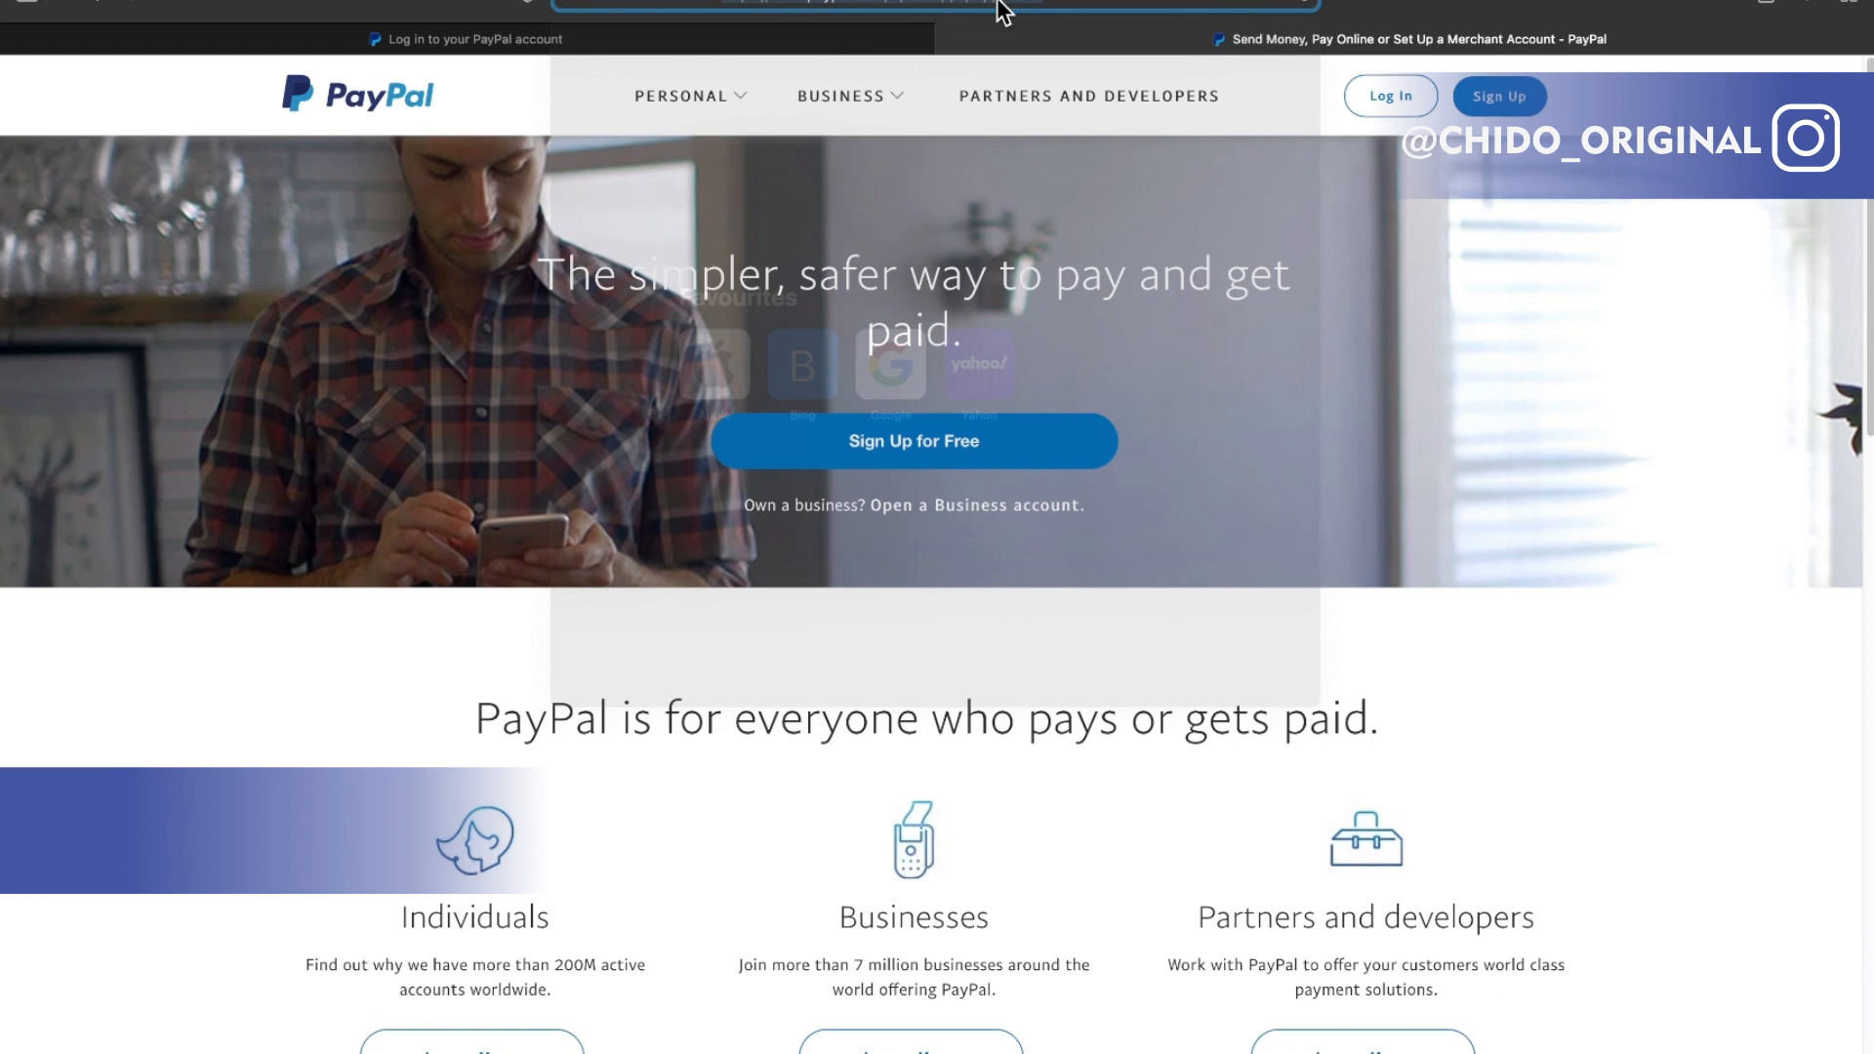
click(938, 2)
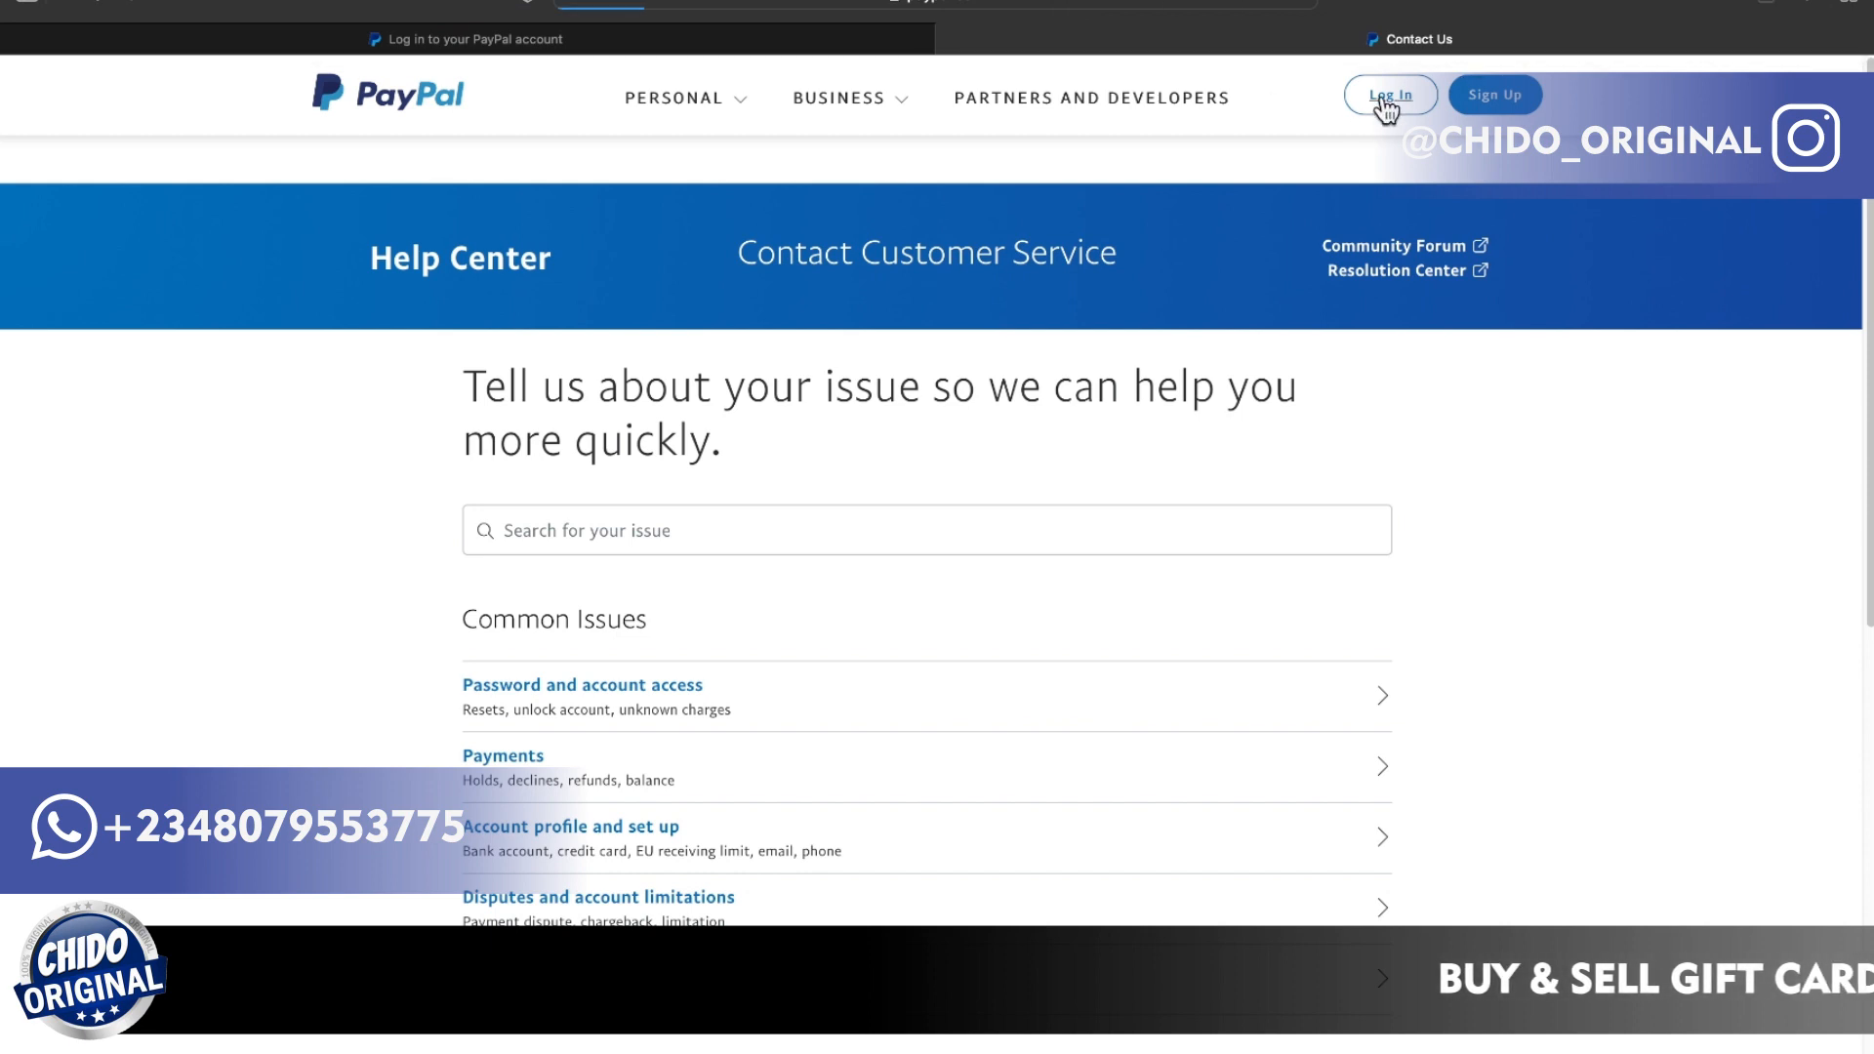
click(1387, 94)
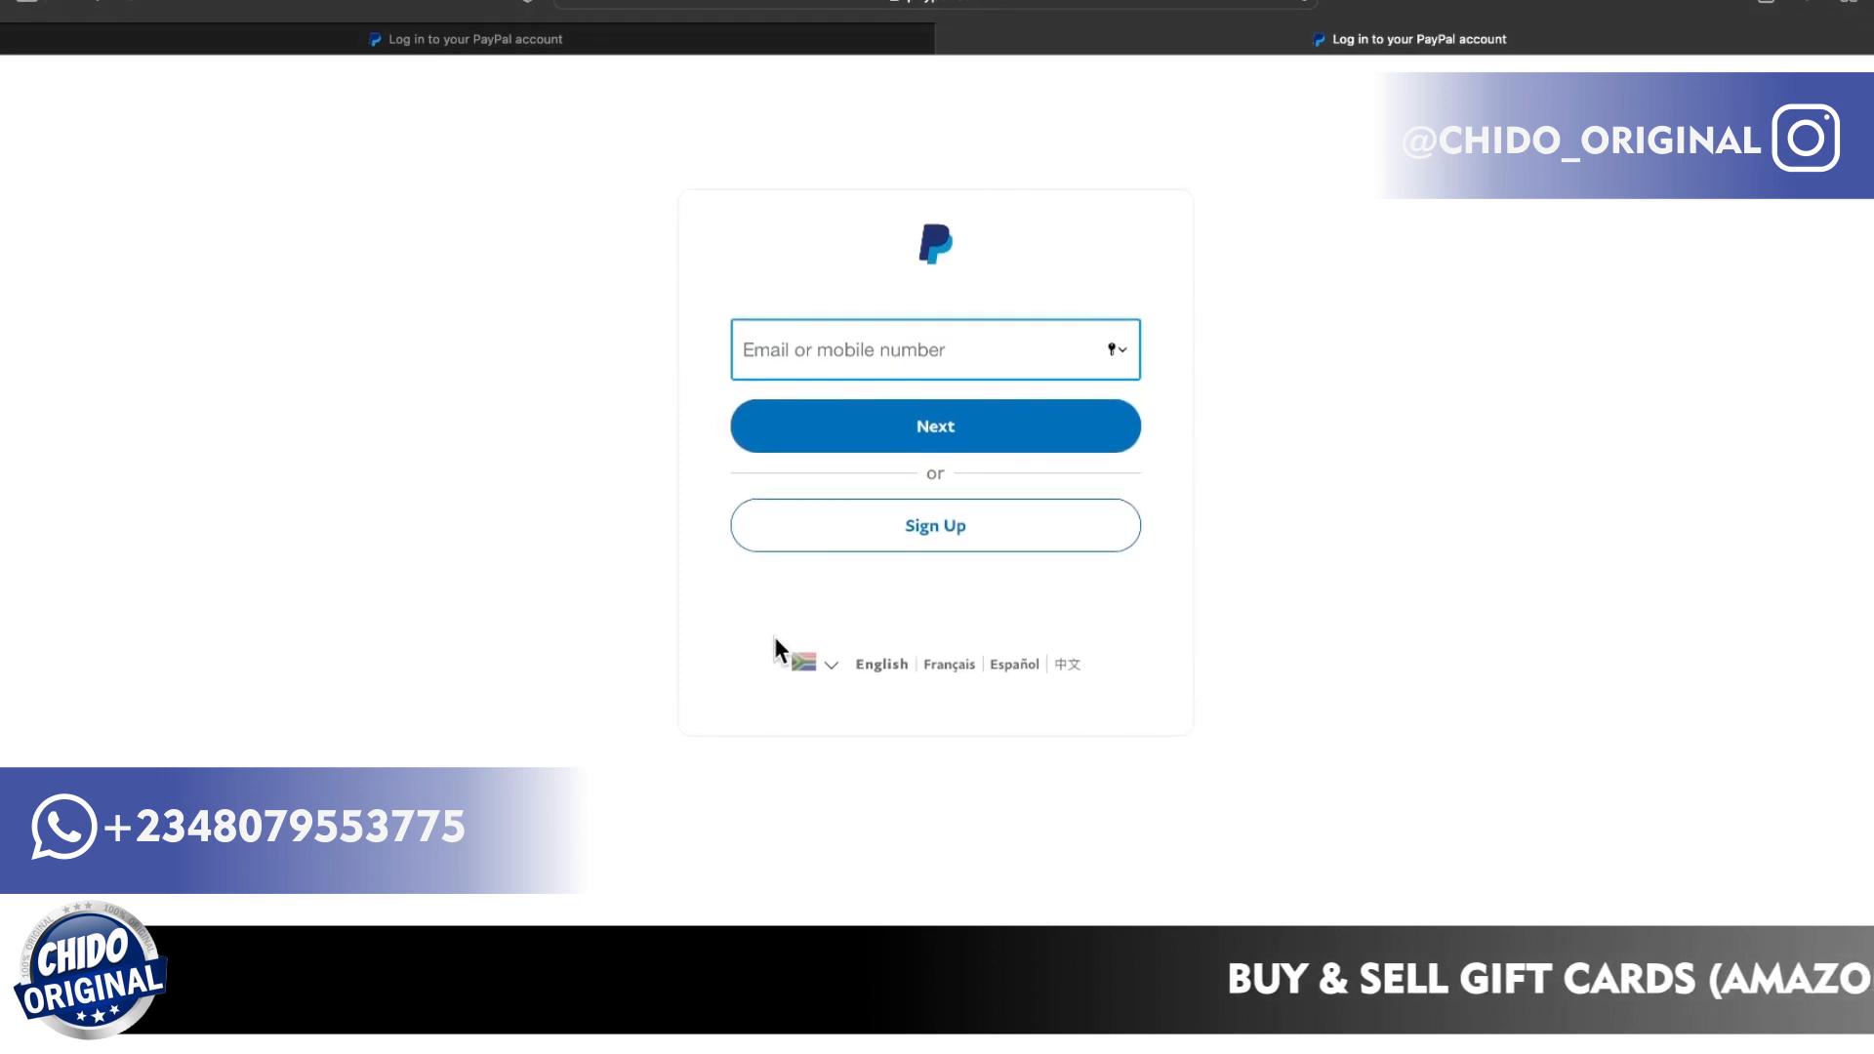
mouse_move(839, 667)
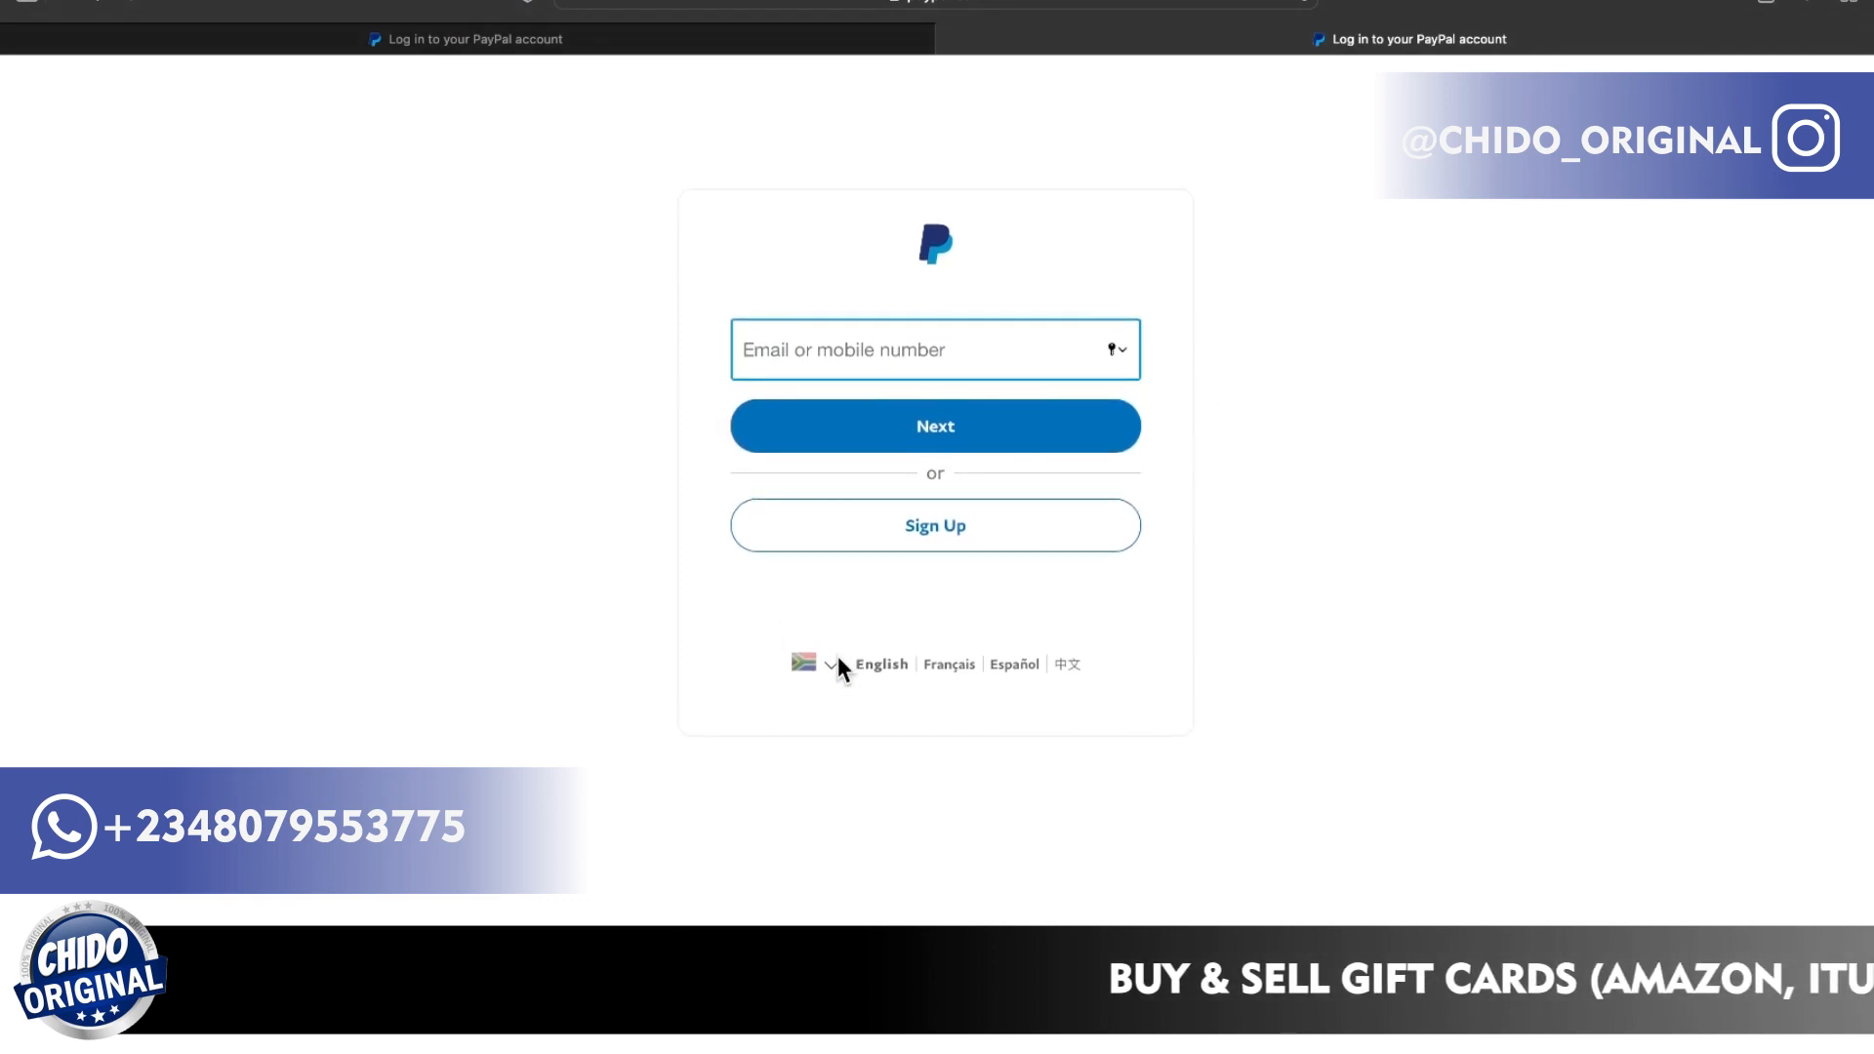
mouse_move(845, 816)
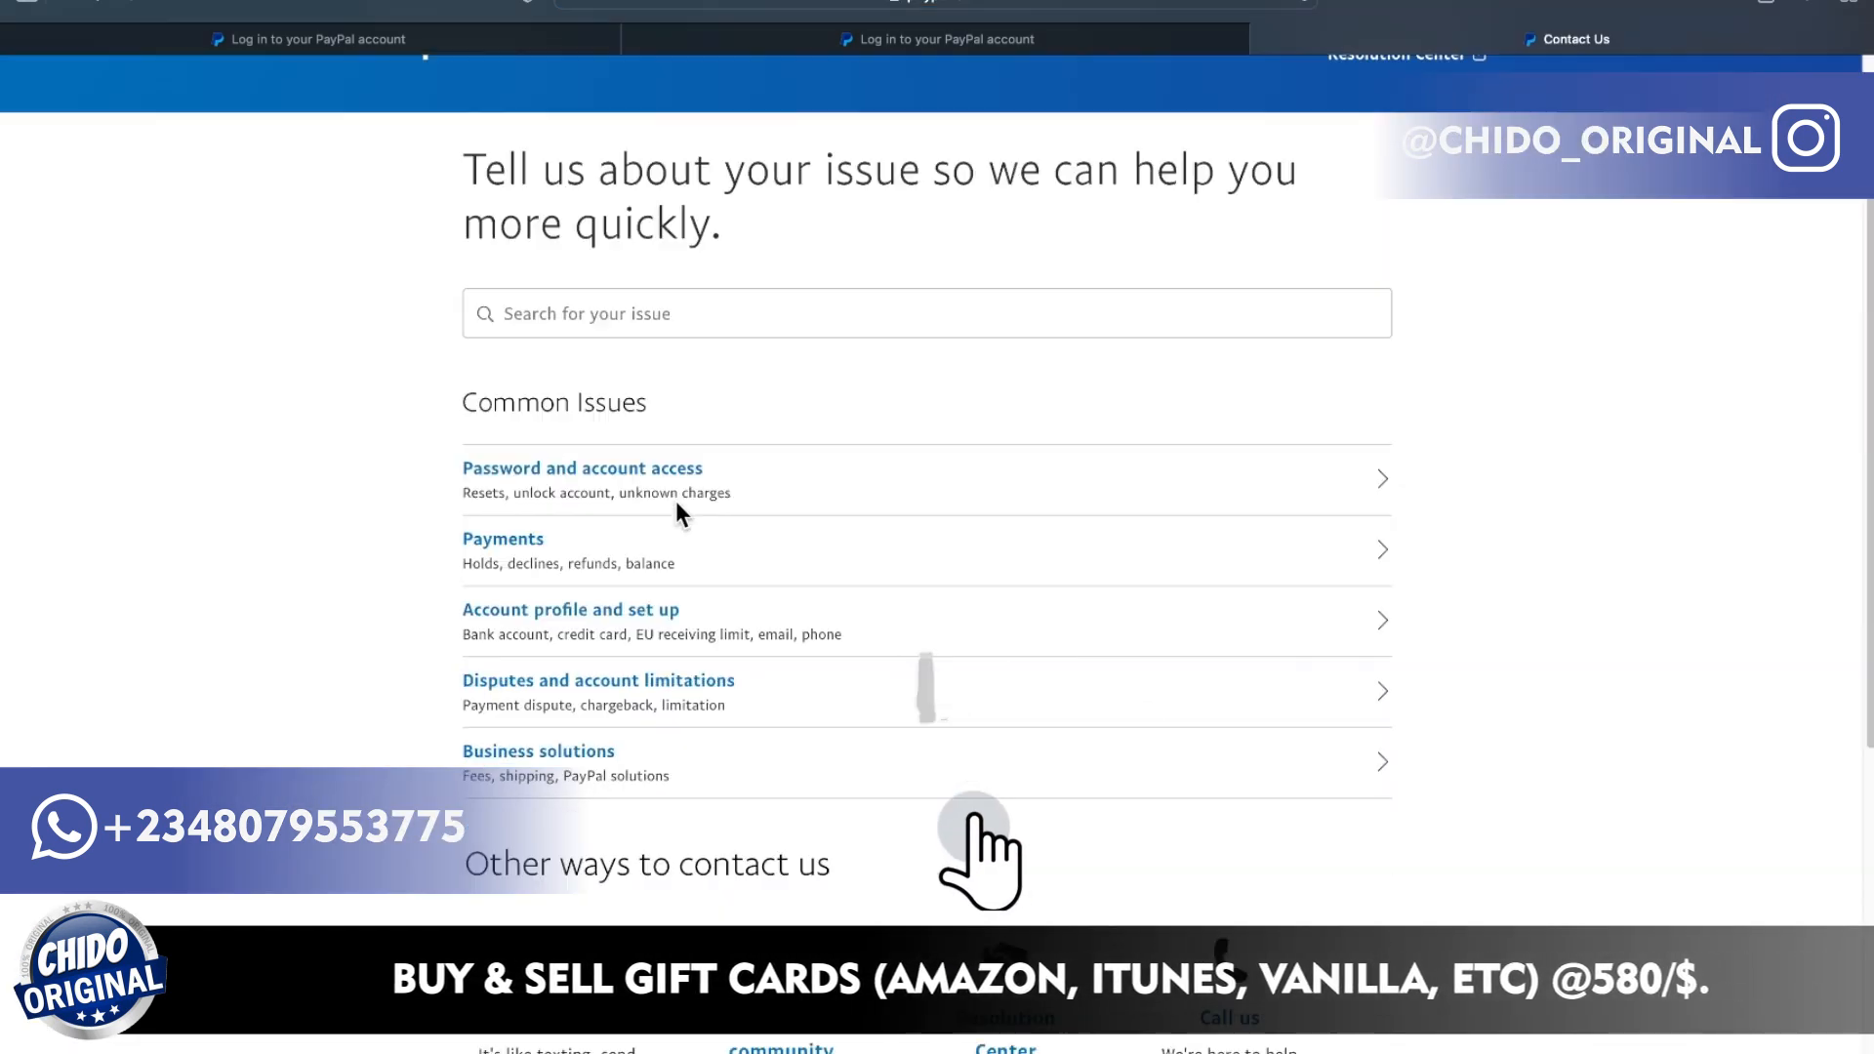
scroll(down, 3)
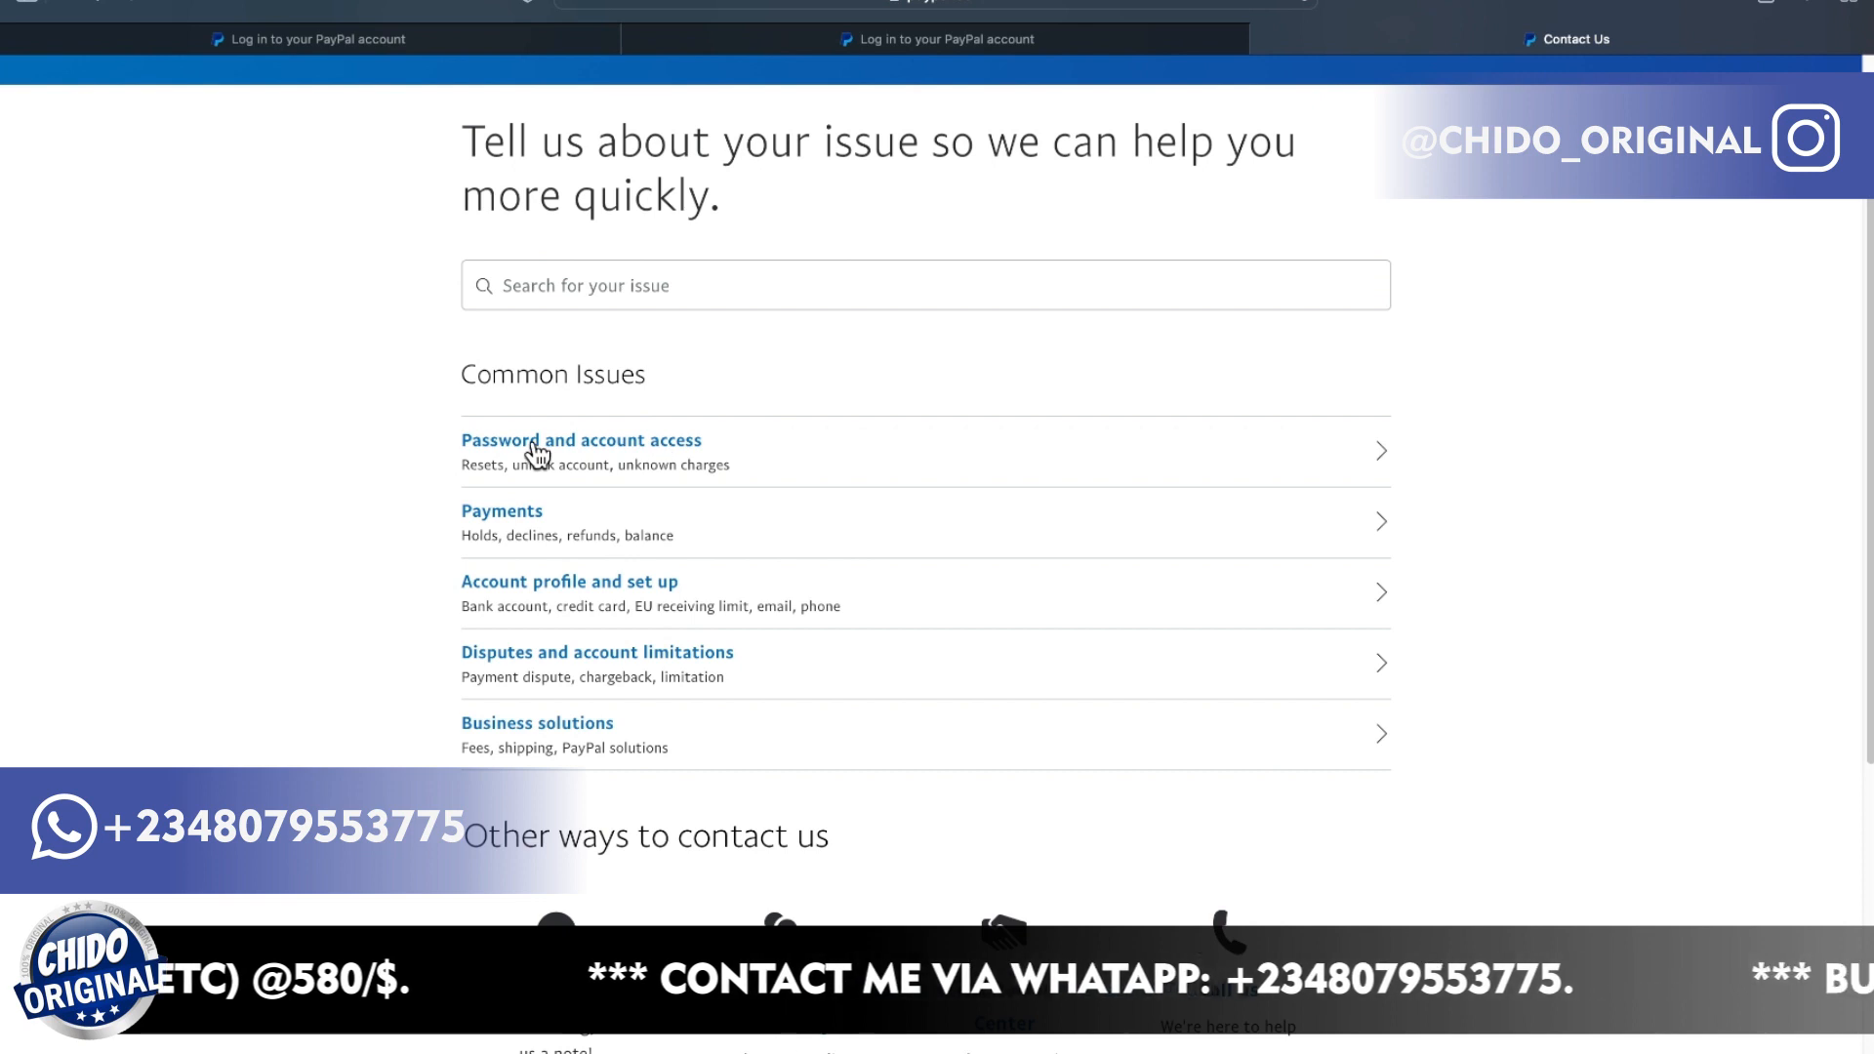
Select Password and account access, then Login problems, revealing the Message us and Call us options.
click(581, 439)
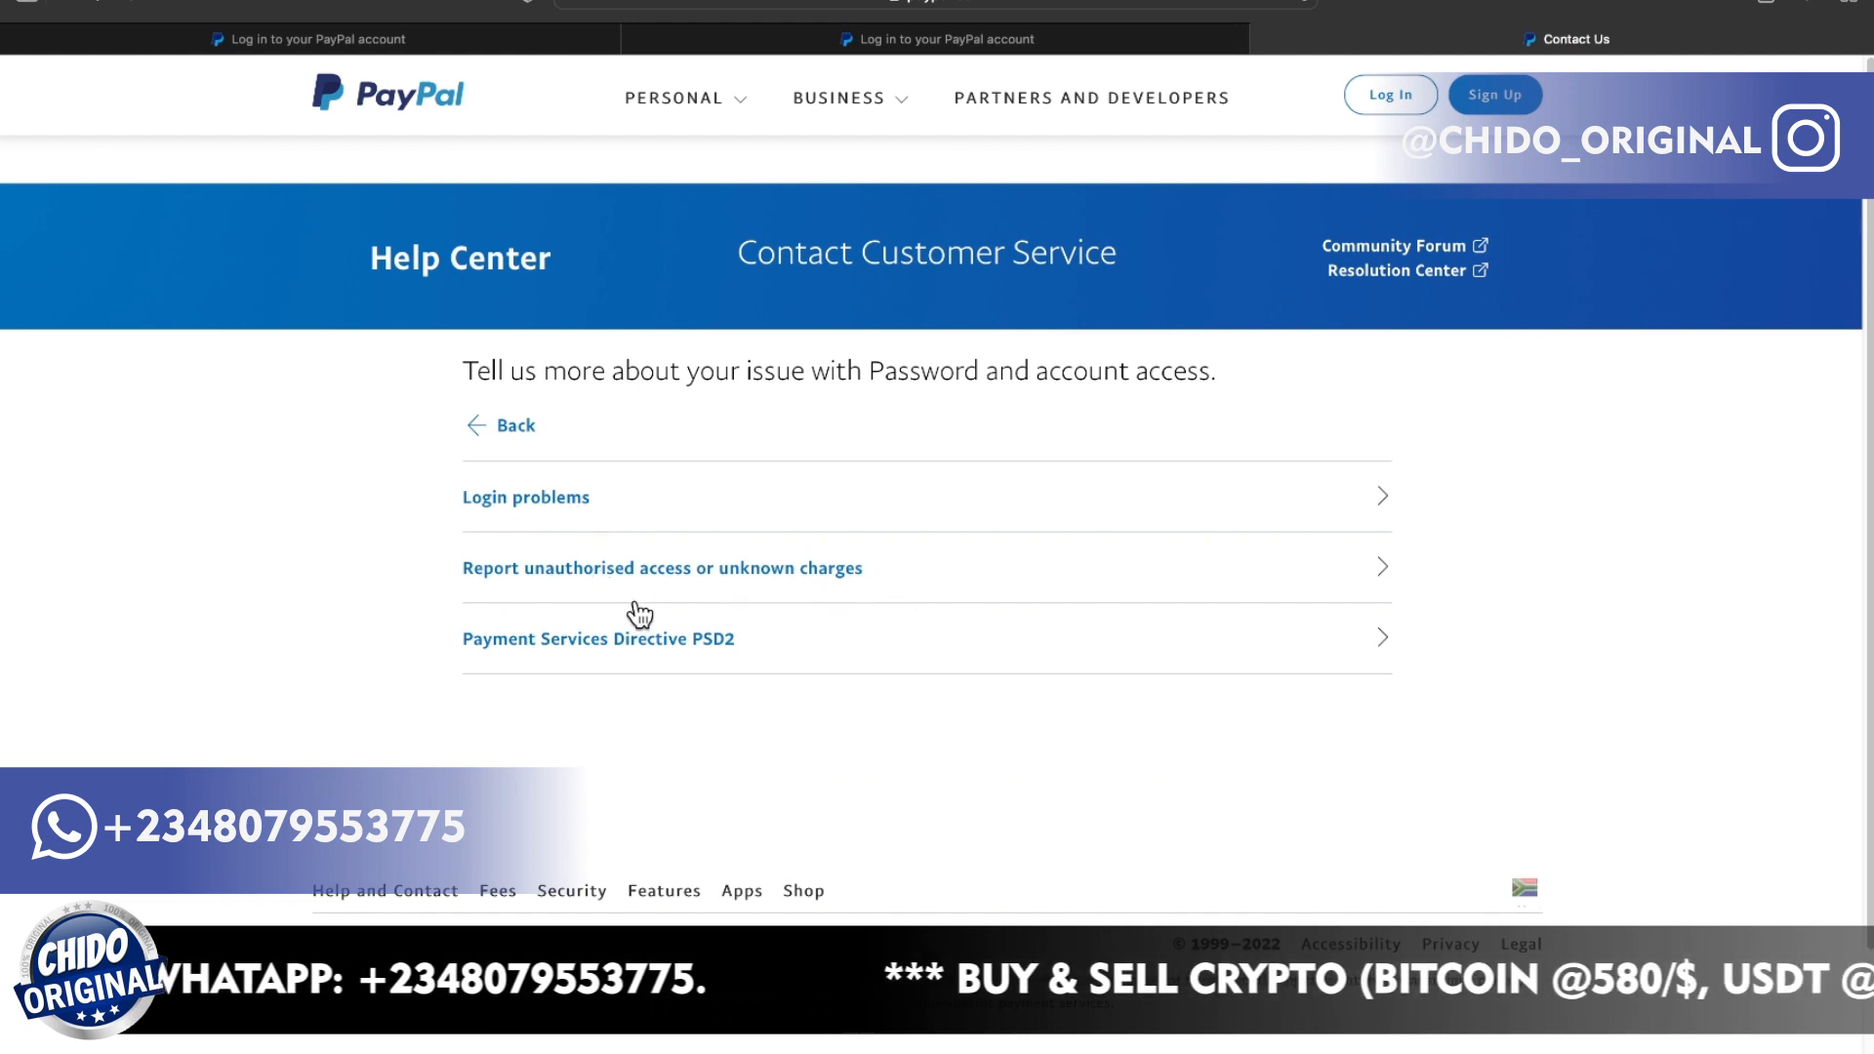
mouse_move(681, 702)
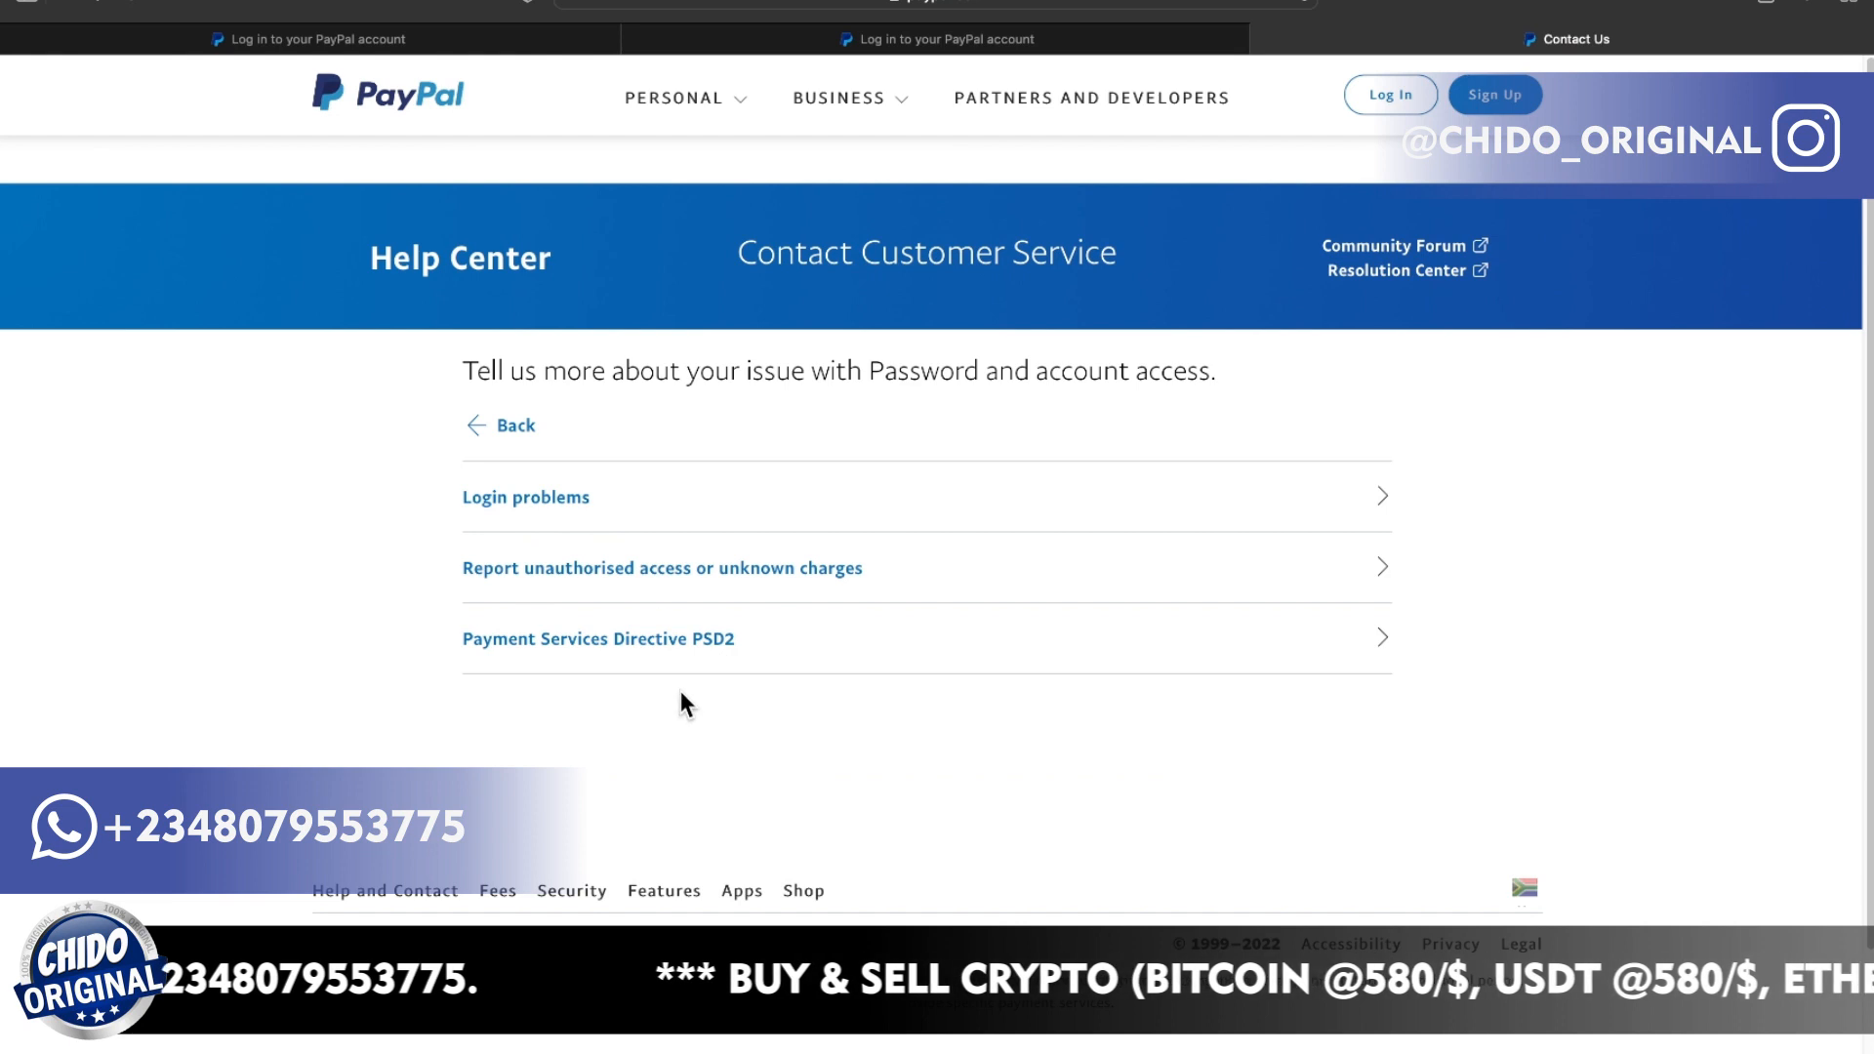
click(525, 496)
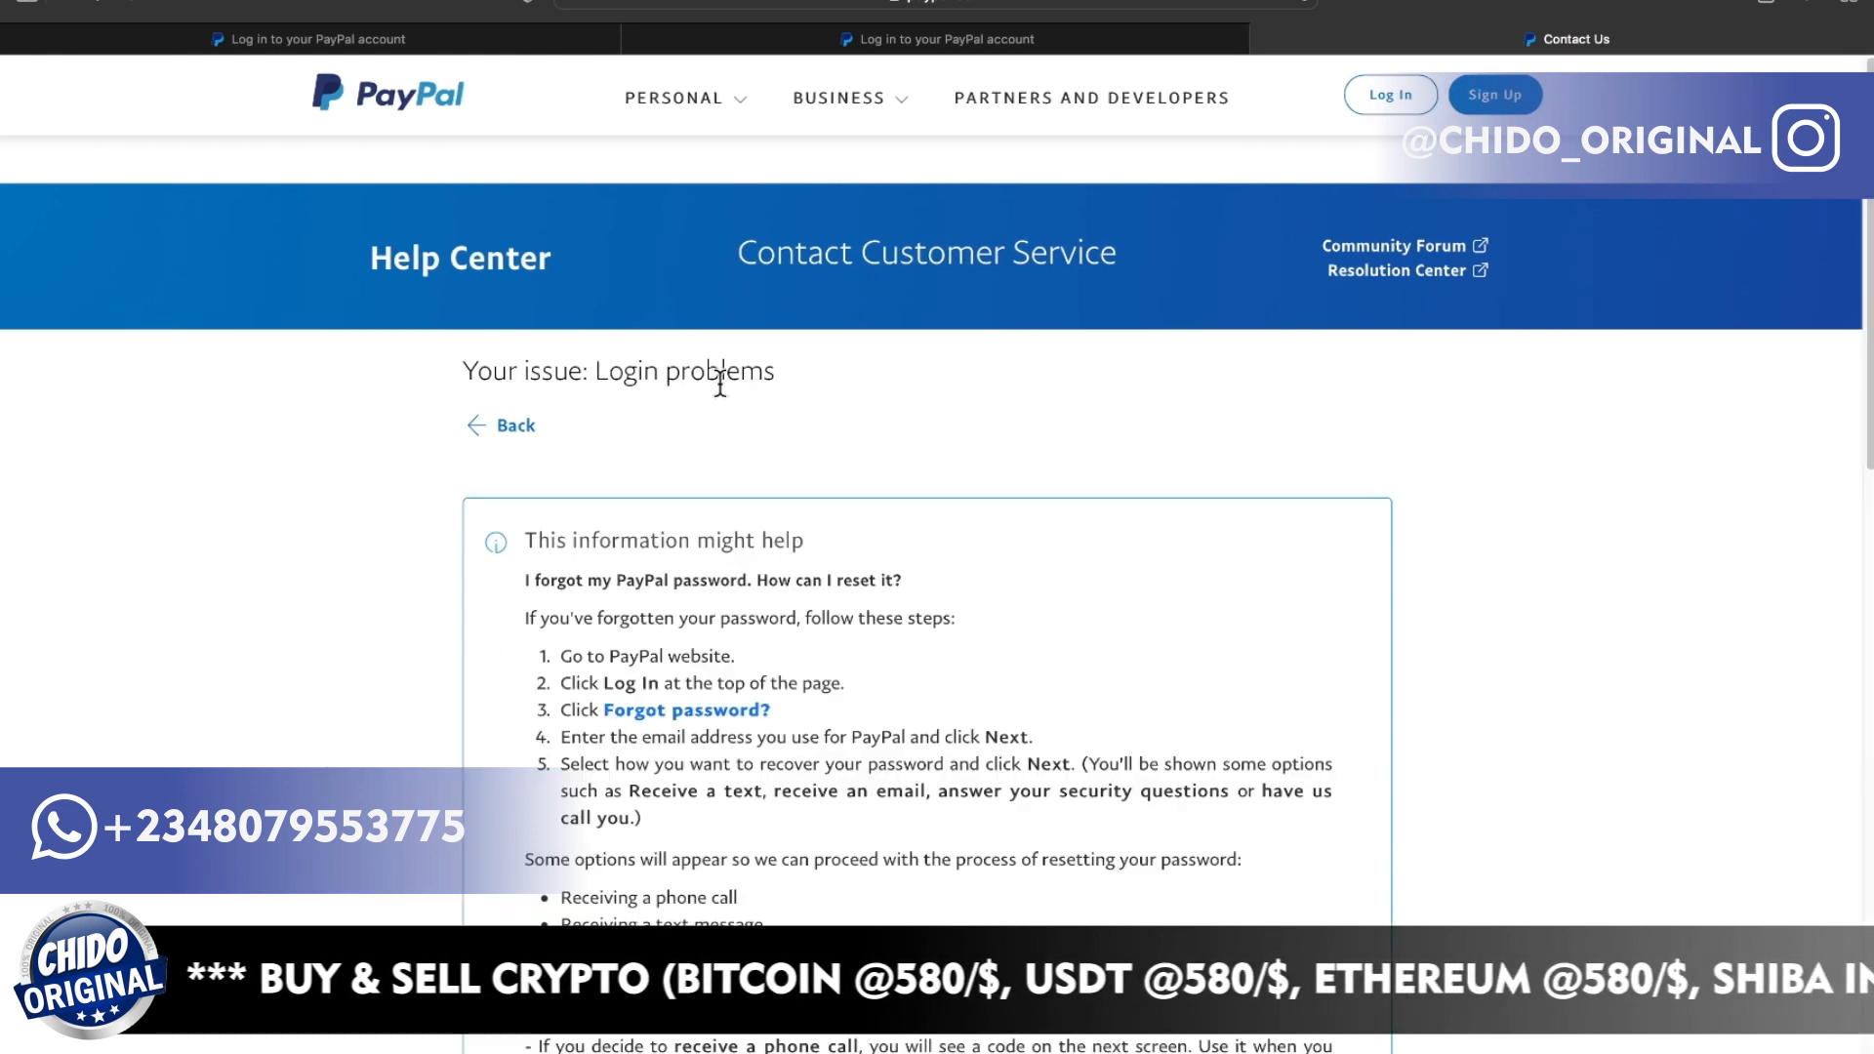
scroll(down, 3)
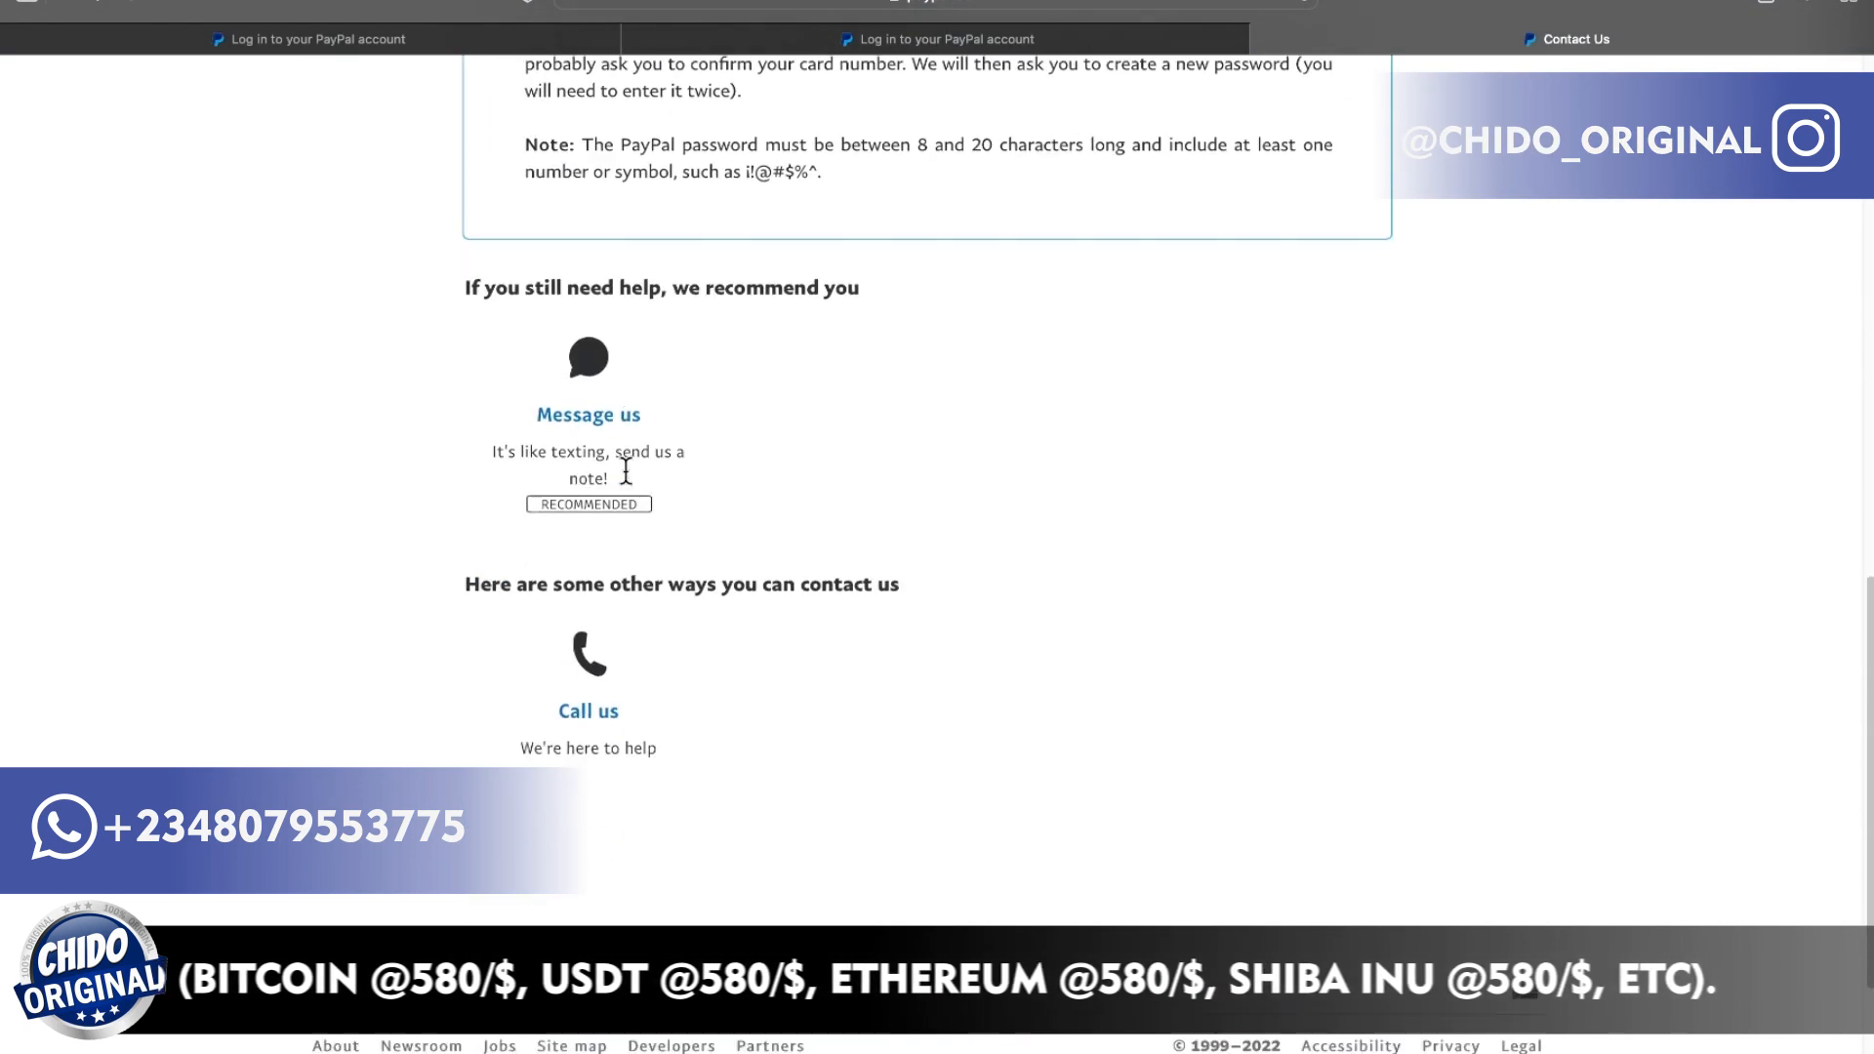
scroll(down, 3)
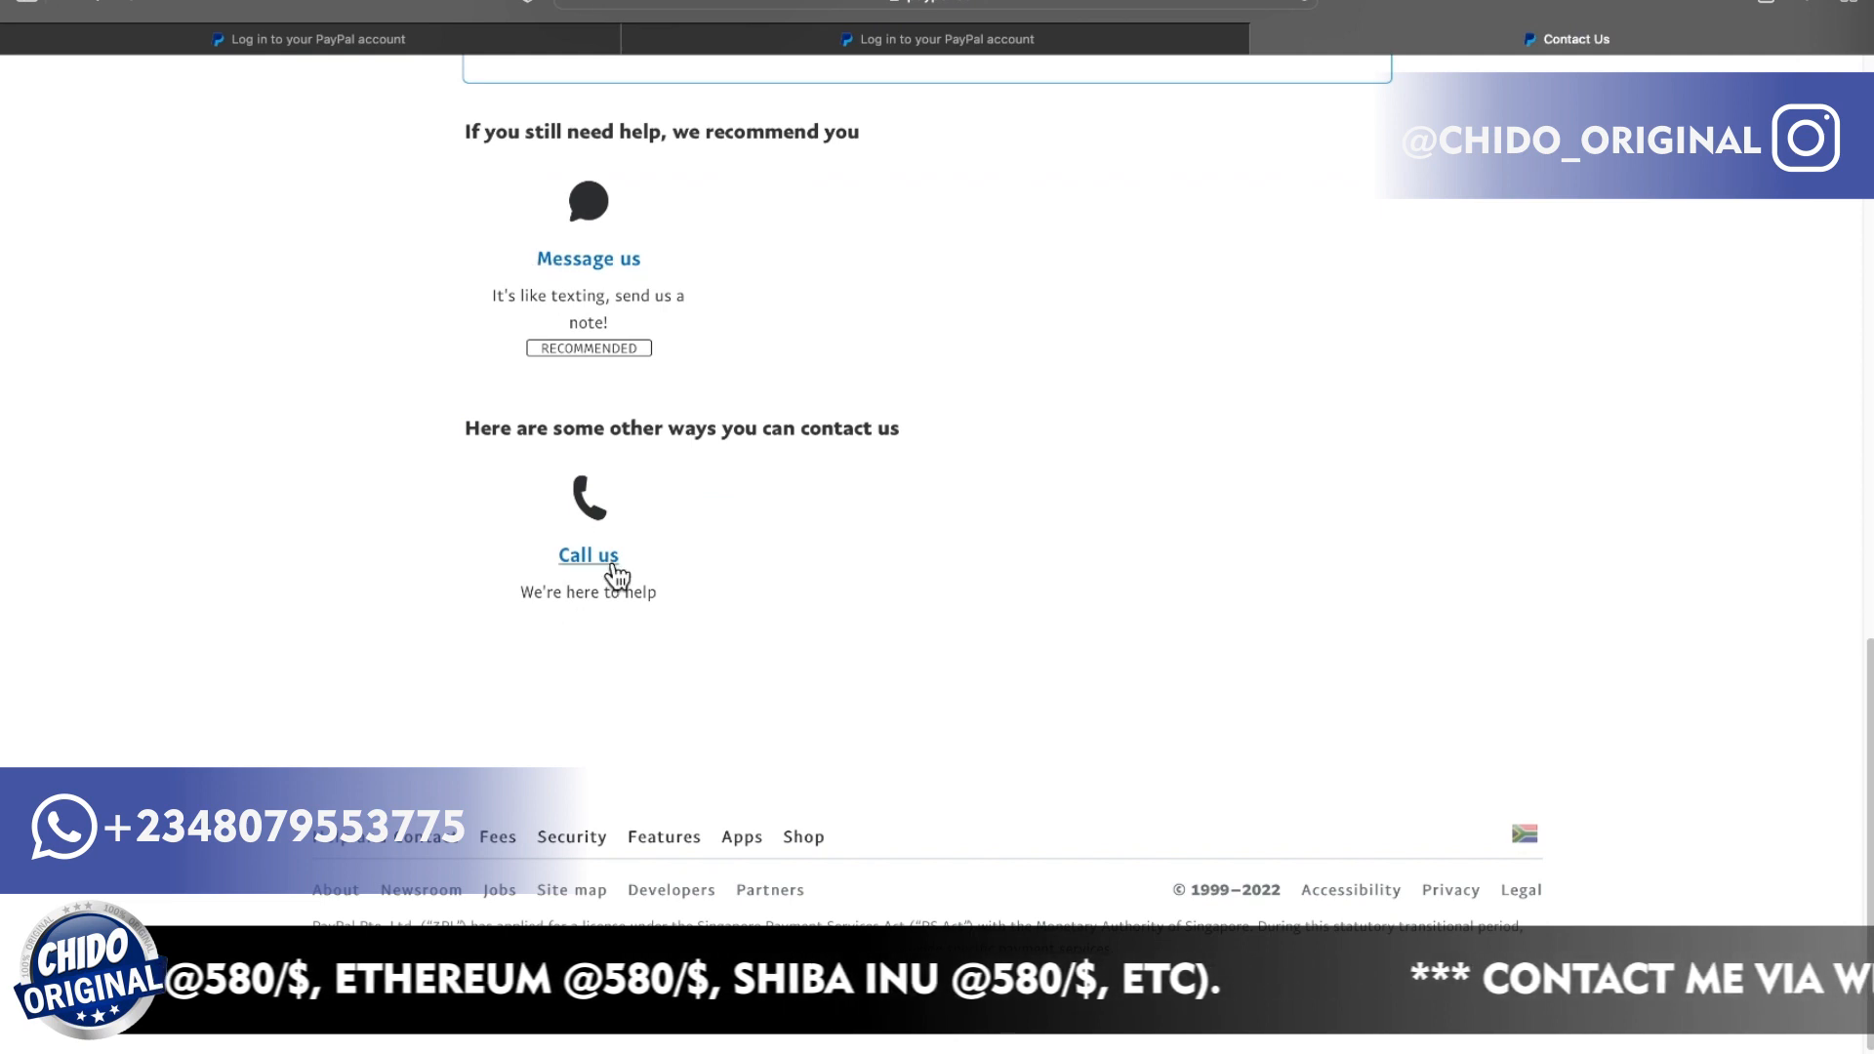
mouse_move(743, 254)
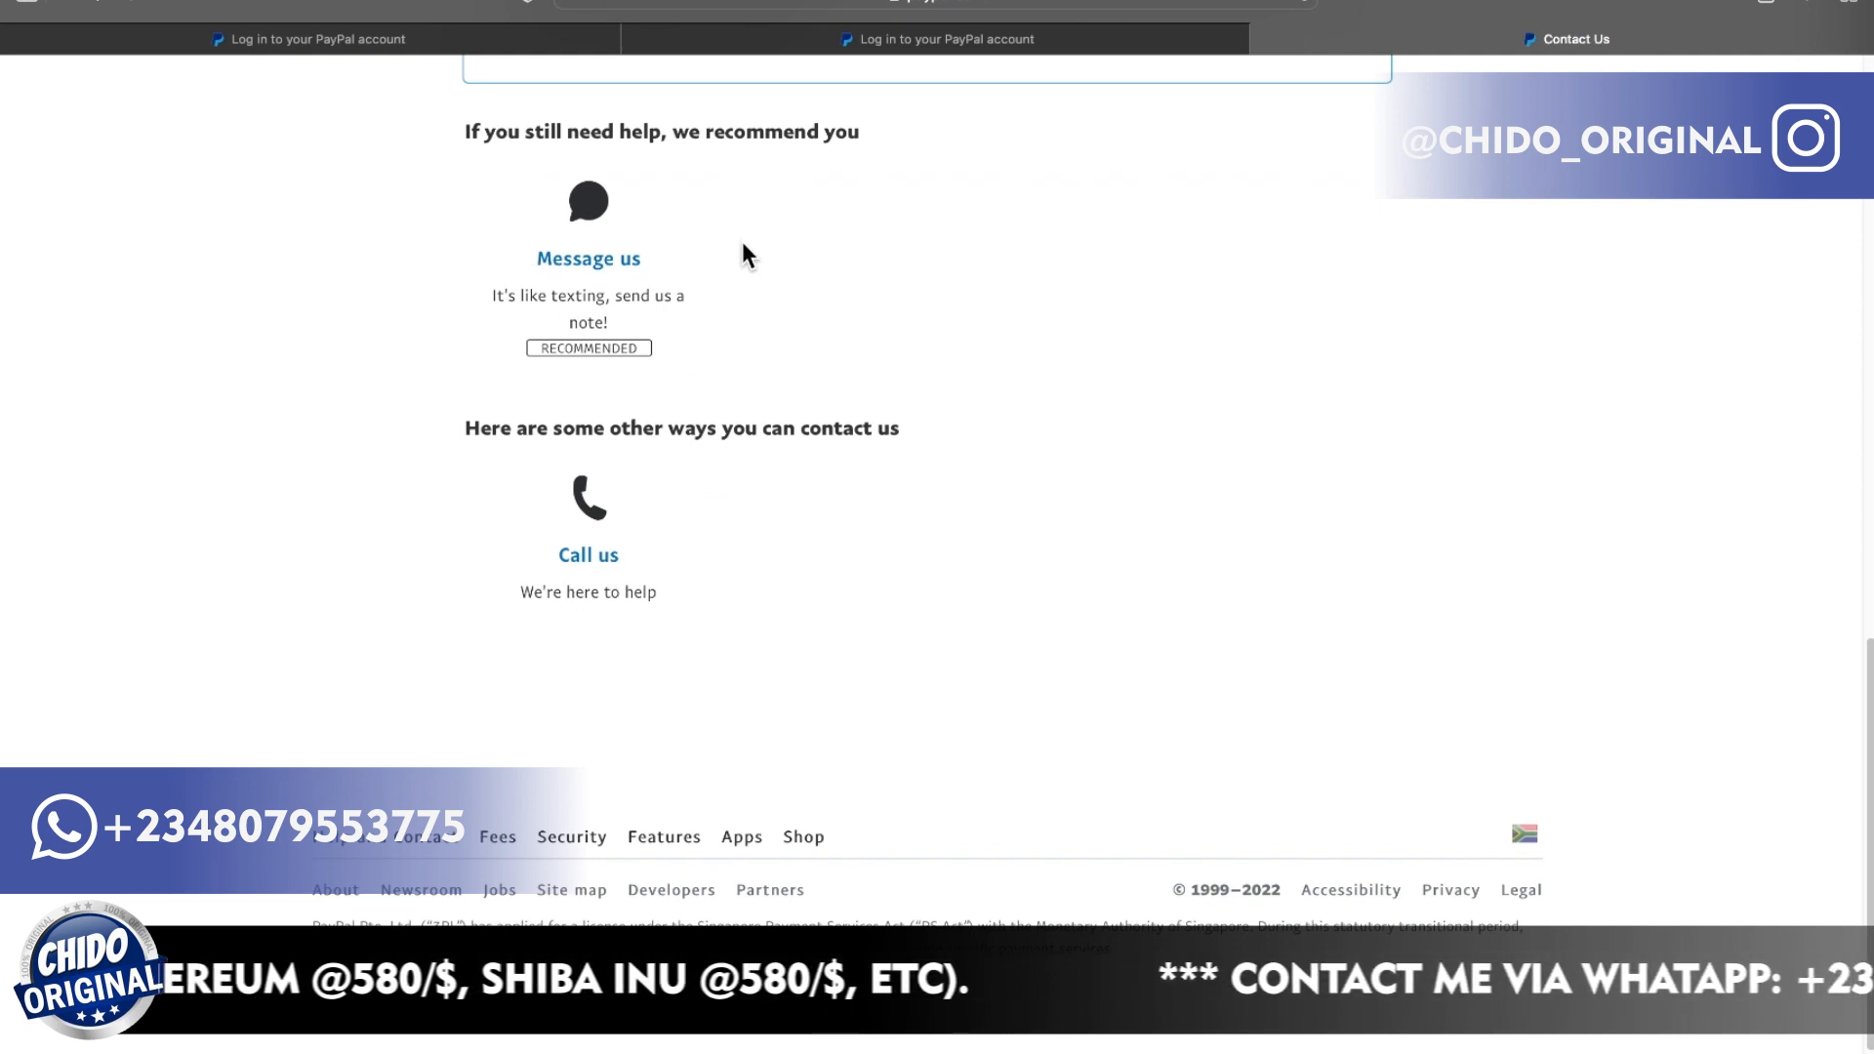
mouse_move(588, 257)
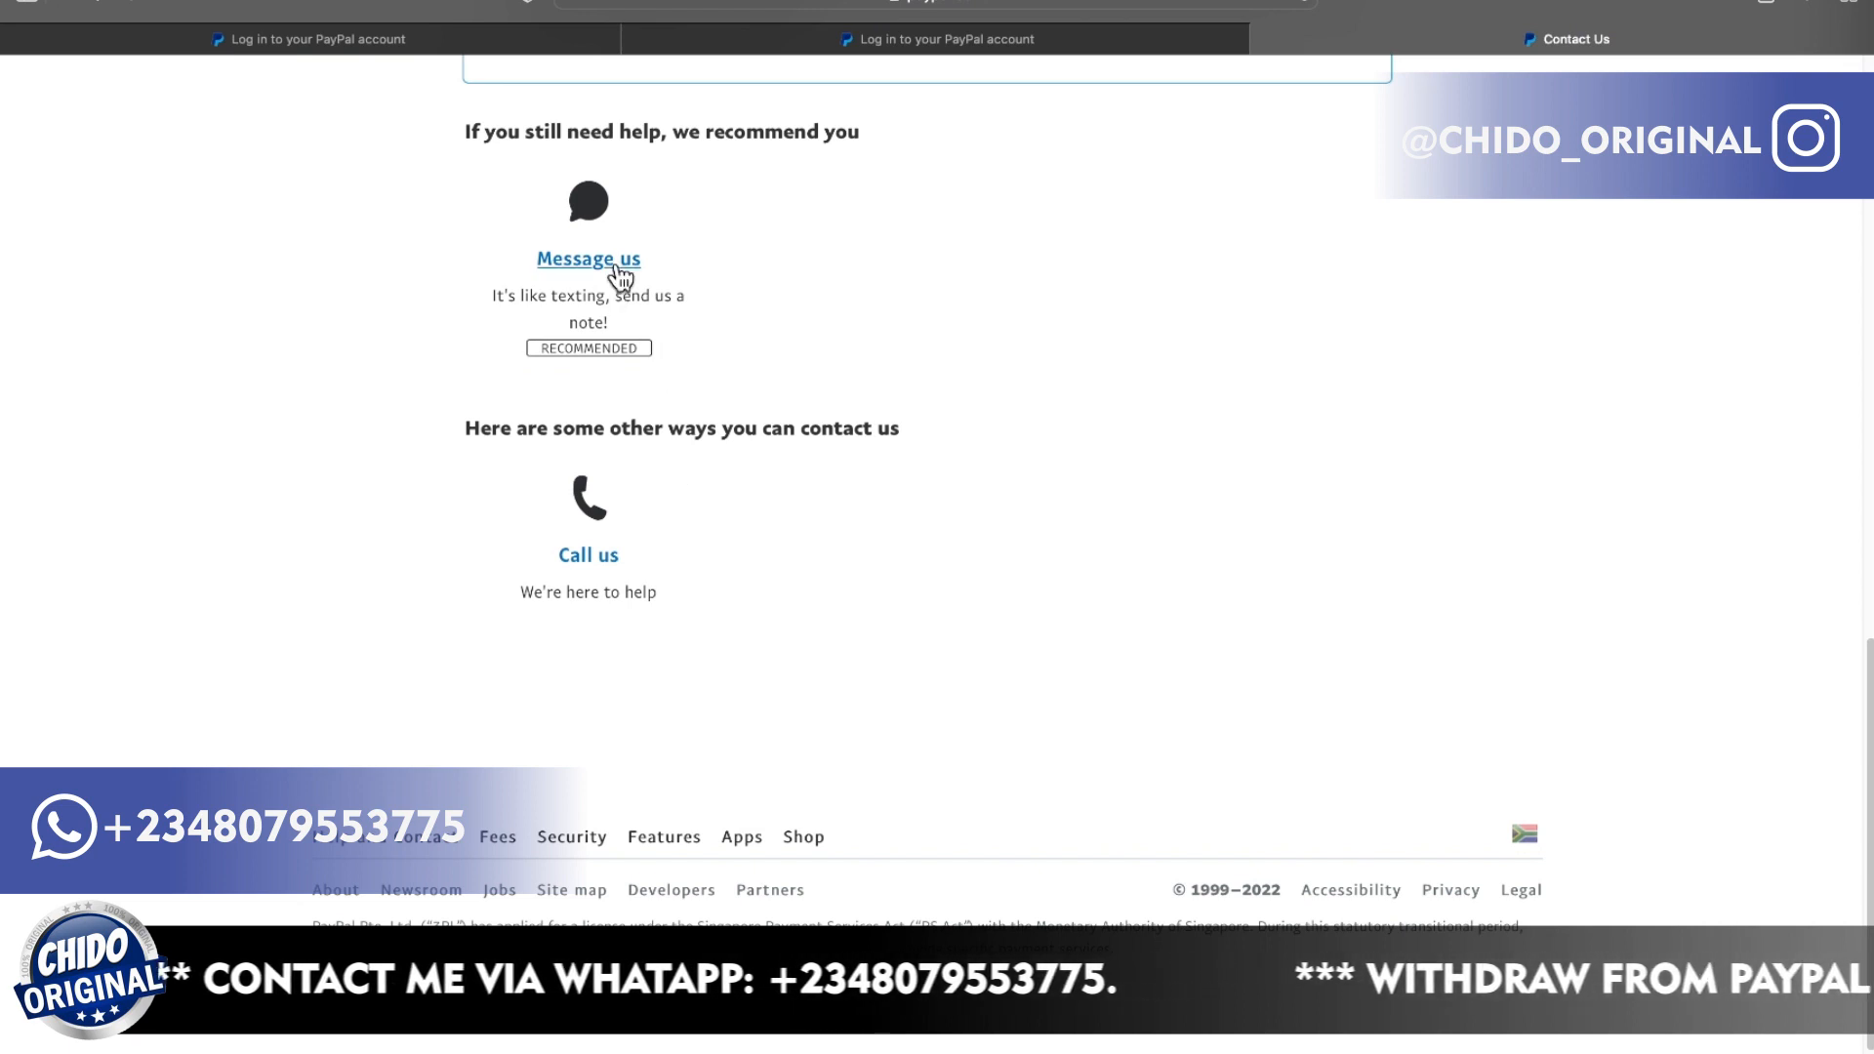
Start a PayPal Live Chat from Message Us using 'Chat with us while logged out'.
click(587, 258)
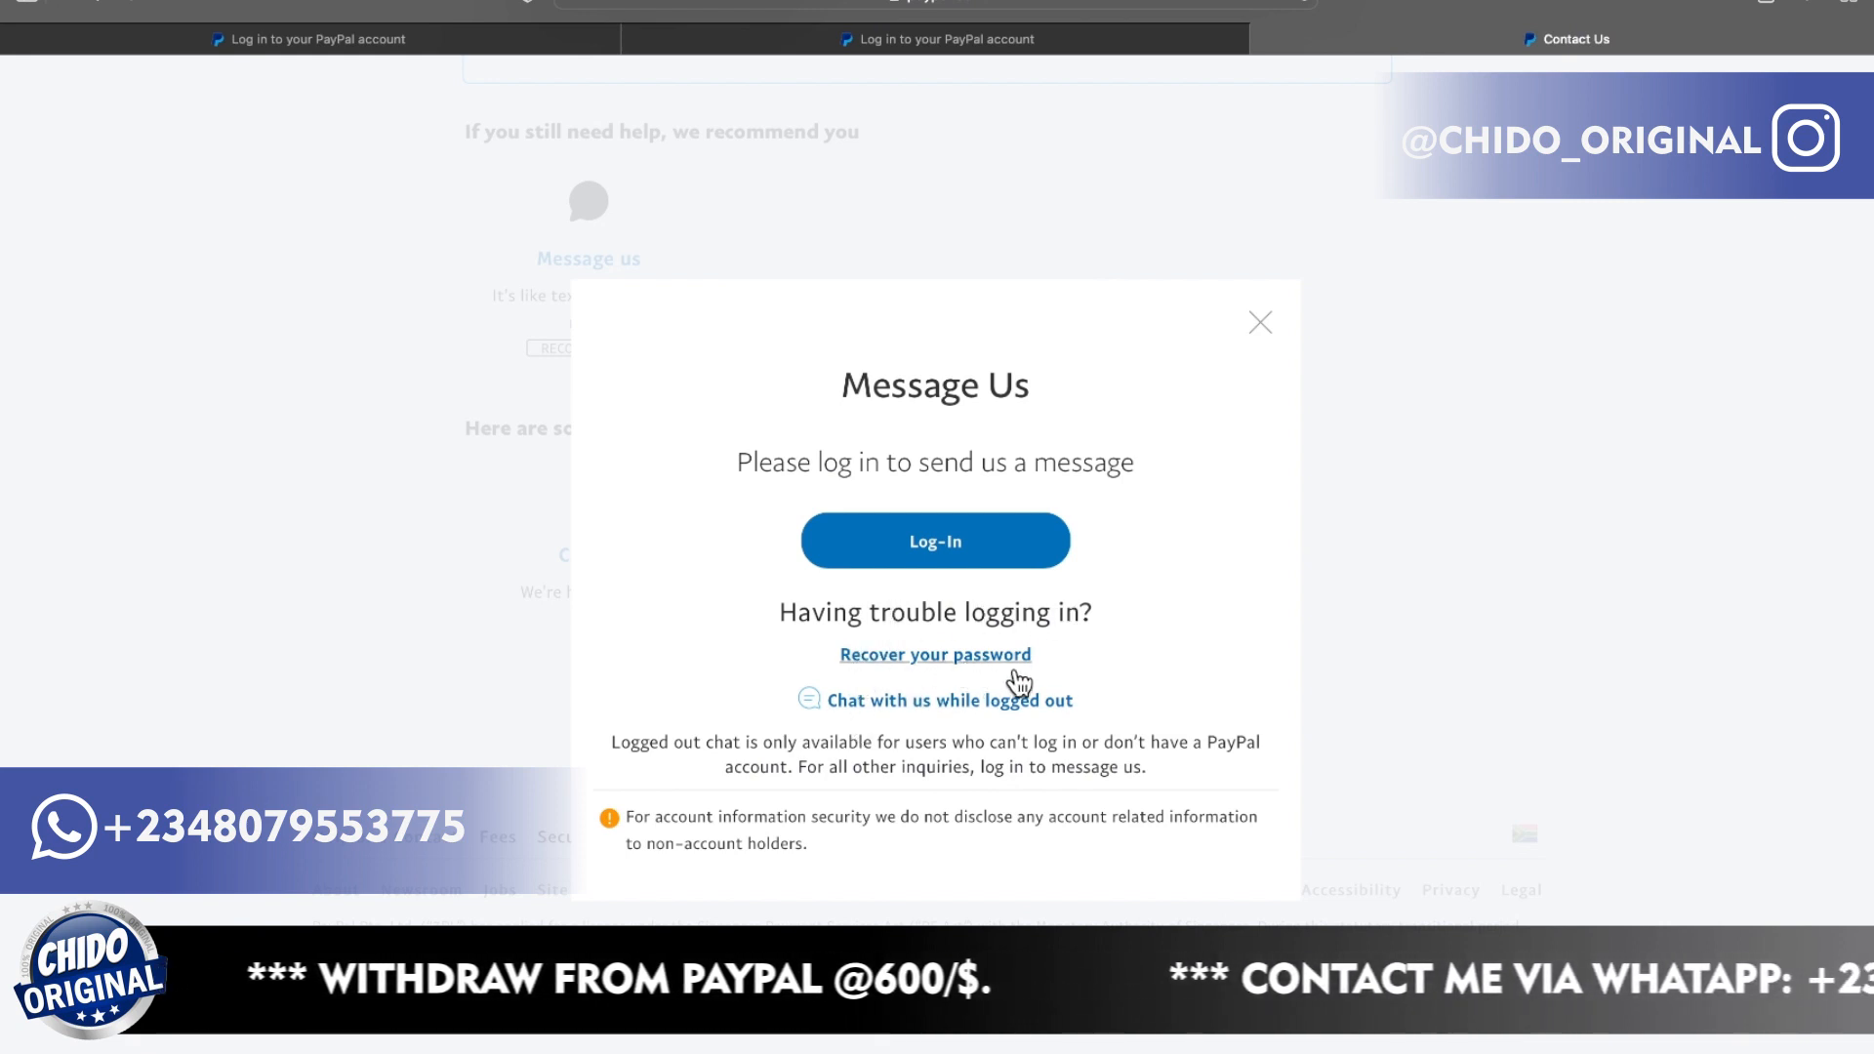
mouse_move(939, 722)
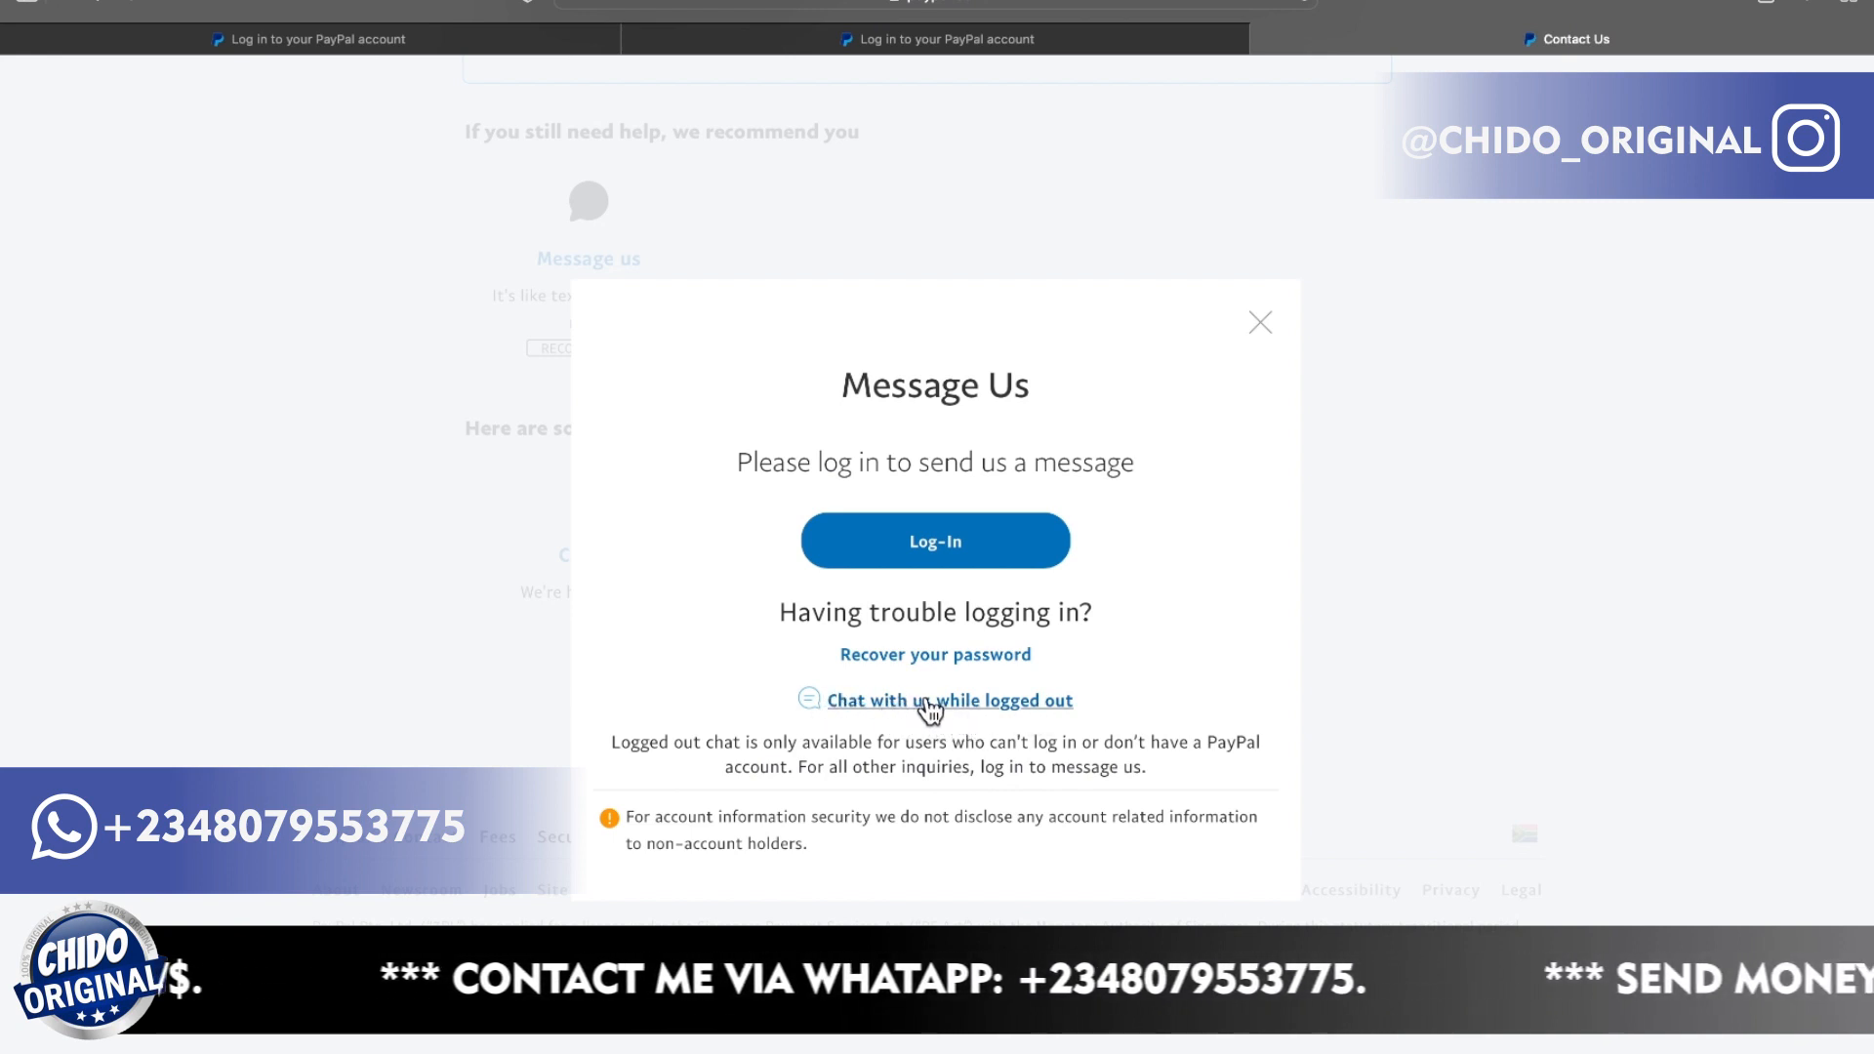
click(948, 698)
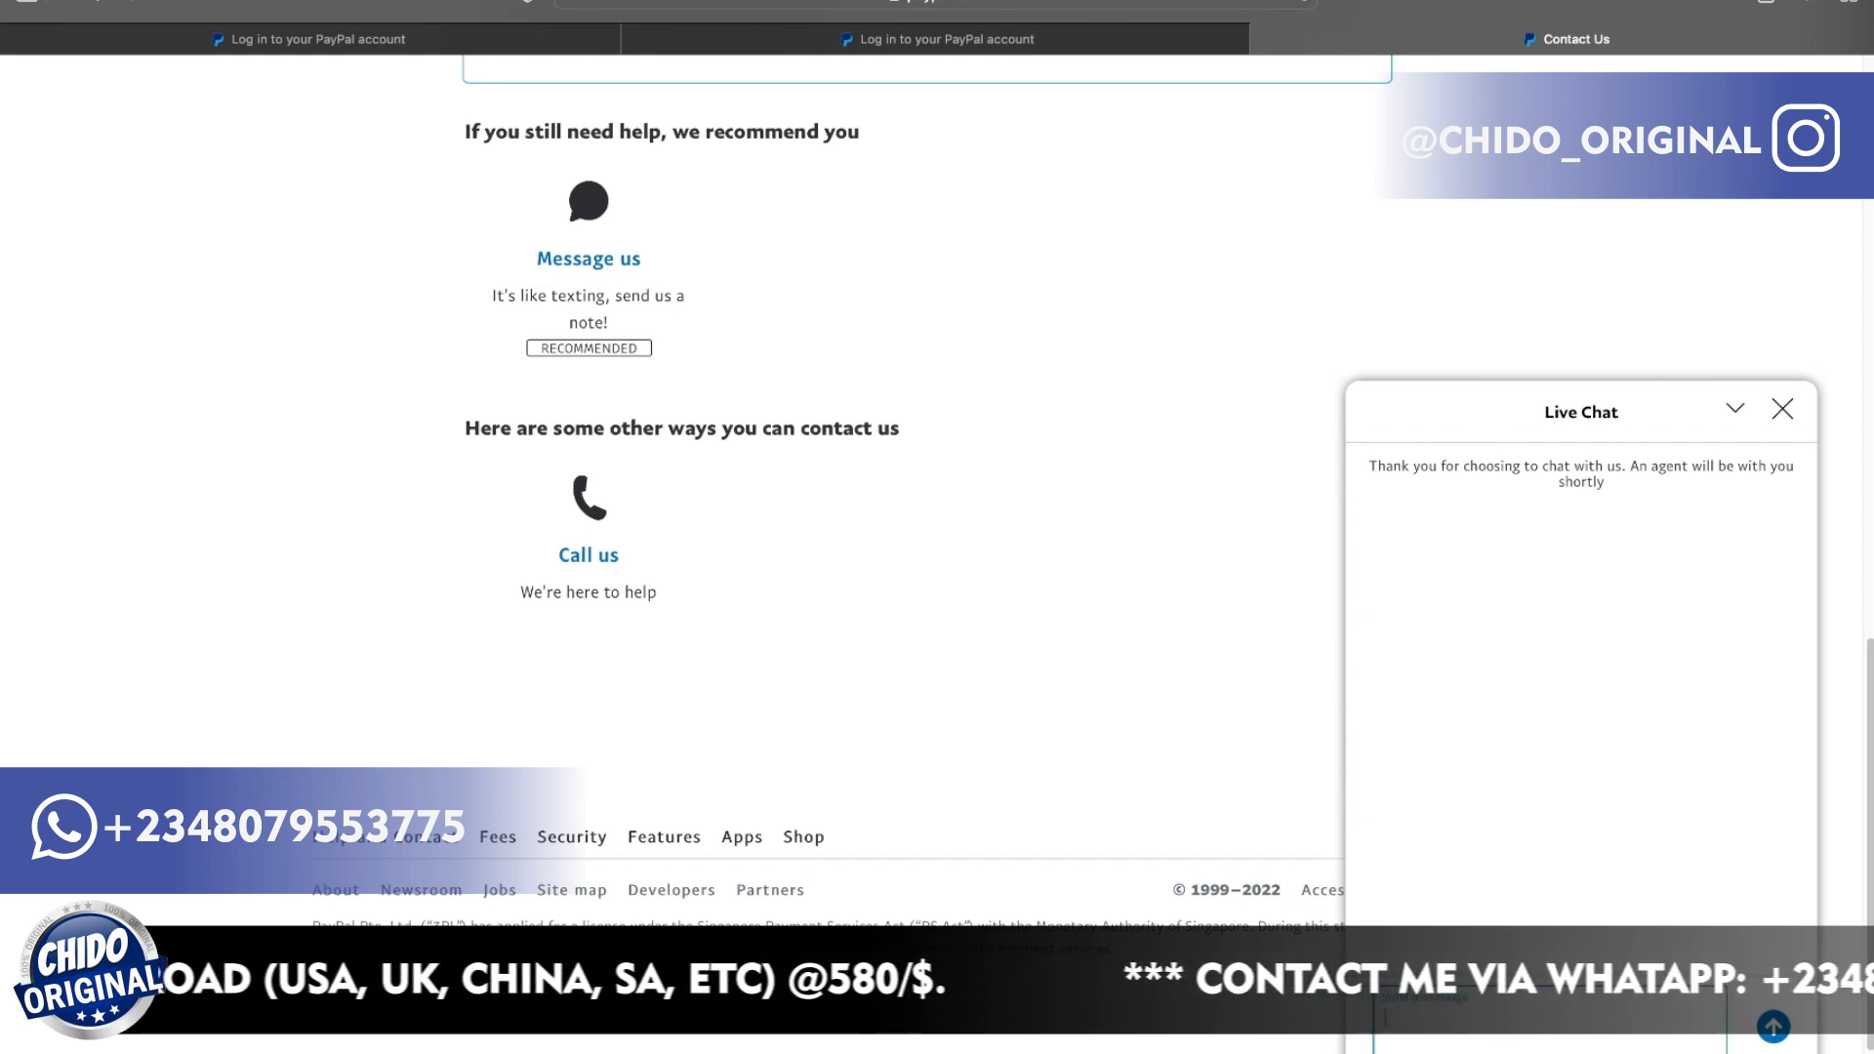
Send support 'hi' and a message saying 'I'm having issues loggin in'.
text(hi)
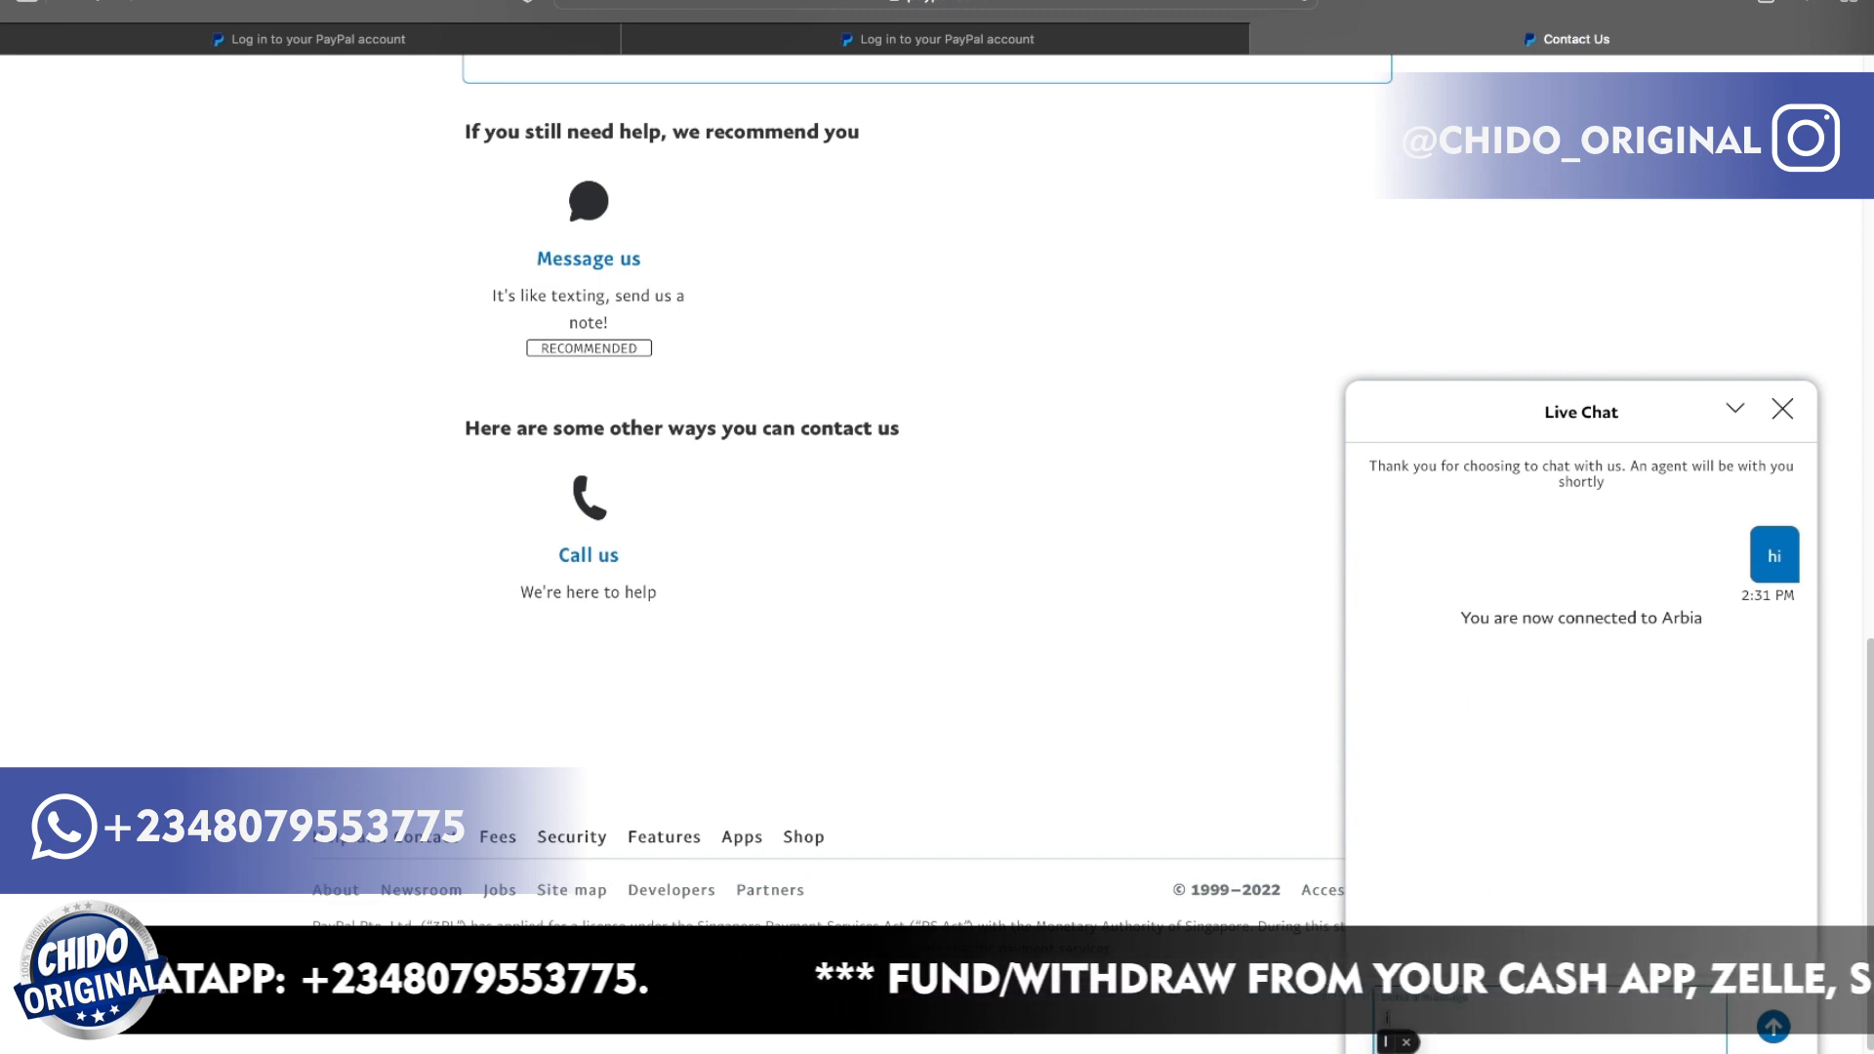
text(im h)
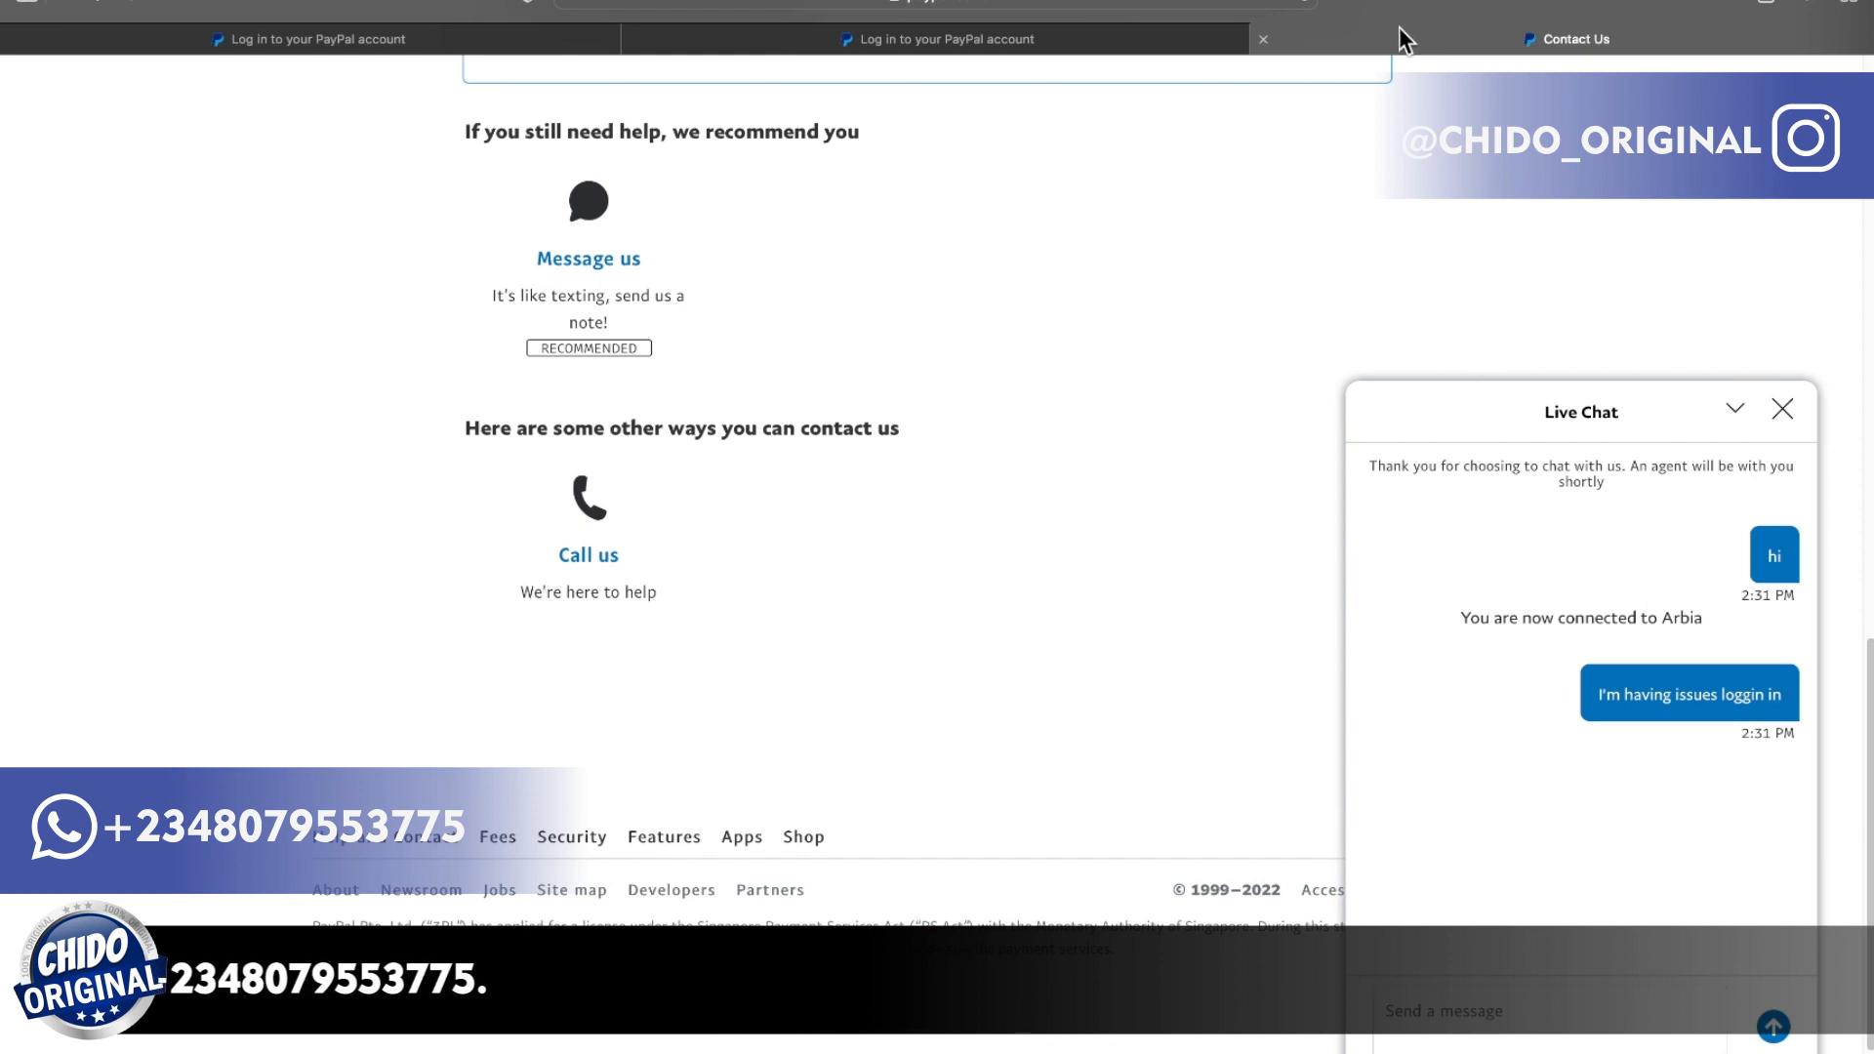
mouse_move(1357, 377)
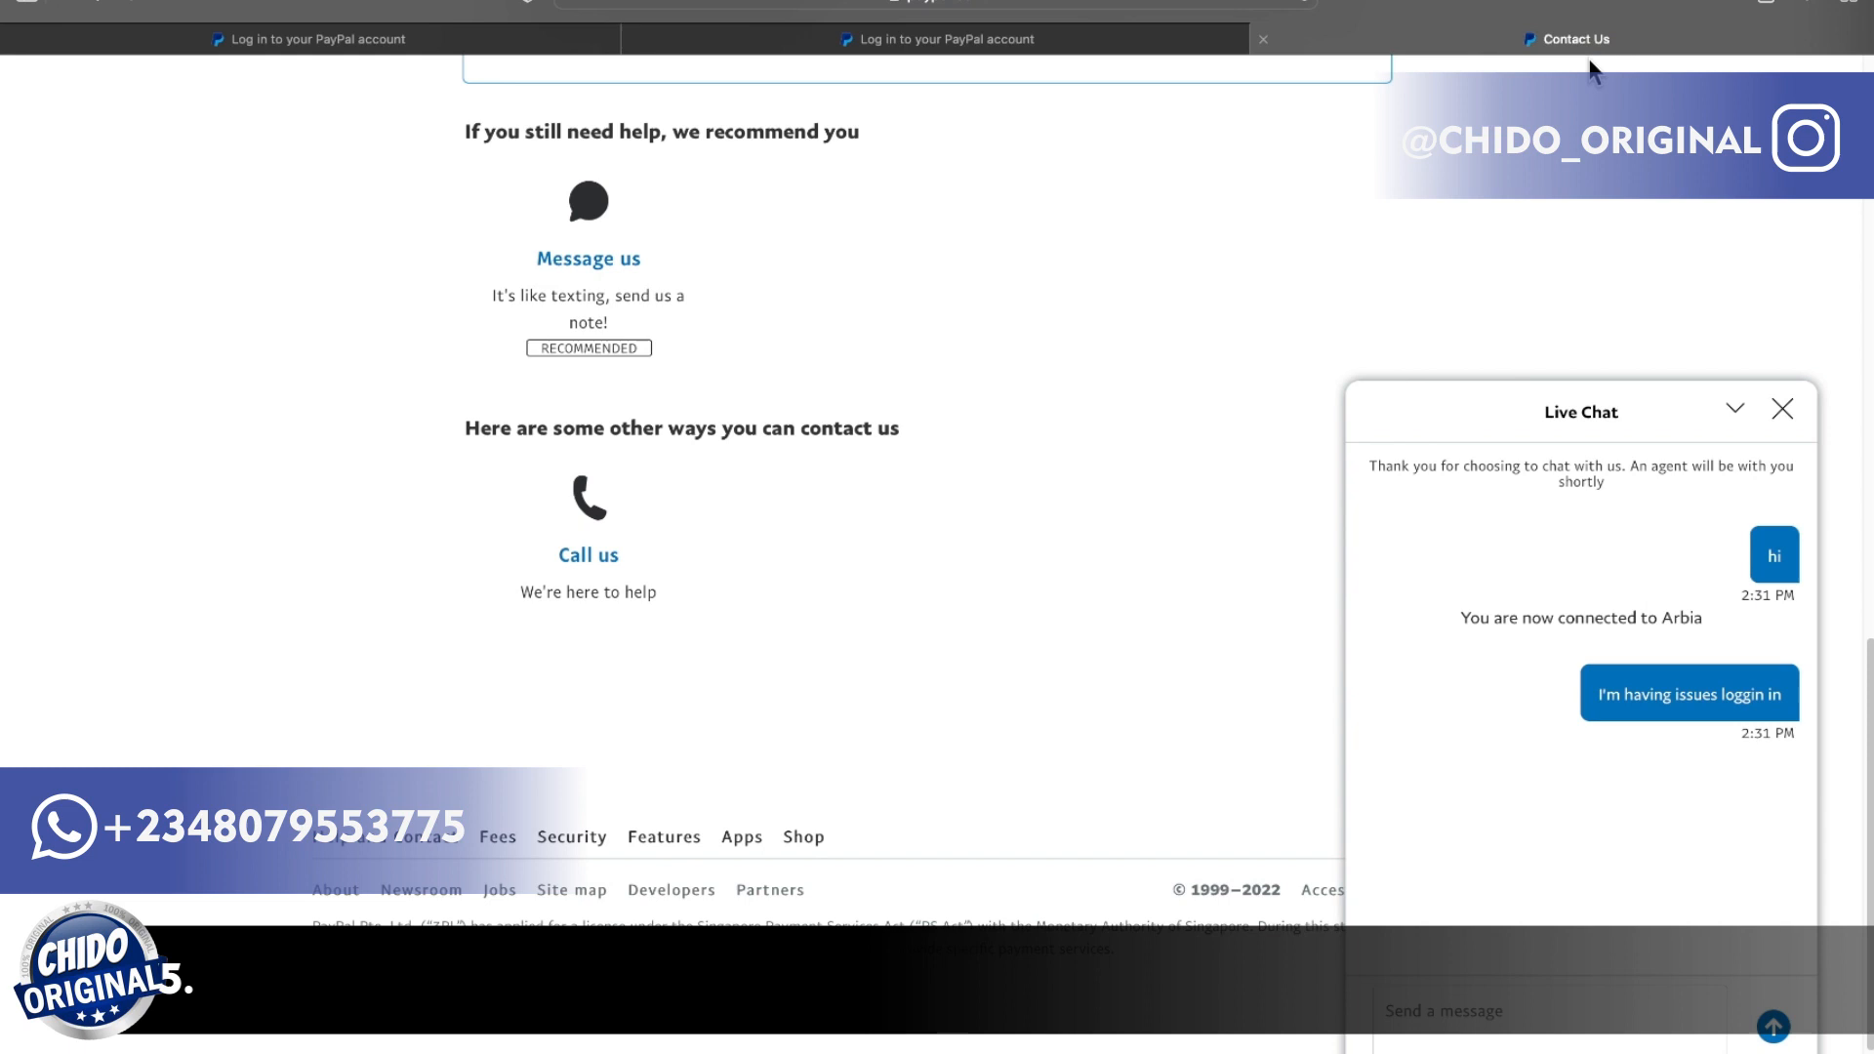
mouse_move(1596, 822)
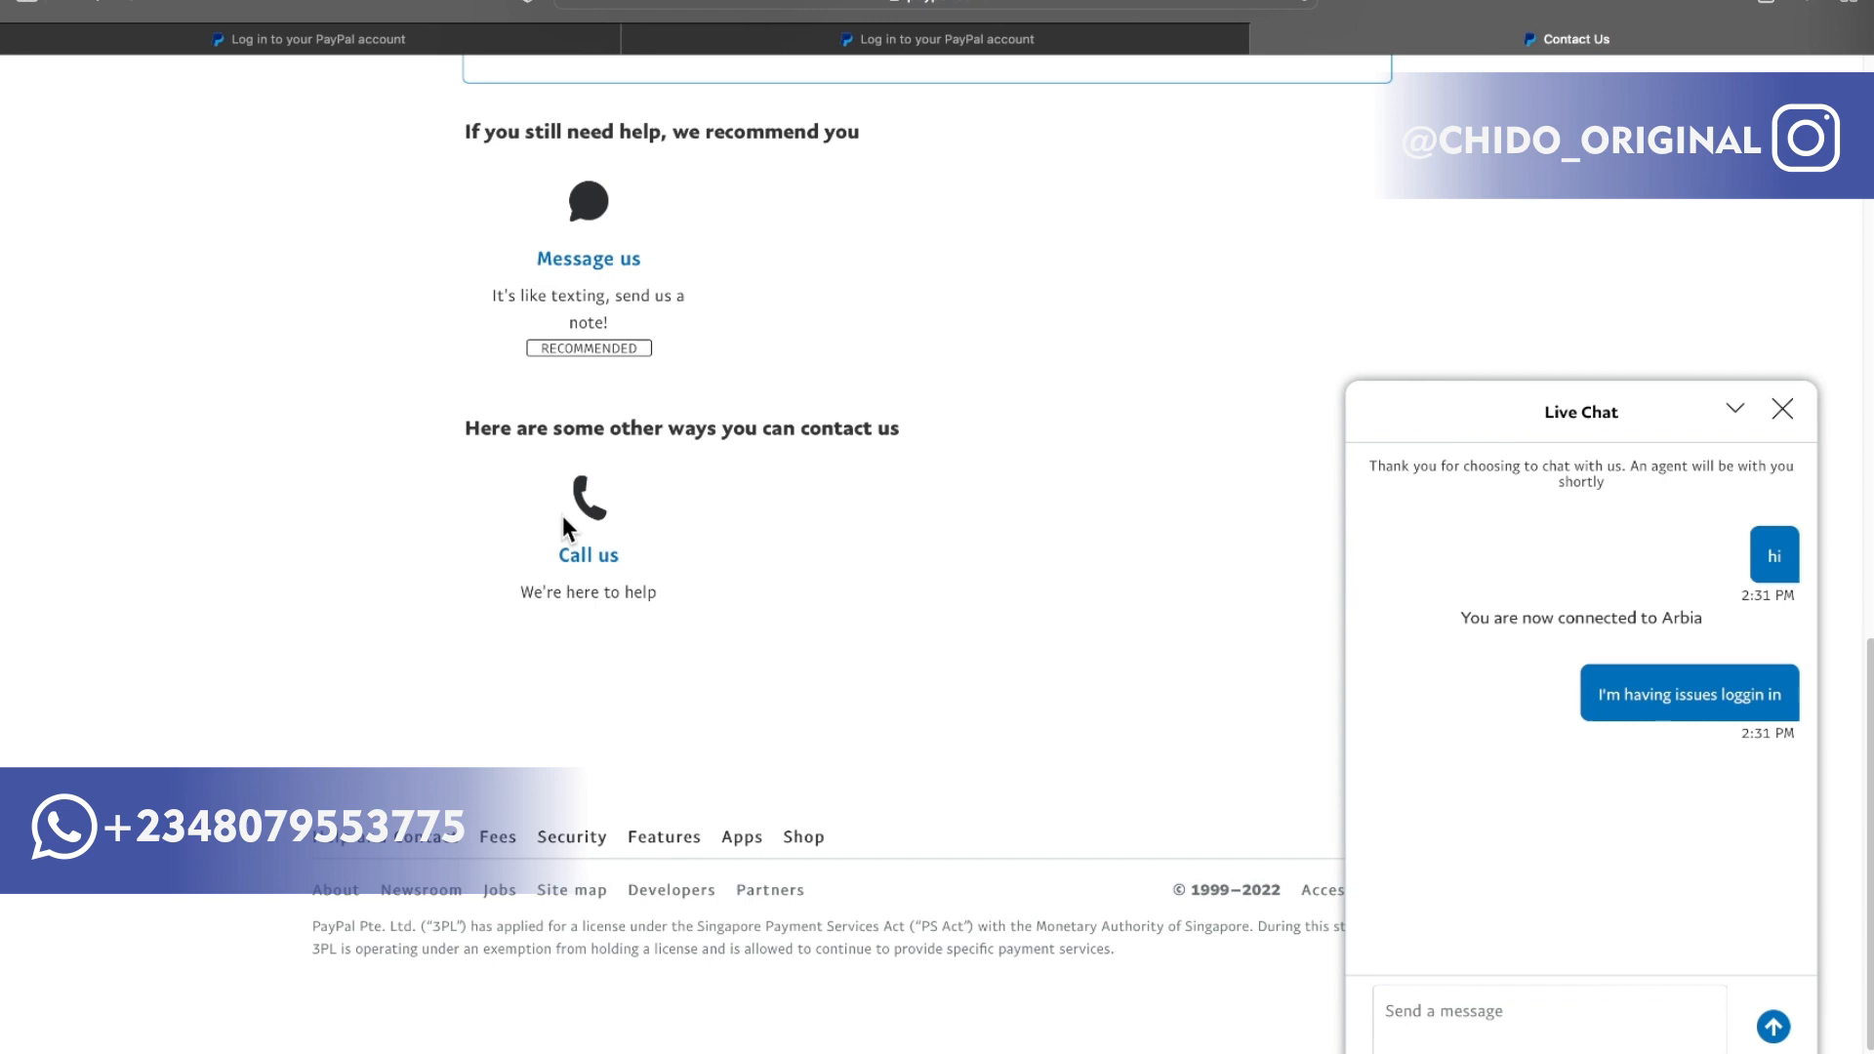
mouse_move(587, 562)
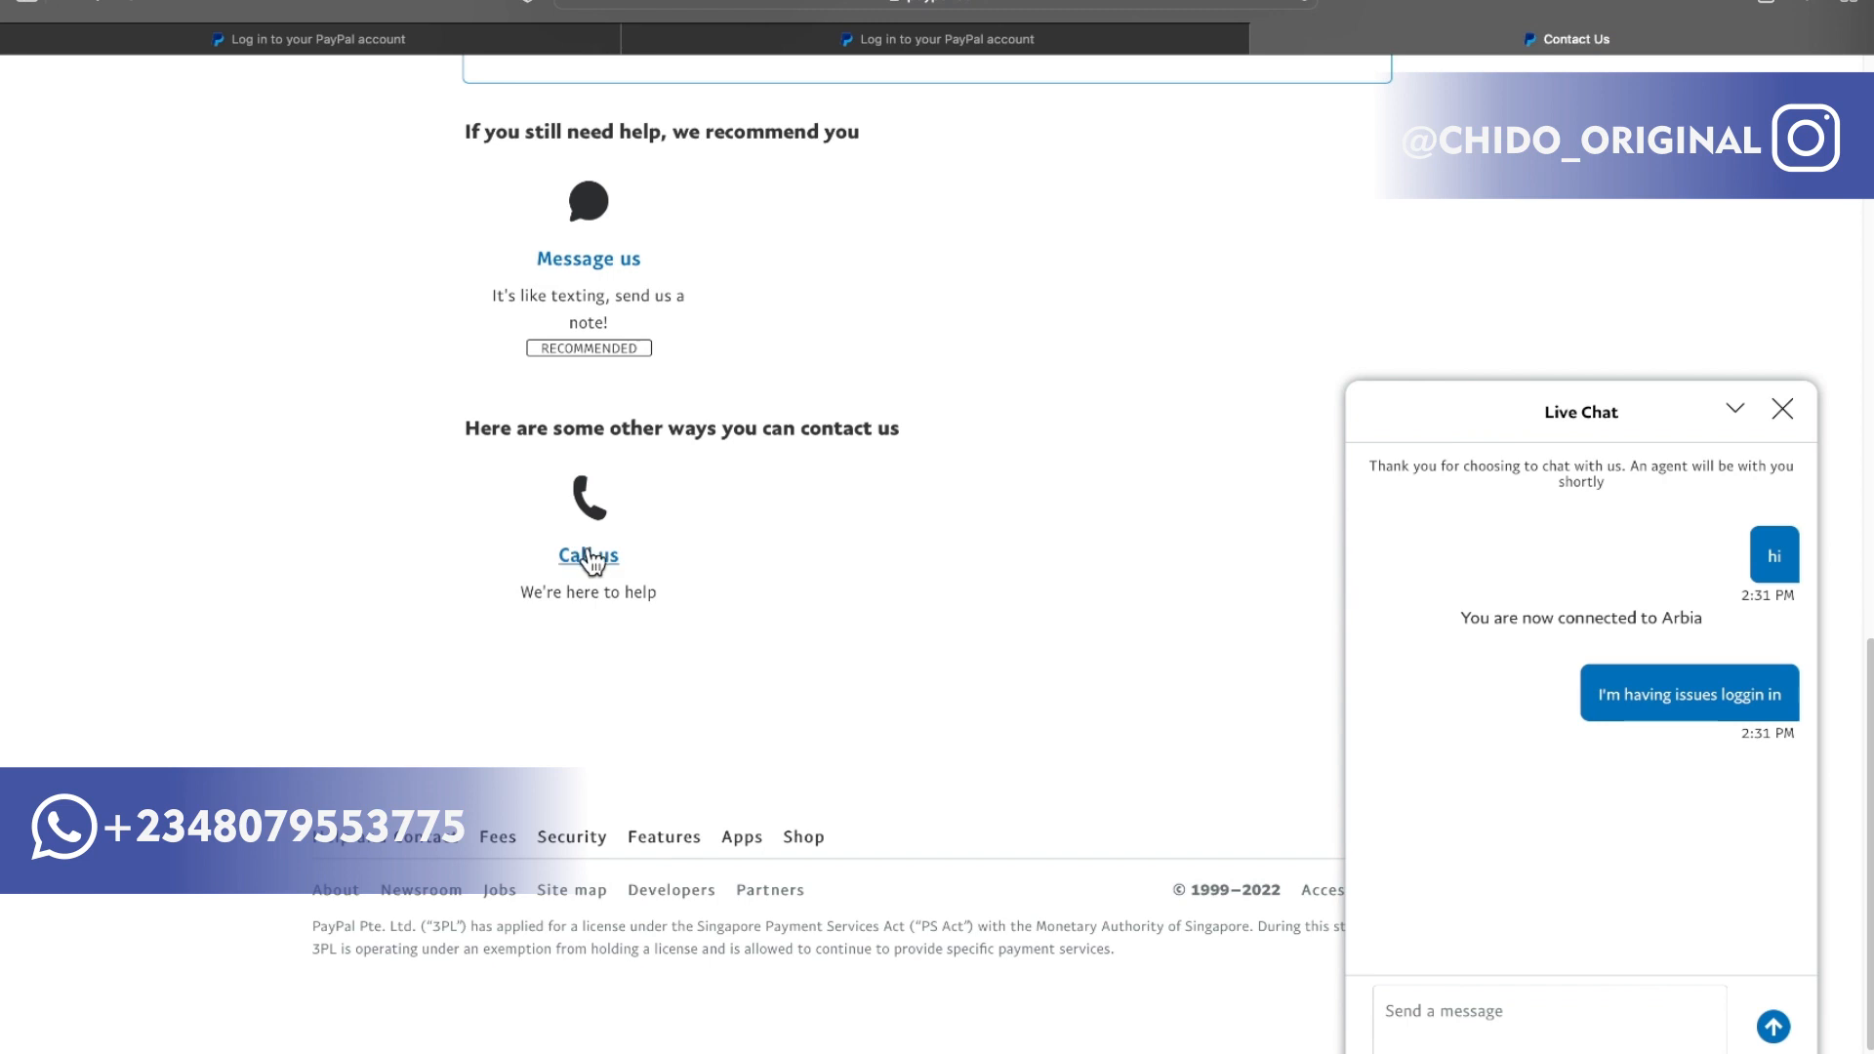
mouse_move(597, 453)
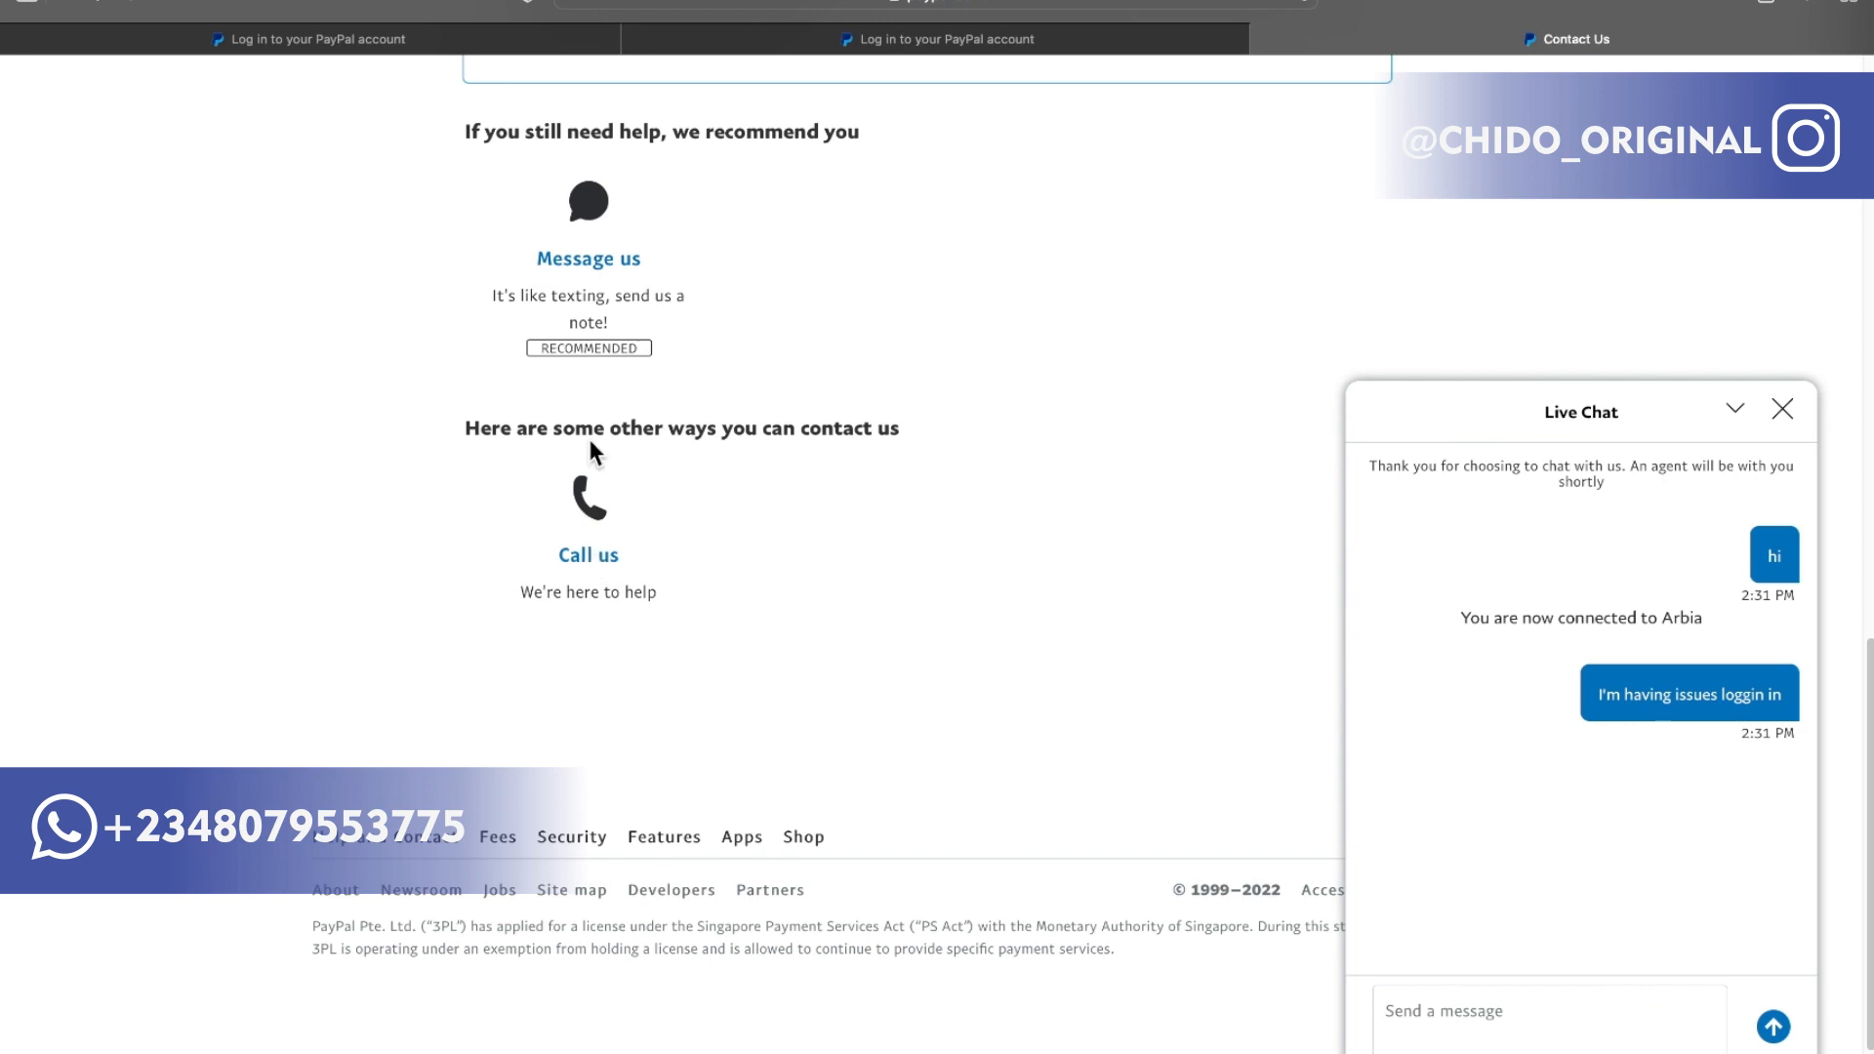
mouse_move(1452, 955)
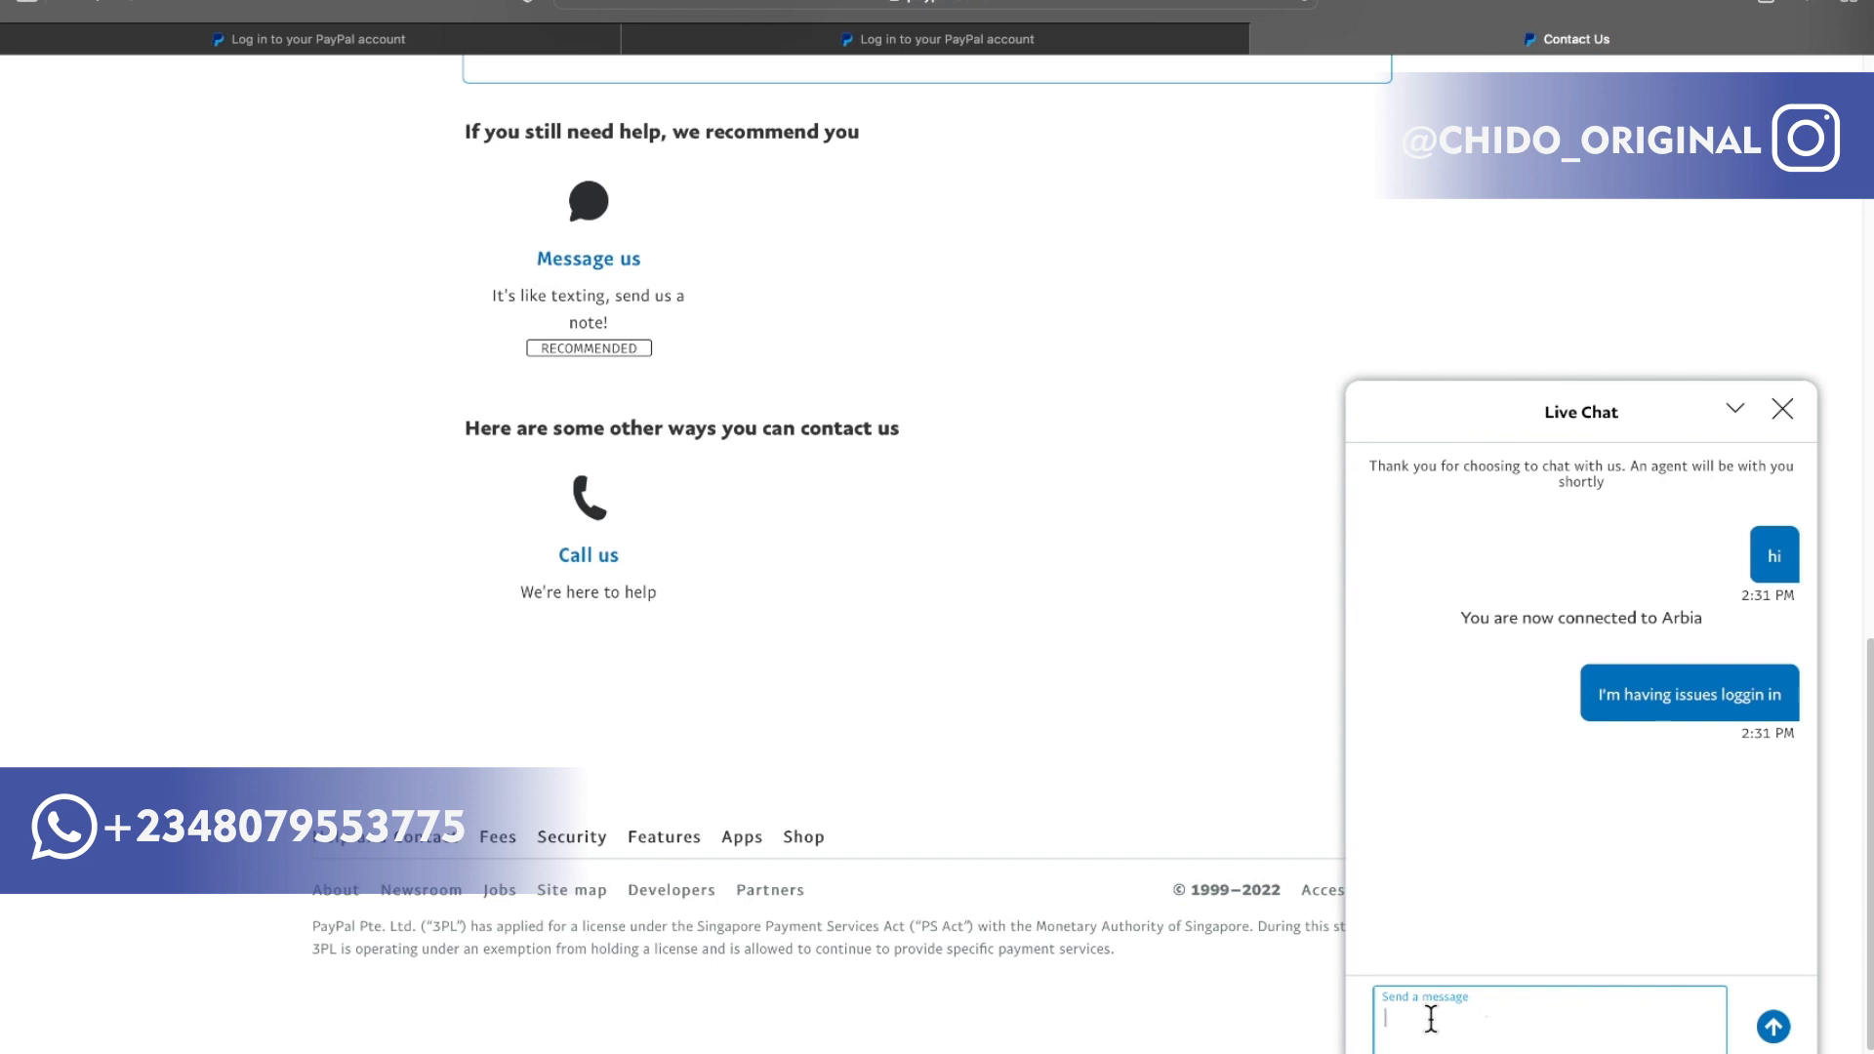
mouse_move(1698, 796)
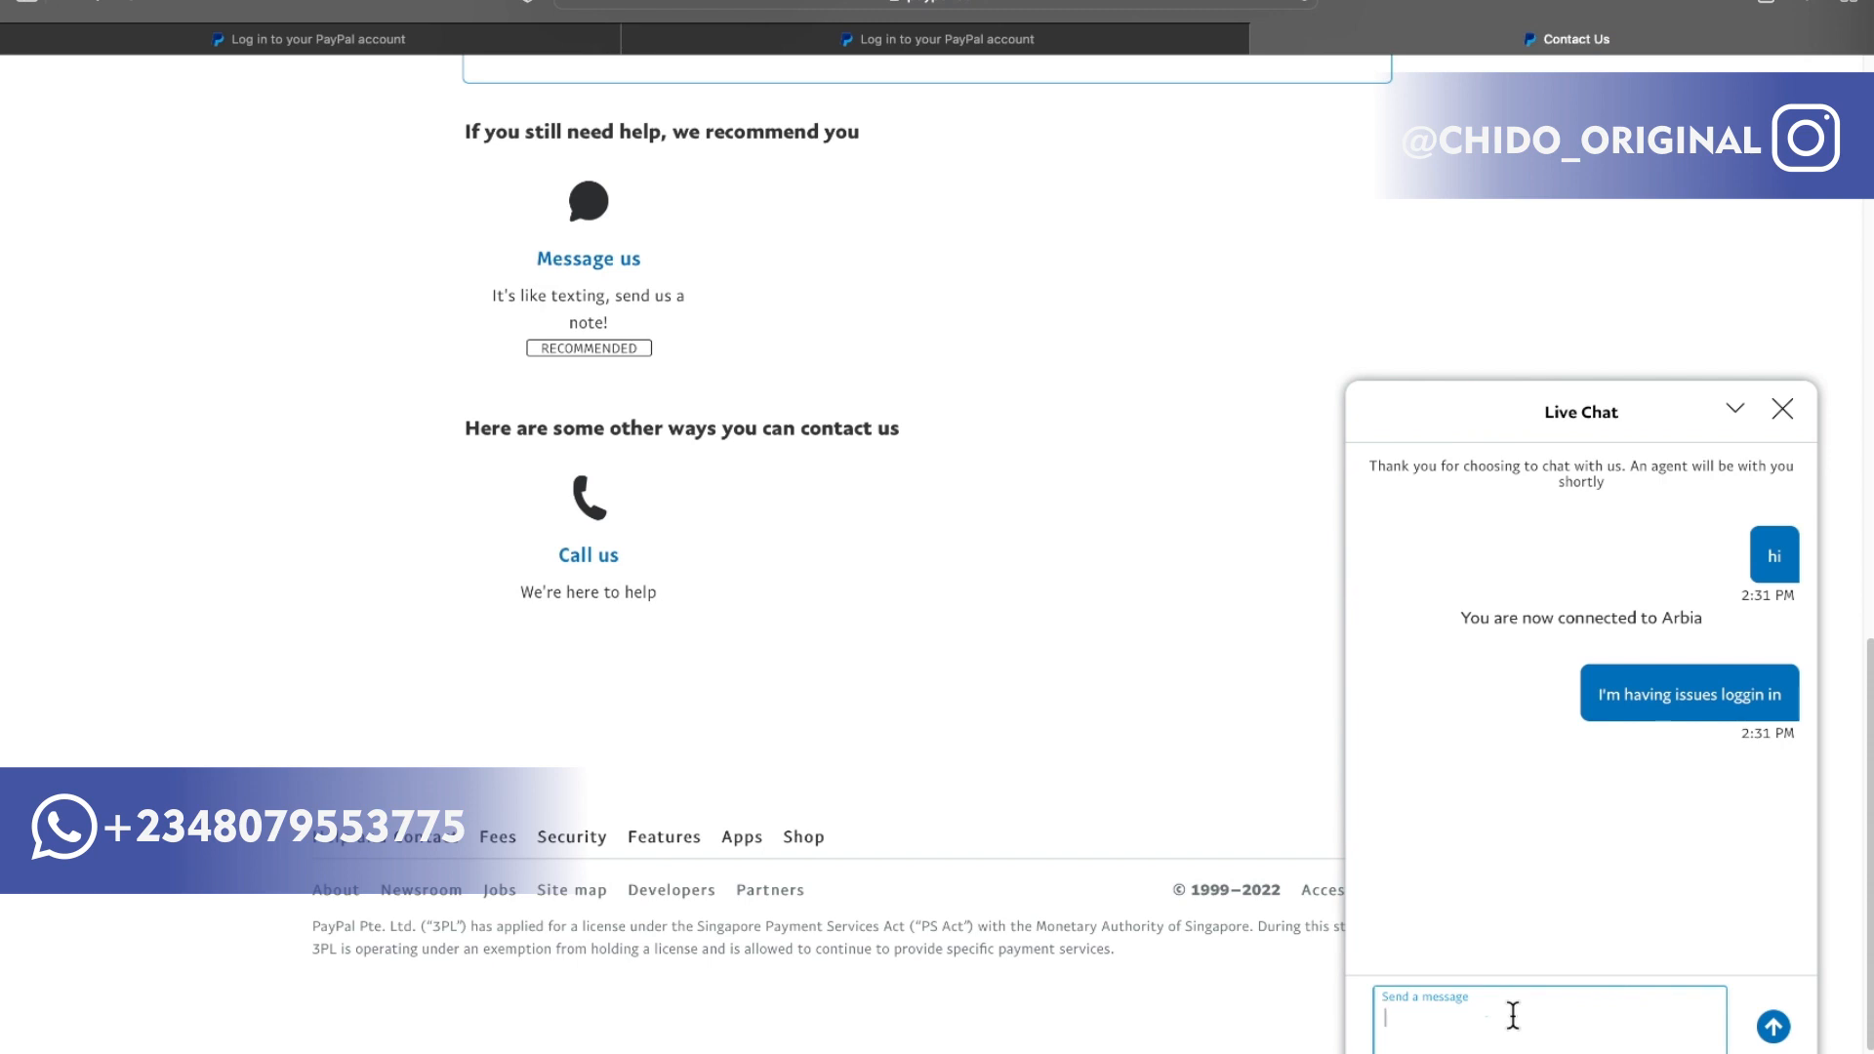
mouse_move(1565, 816)
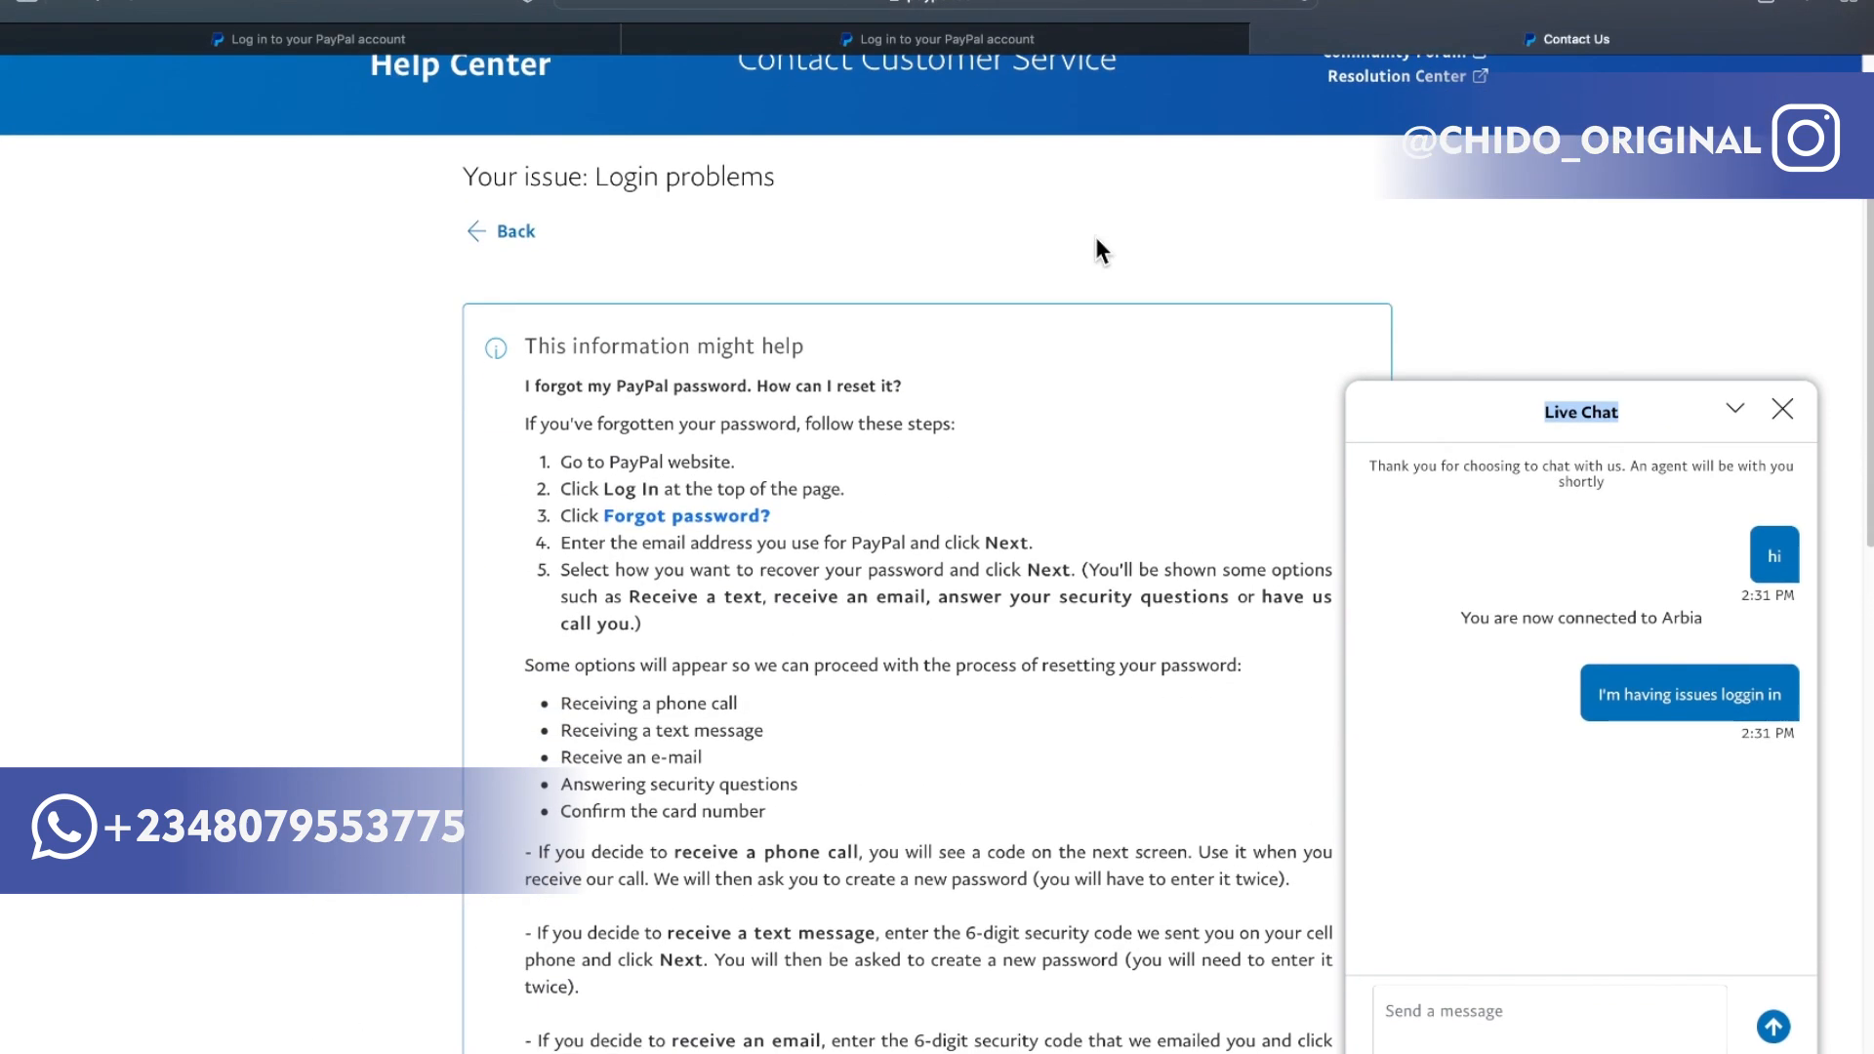
scroll(down, 3)
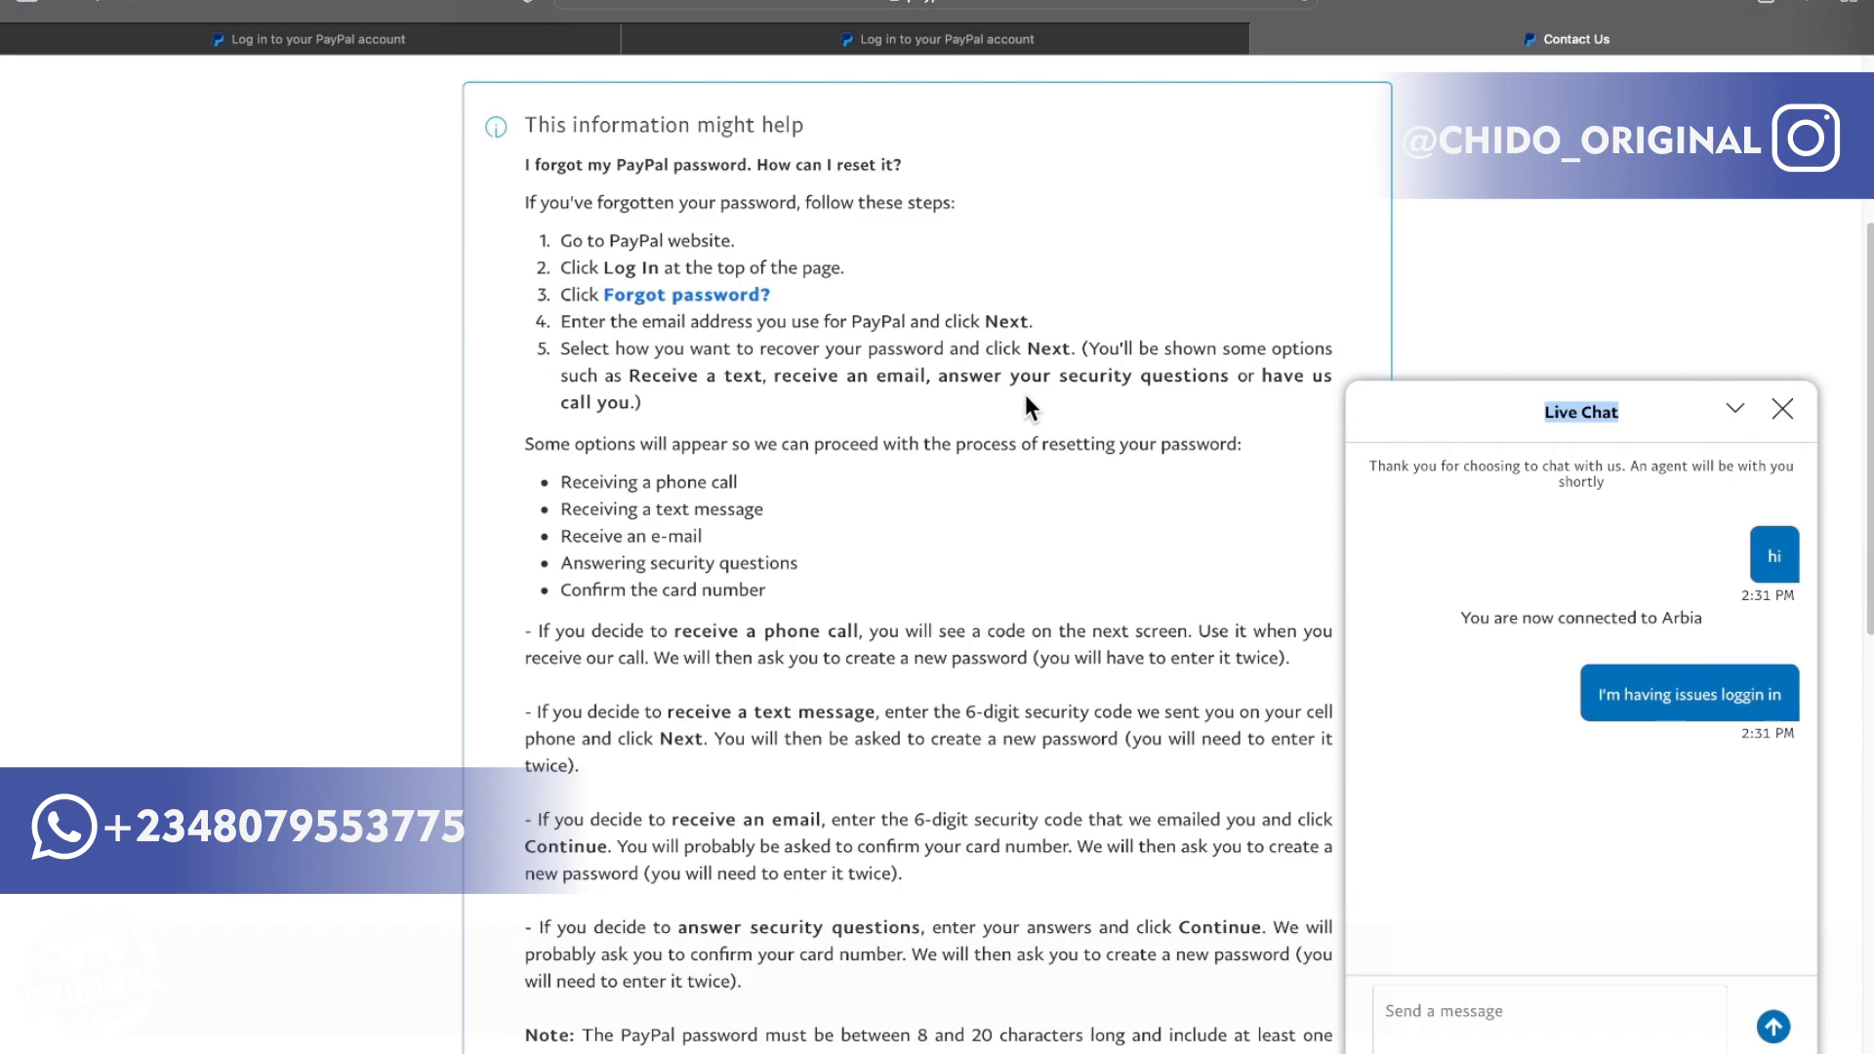
scroll(down, 3)
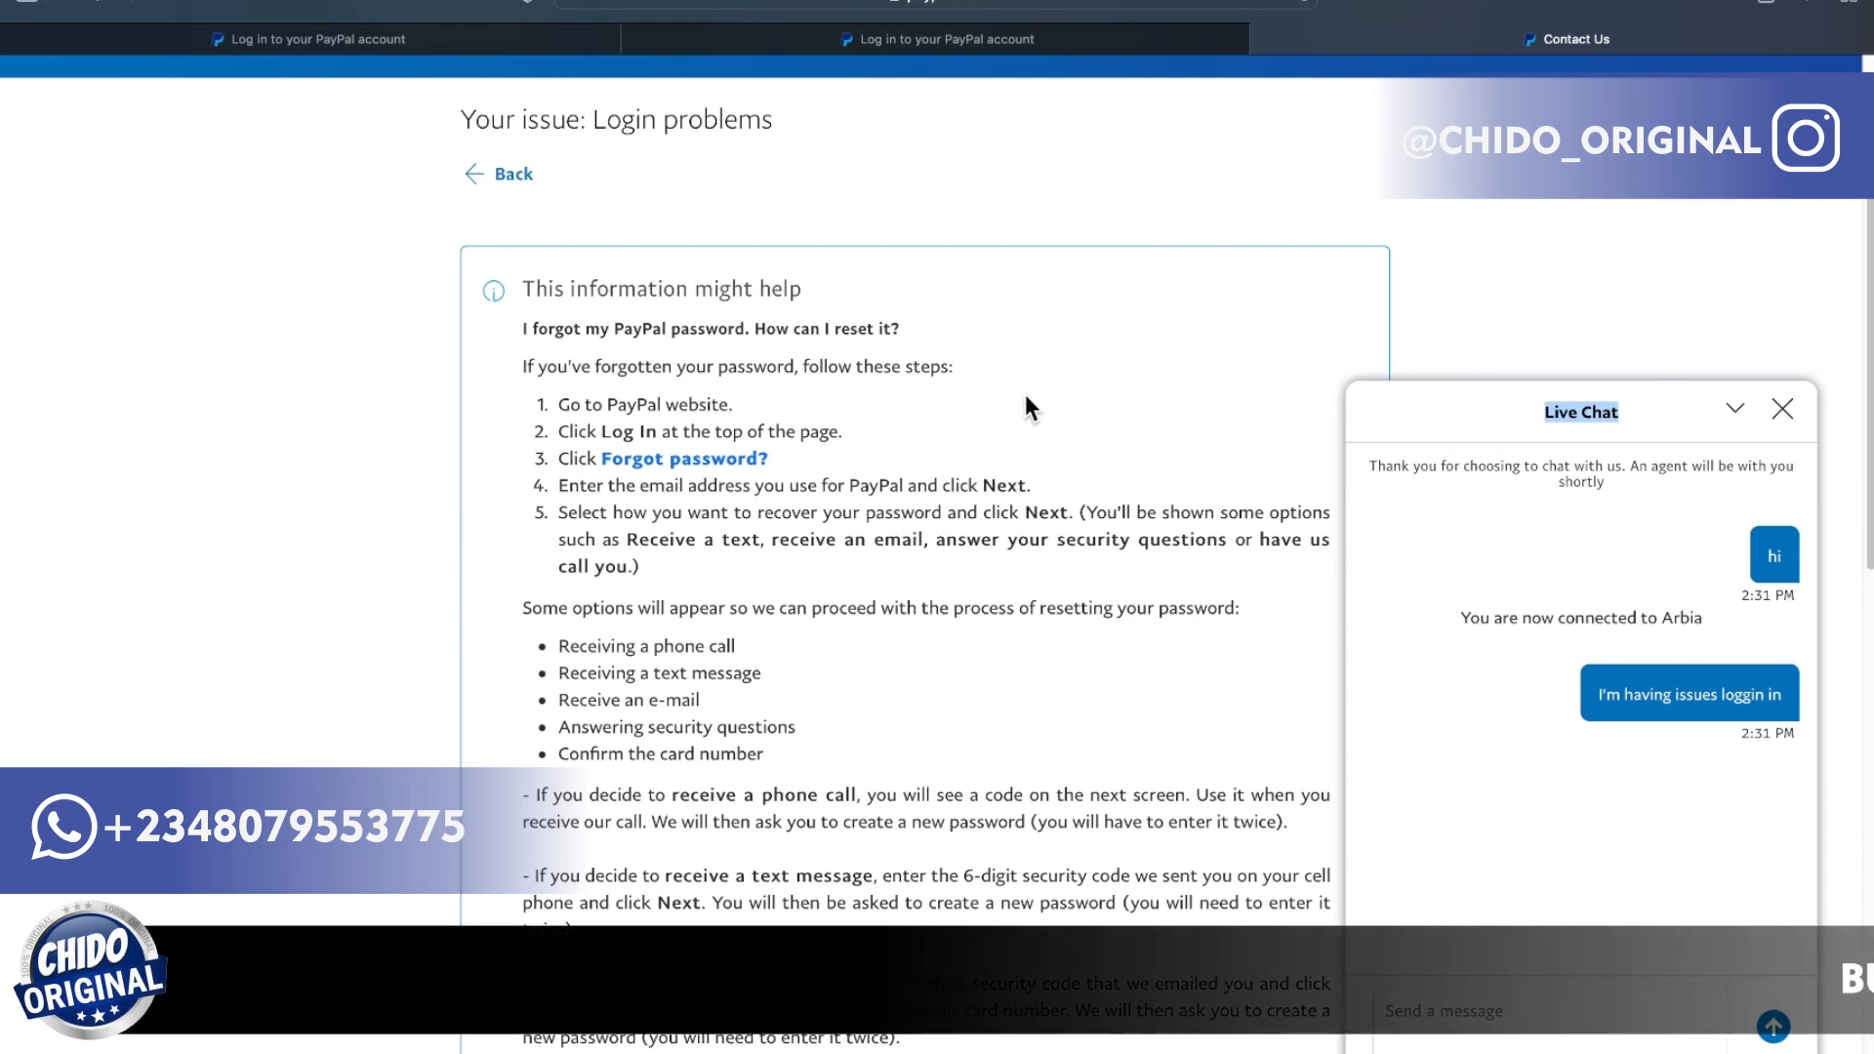
scroll(down, 3)
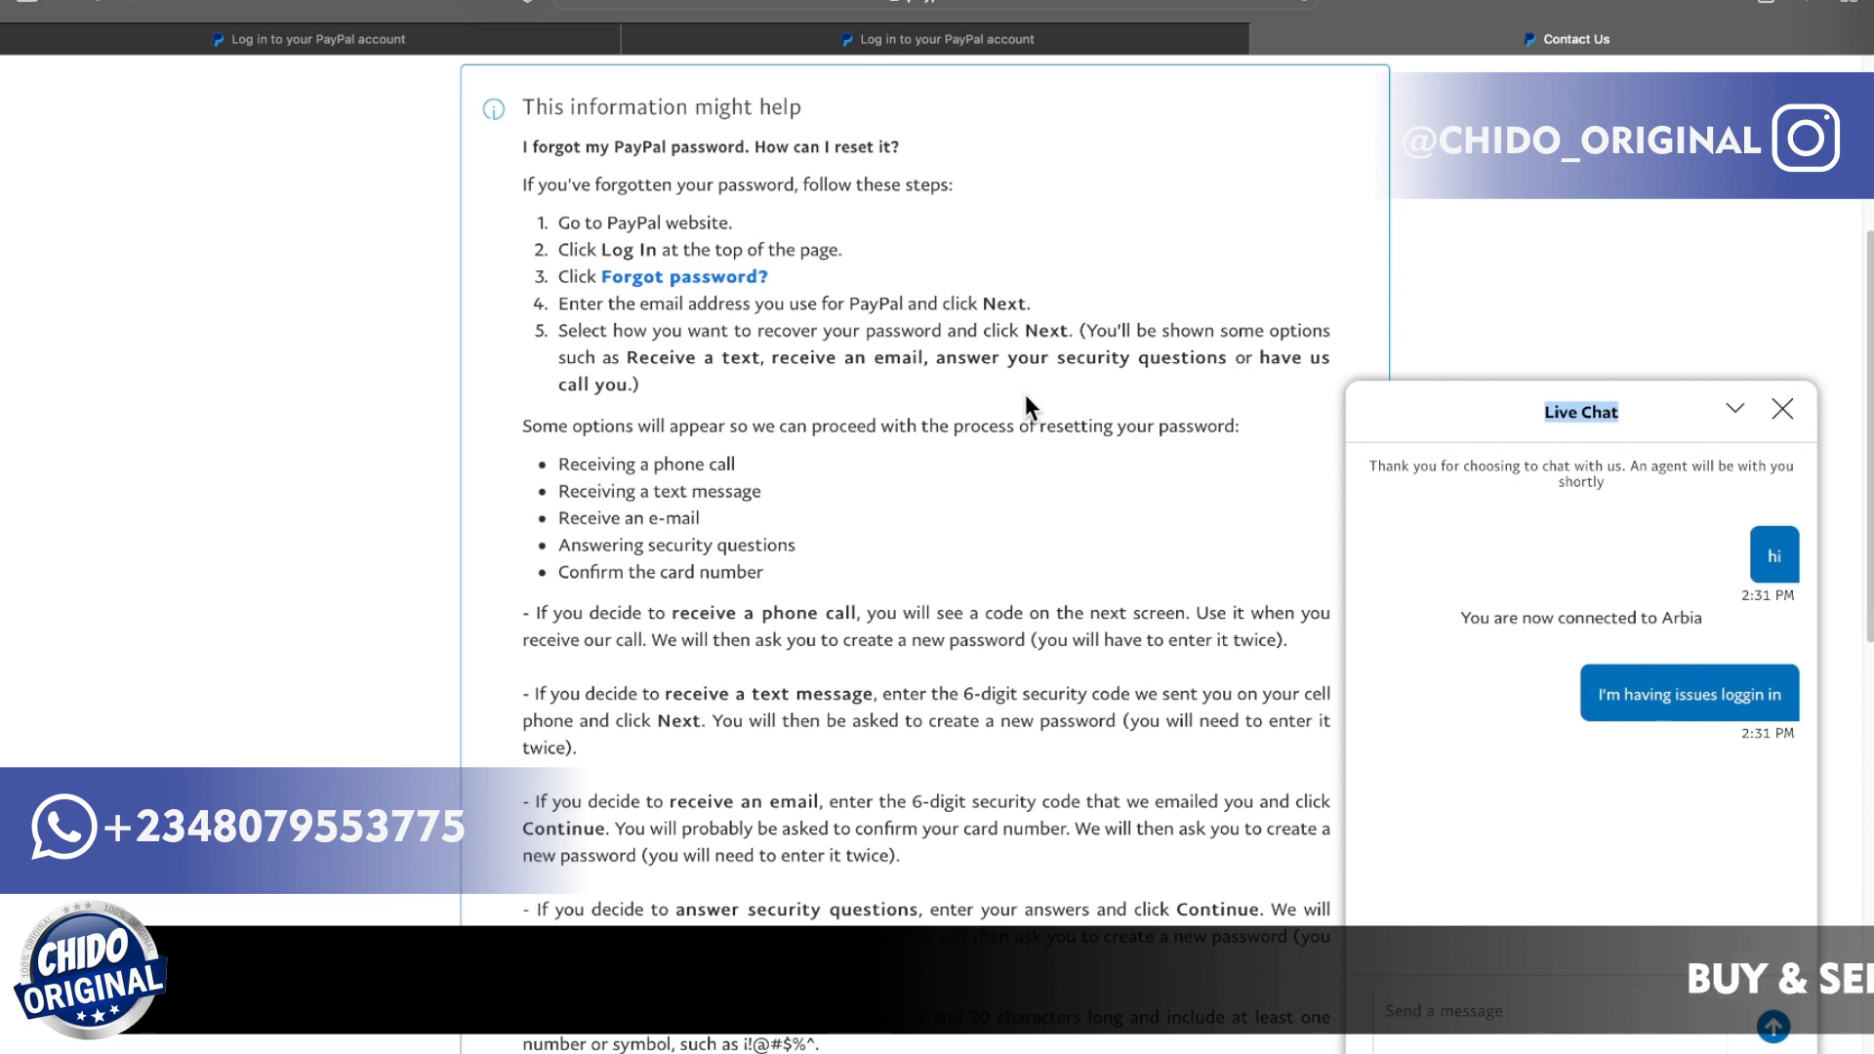
scroll(down, 3)
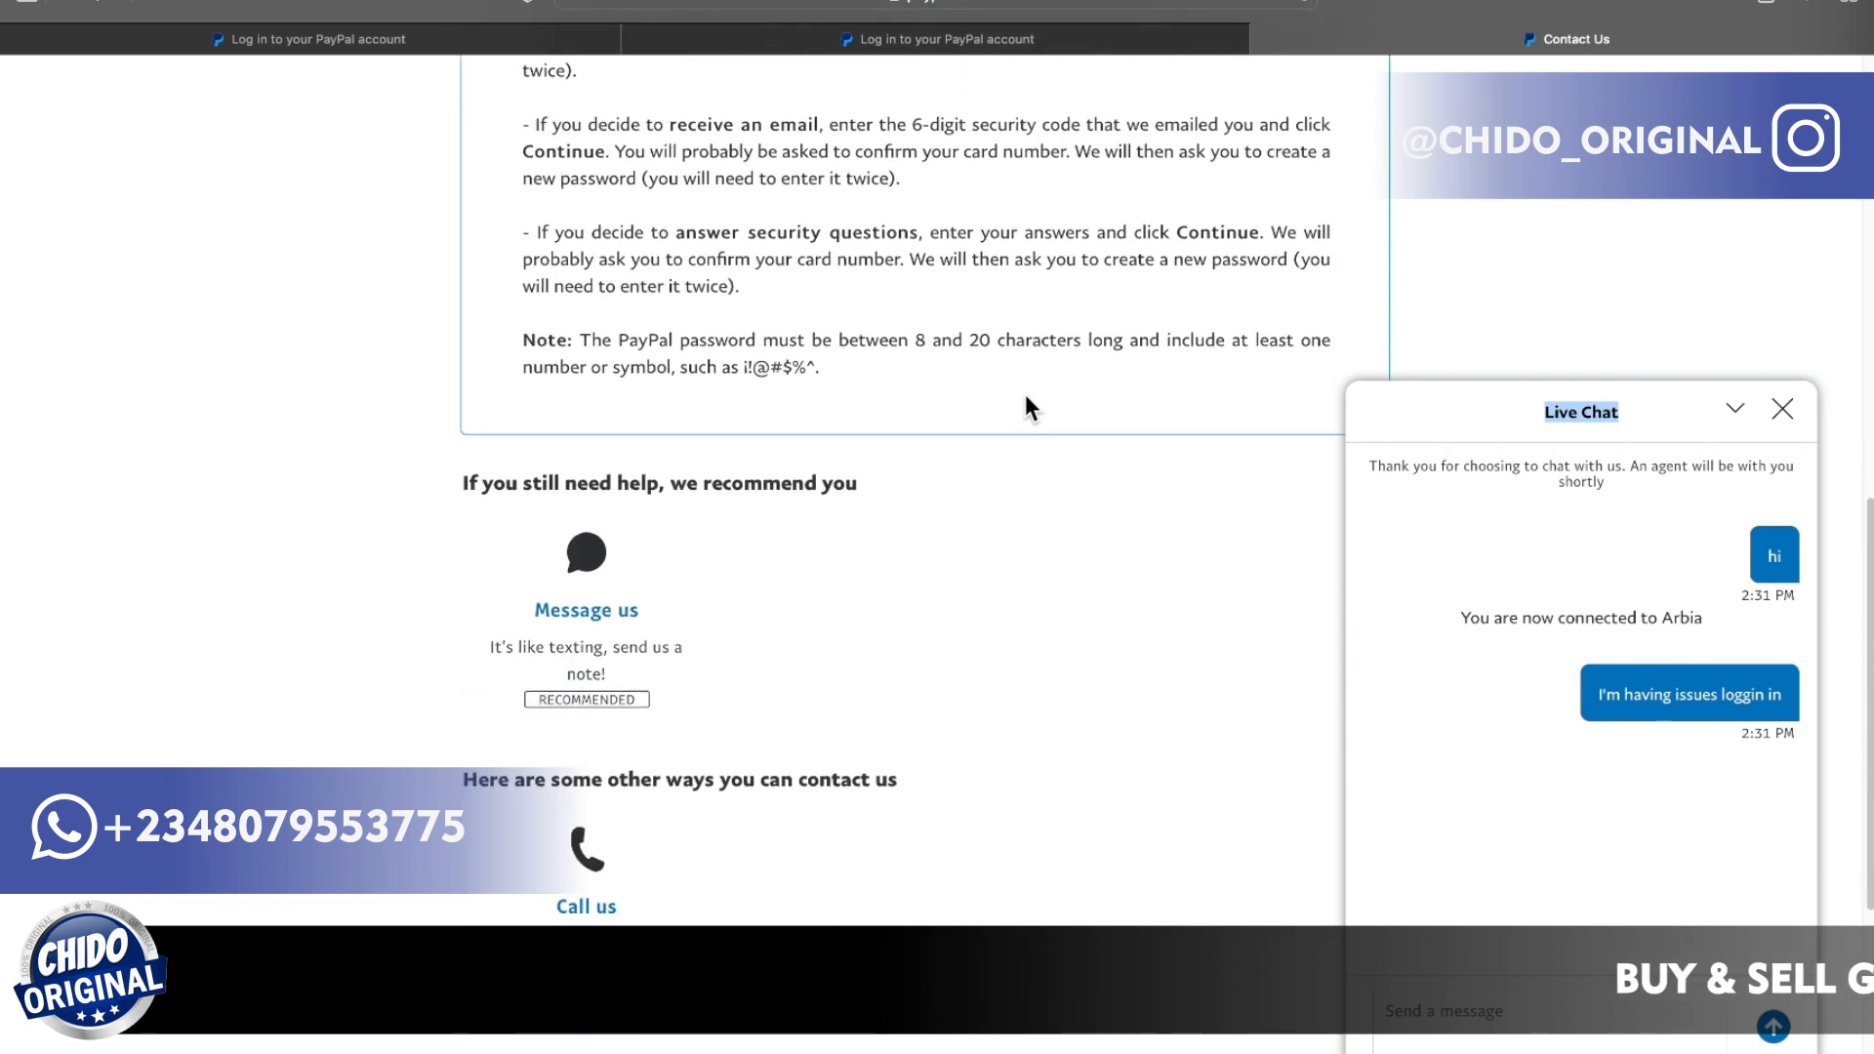
scroll(down, 3)
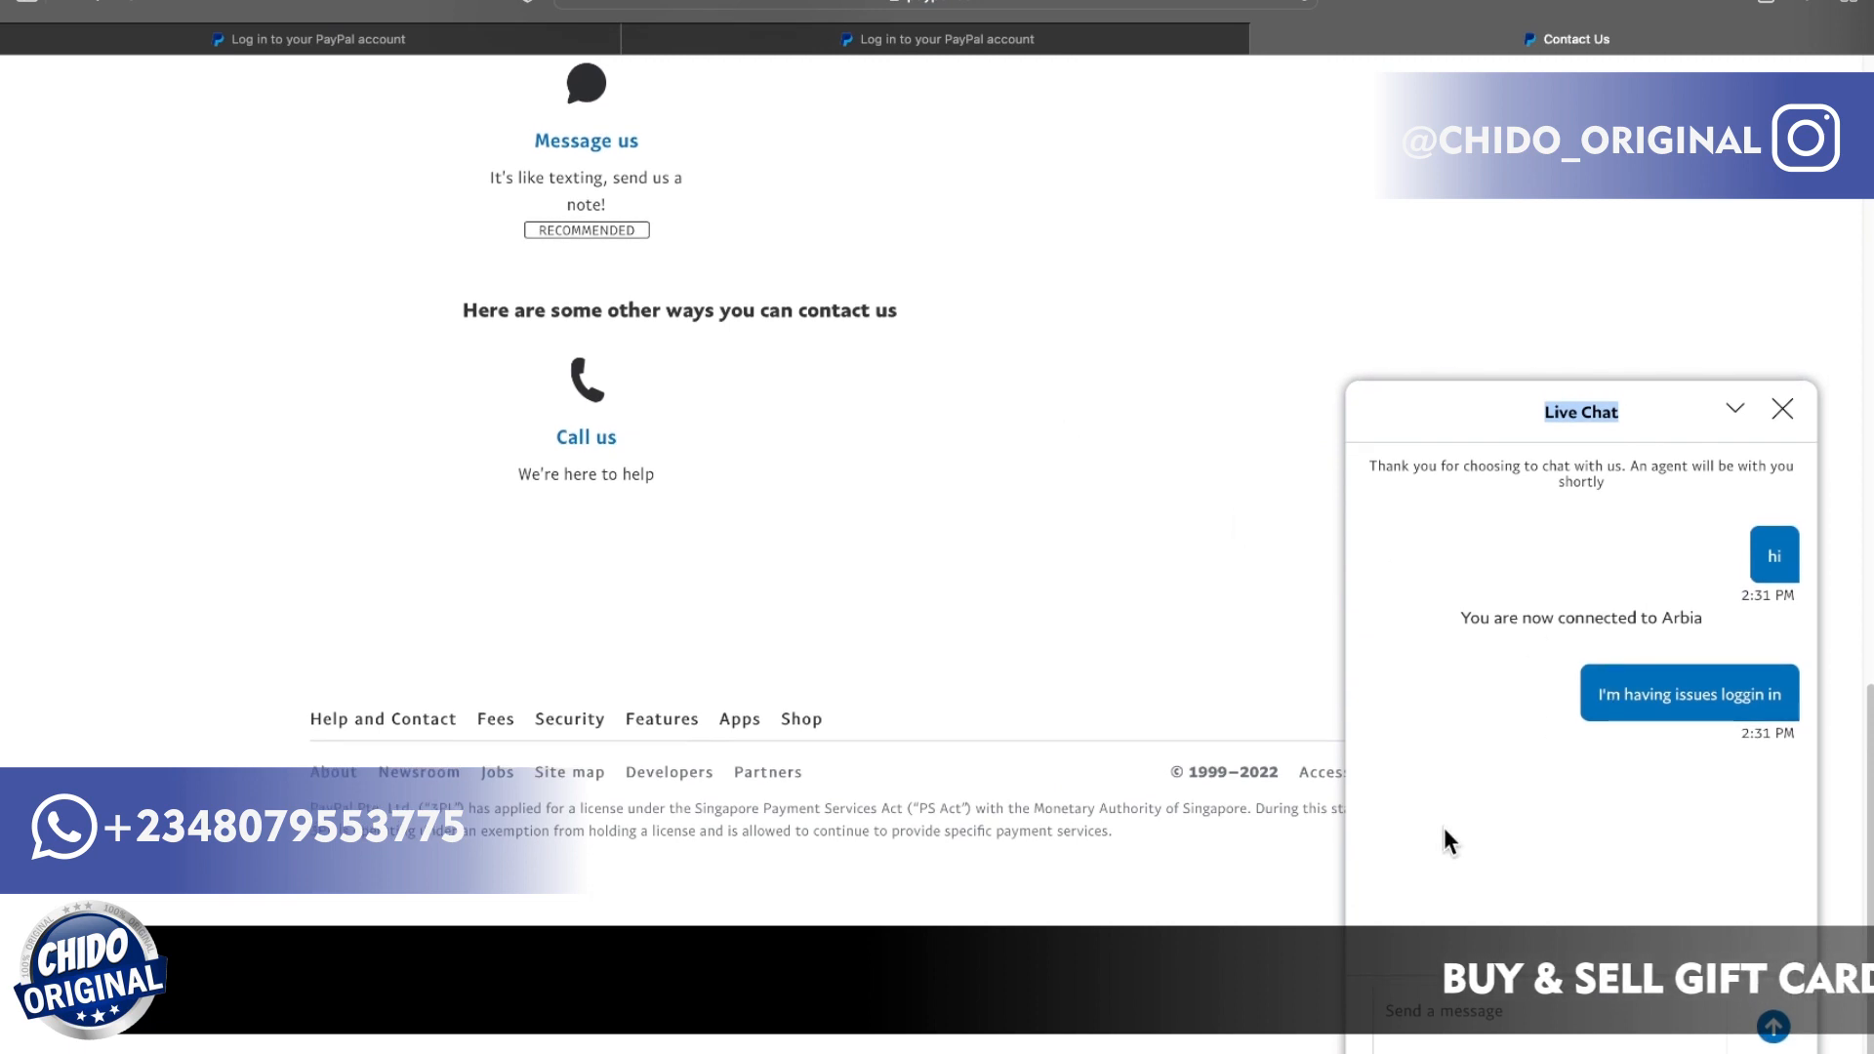
mouse_move(1210, 608)
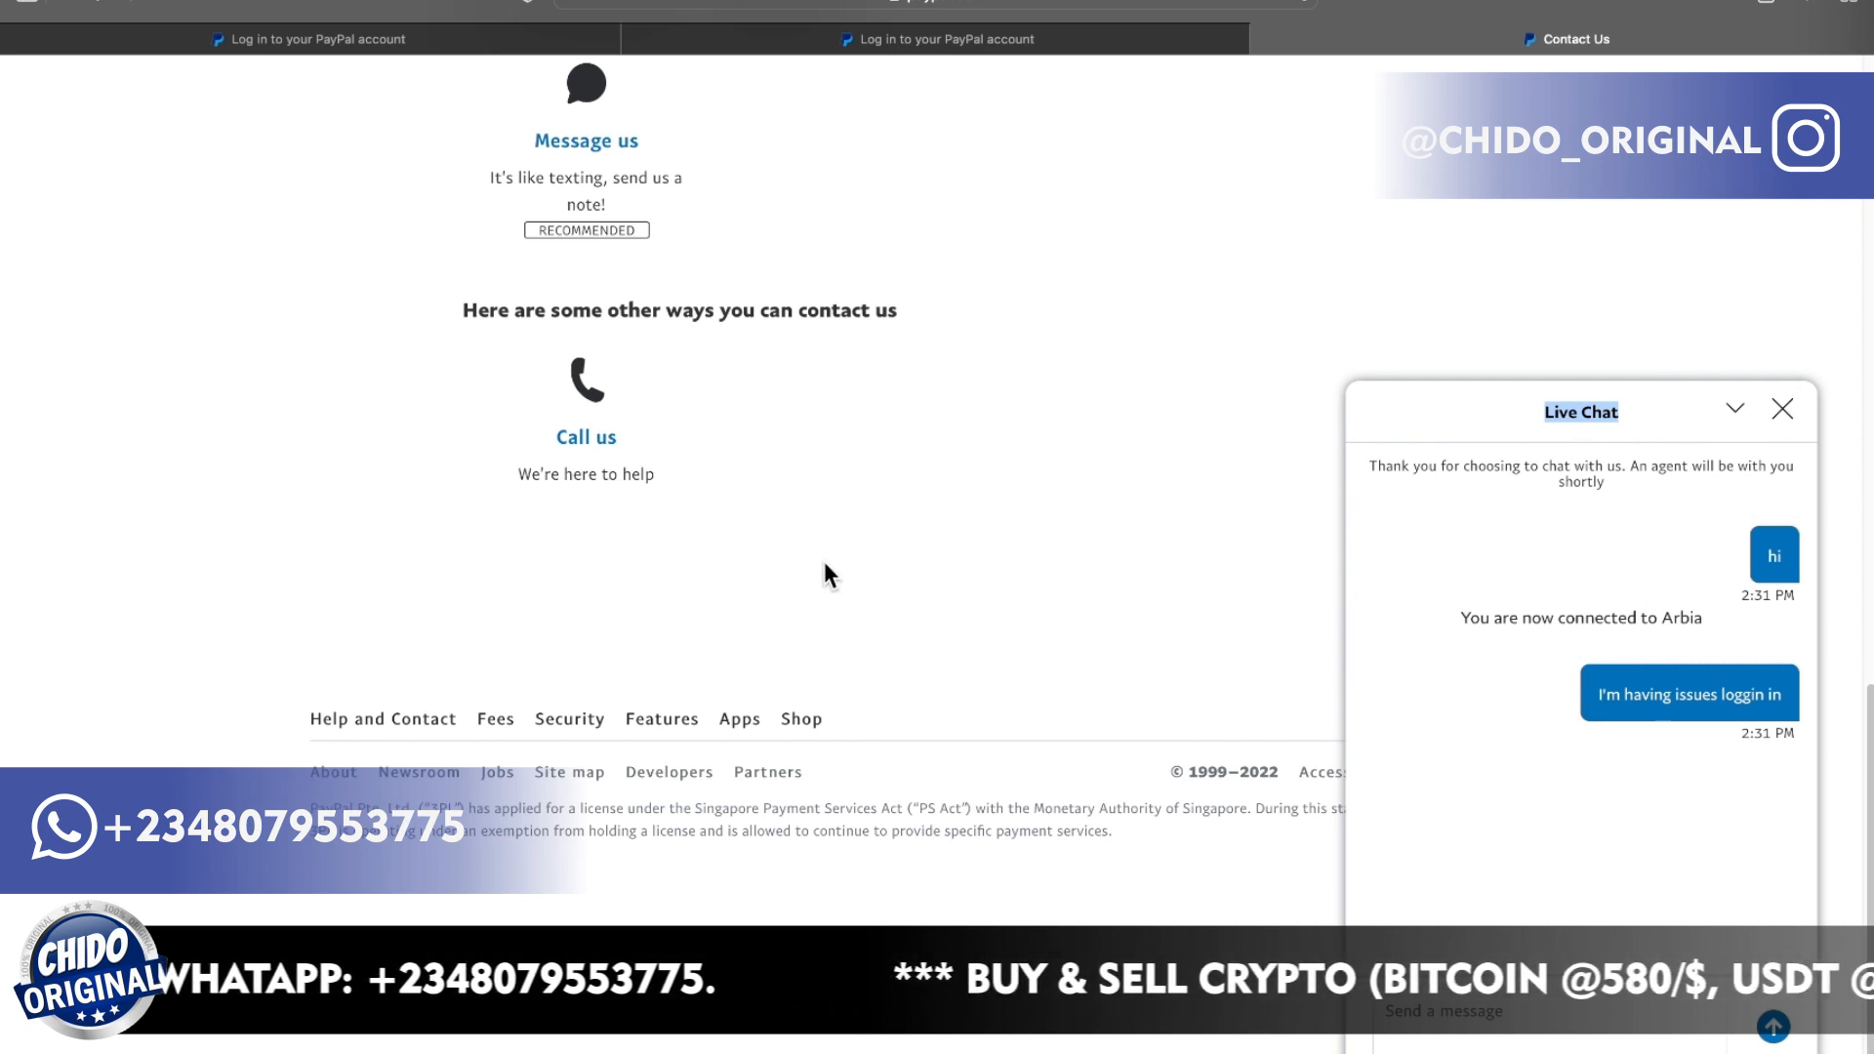
click(1686, 692)
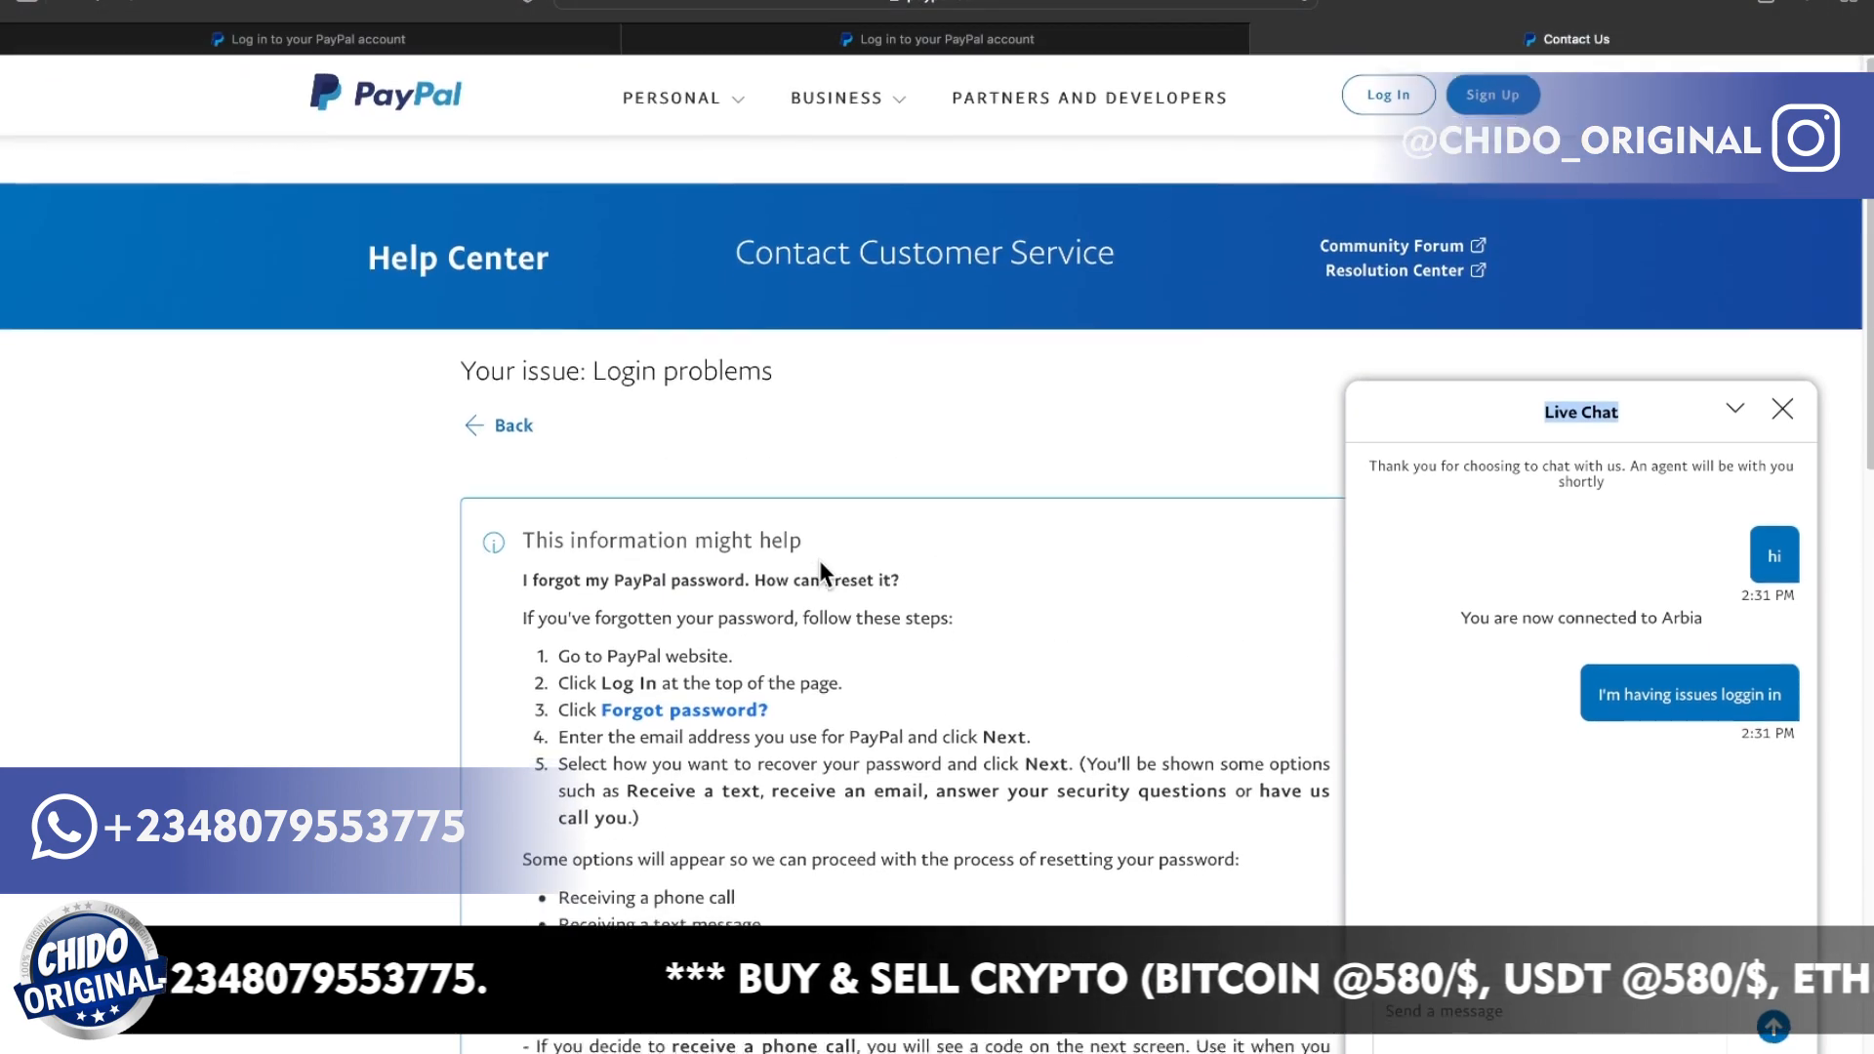
scroll(down, 3)
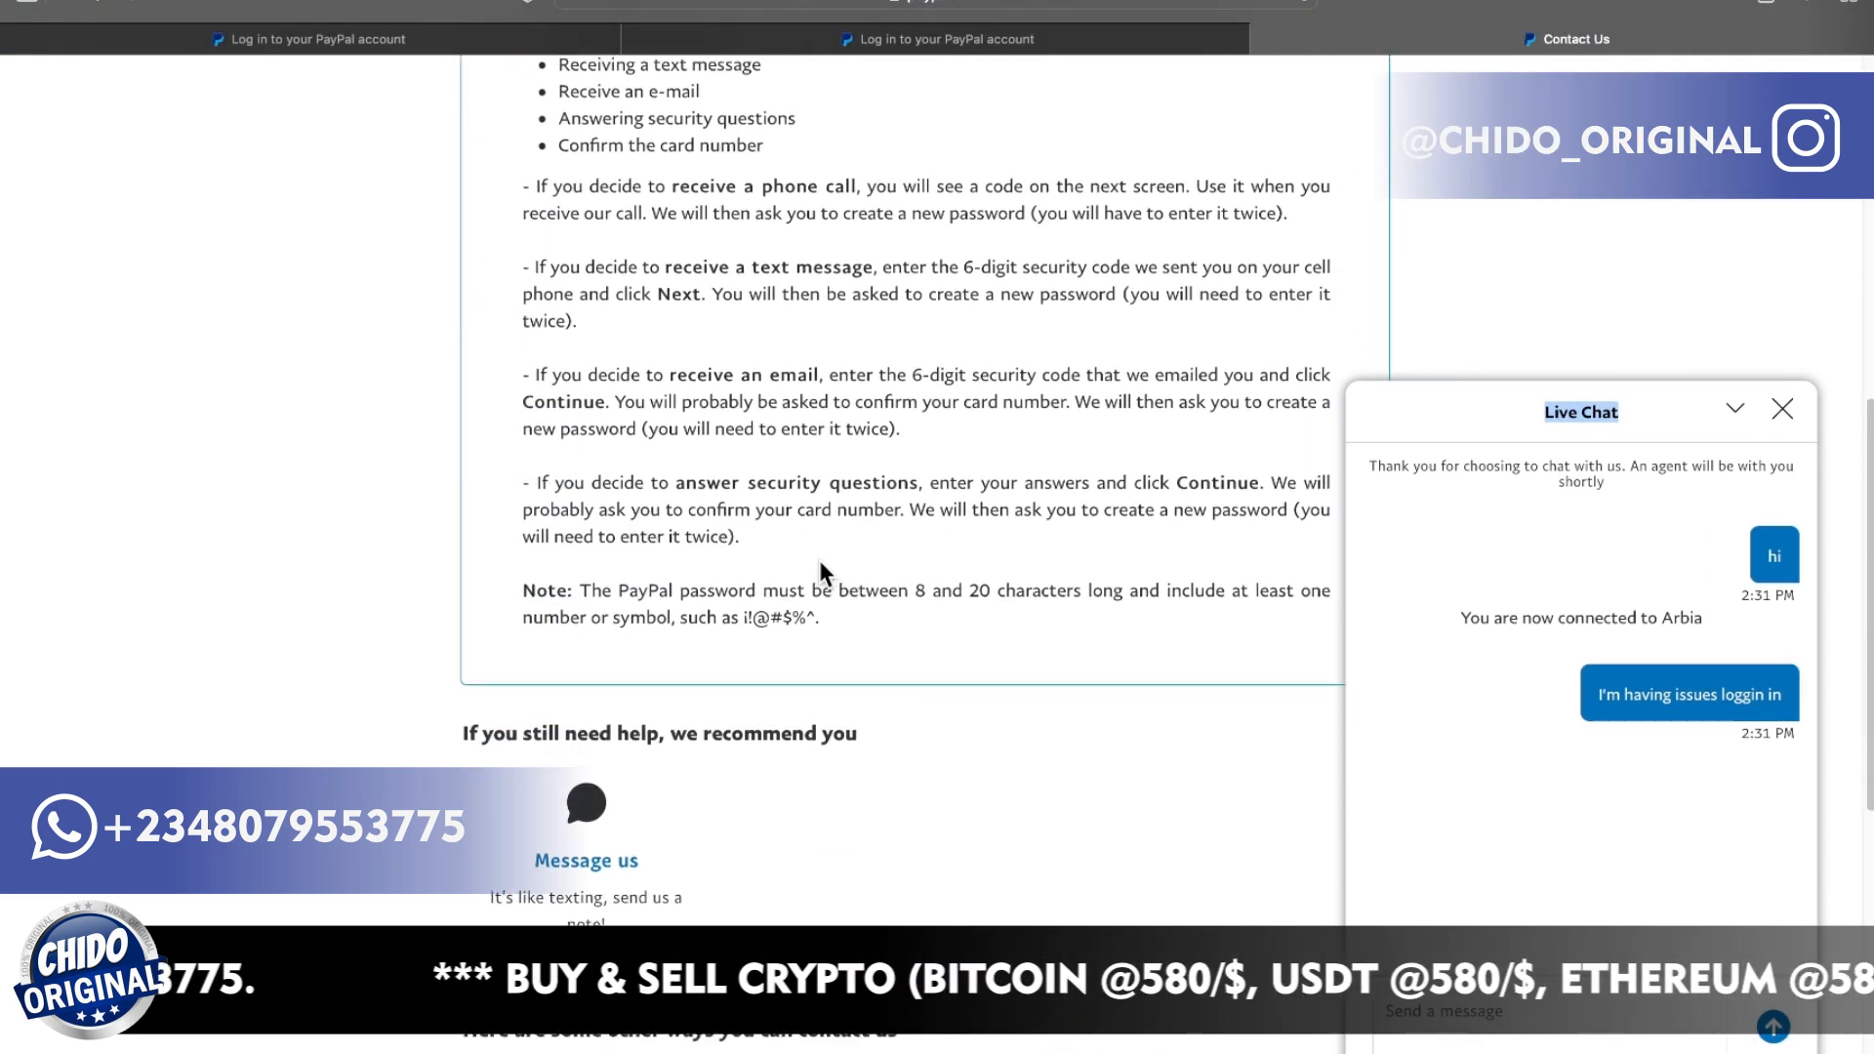